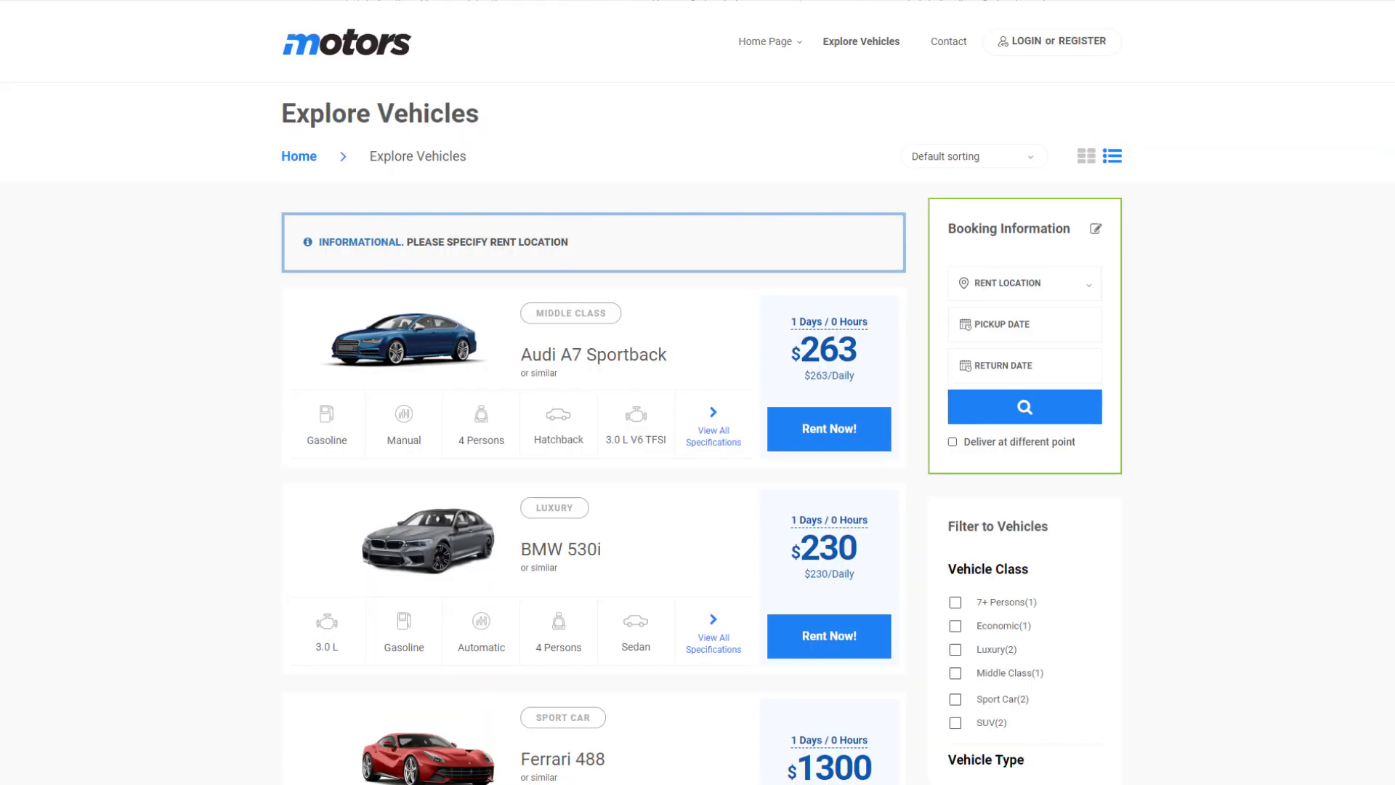
Step: Scroll the vehicle listing and expand the Volkswagen California's Extra Options rental panel
{"action": "scroll", "scroll_direction": "down", "scroll_amount": 3}
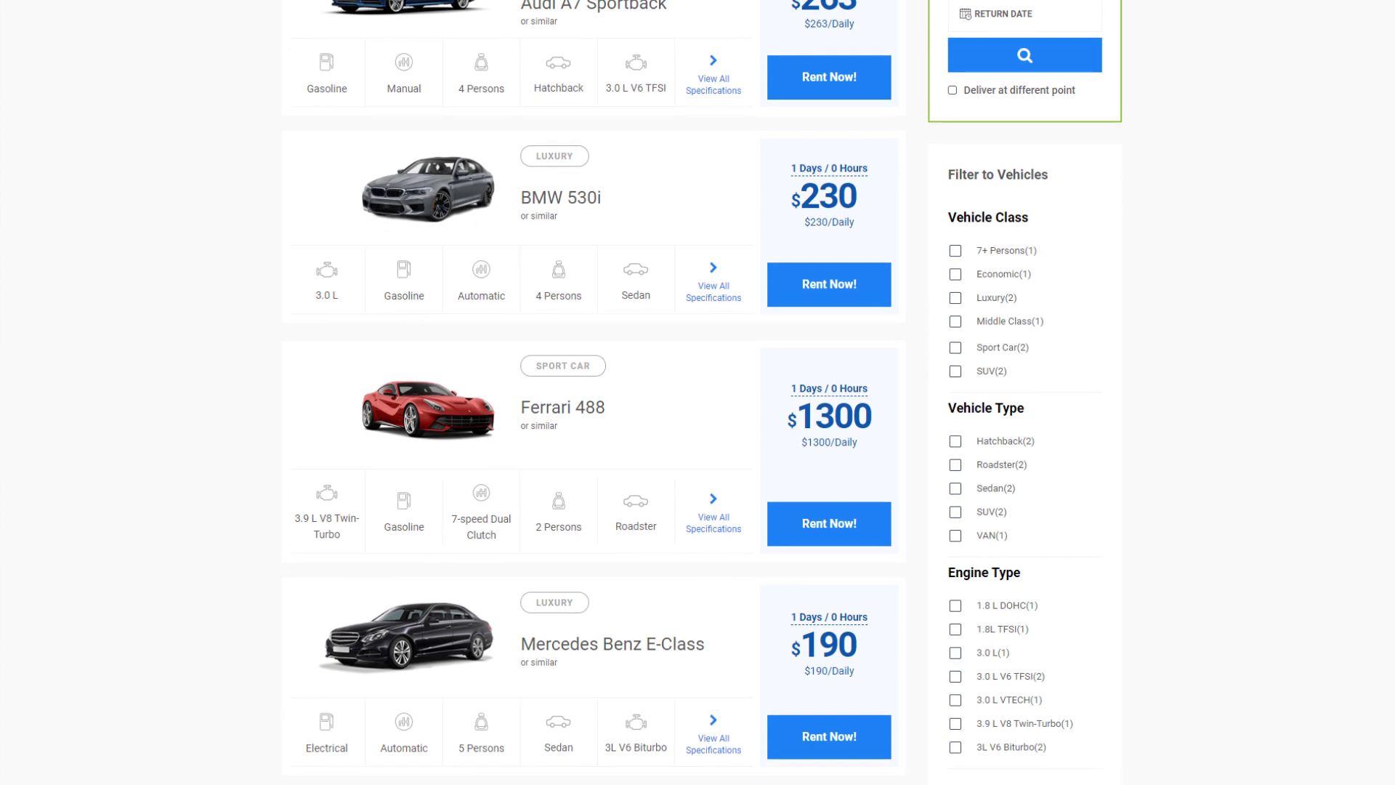
{"action": "scroll", "scroll_direction": "down", "scroll_amount": 3}
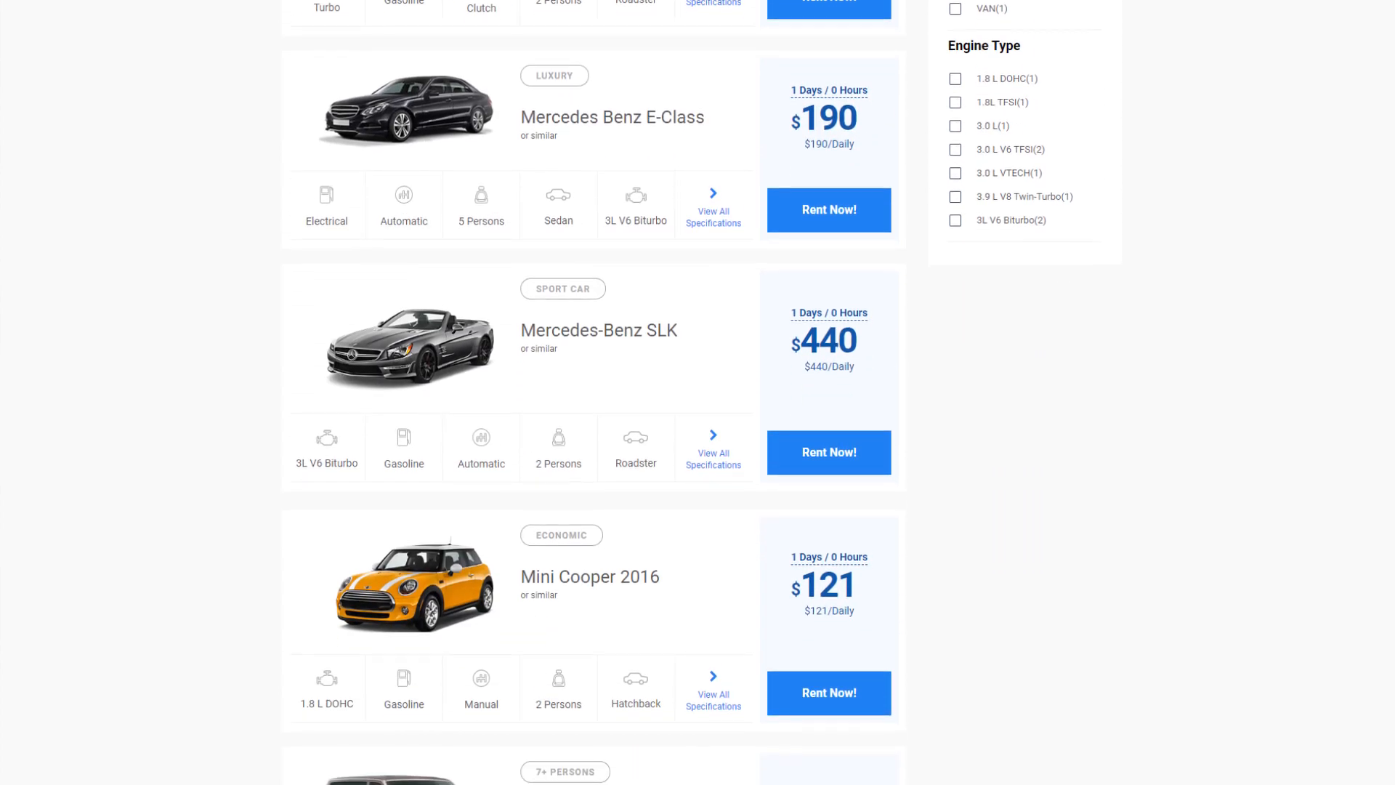
{"action": "scroll", "scroll_direction": "down", "scroll_amount": 3}
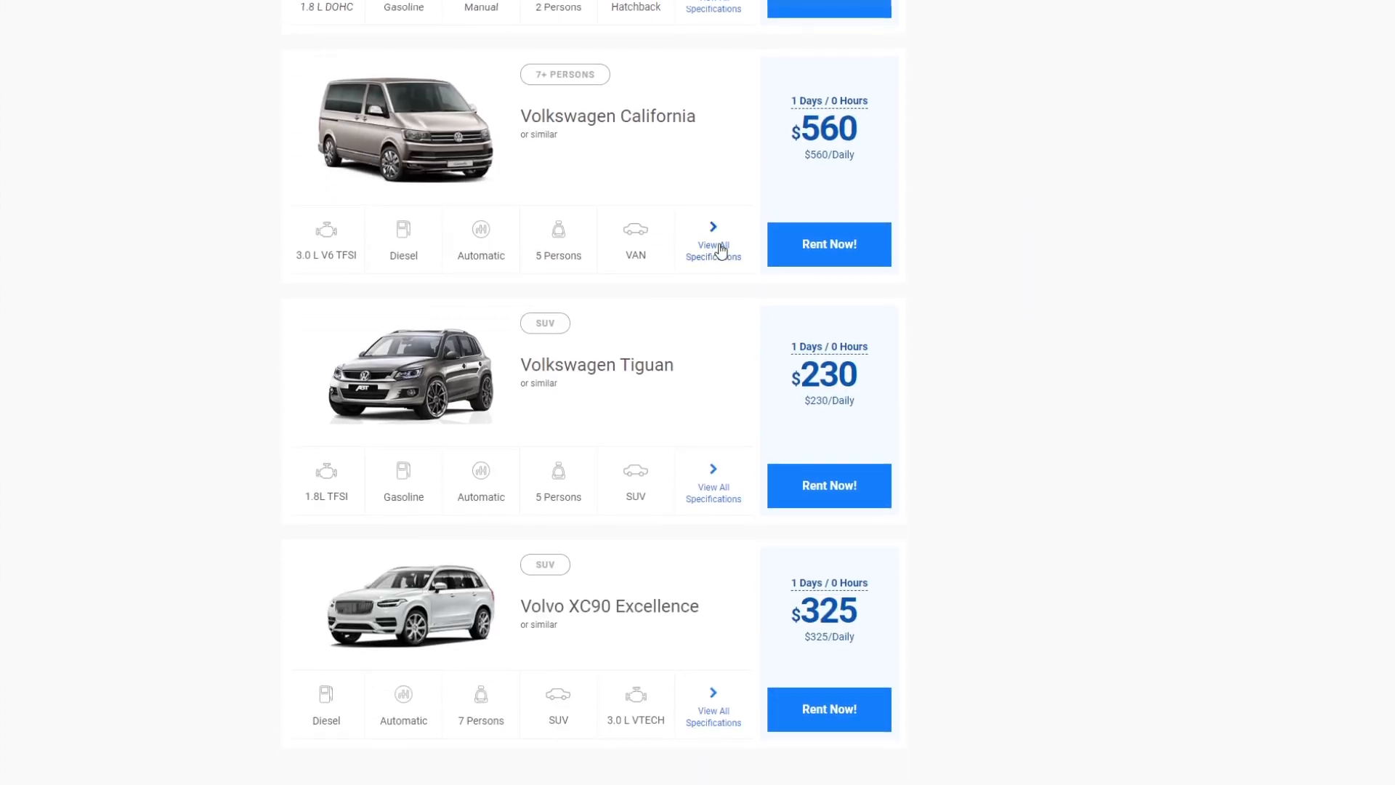
{"action": "left_click", "coordinate": [833, 247]}
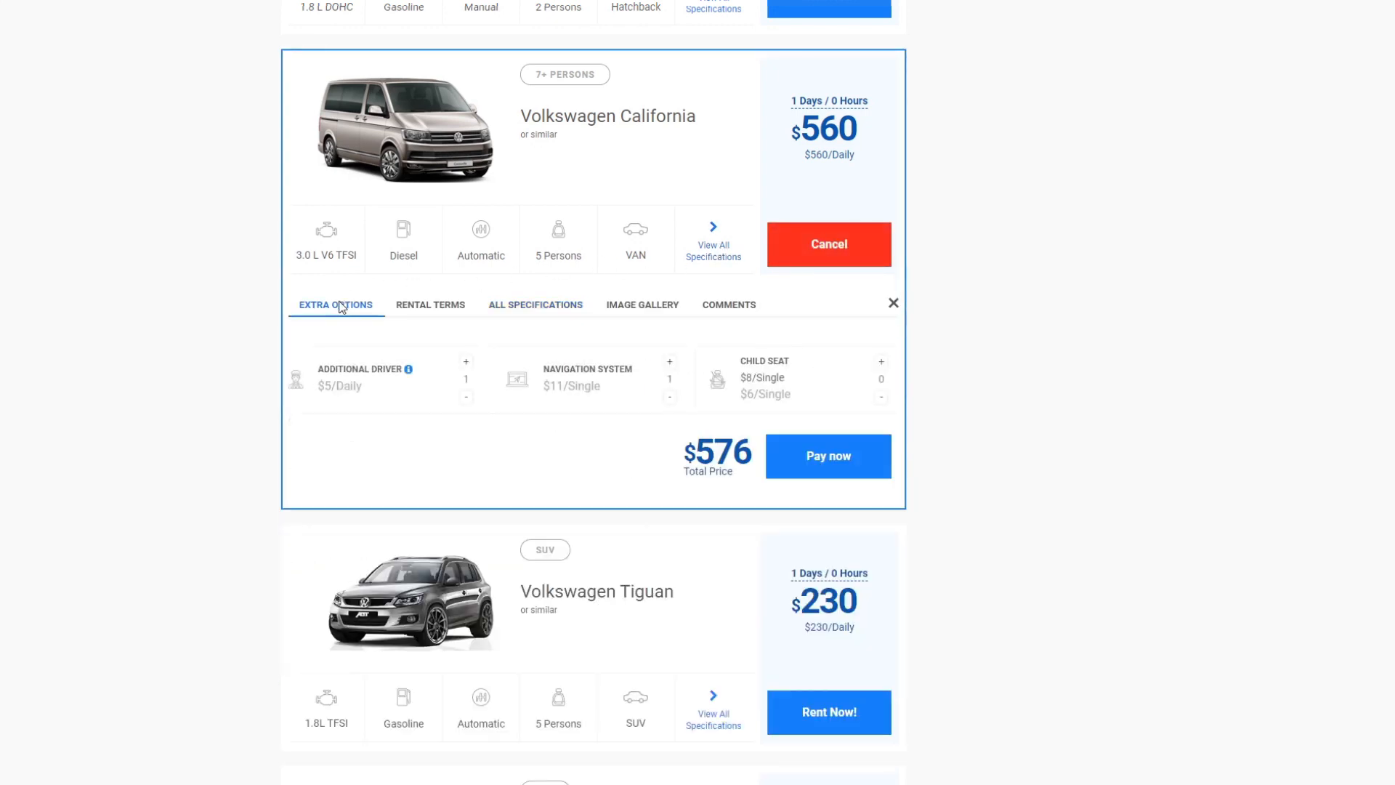
{"action": "left_click", "coordinate": [465, 361]}
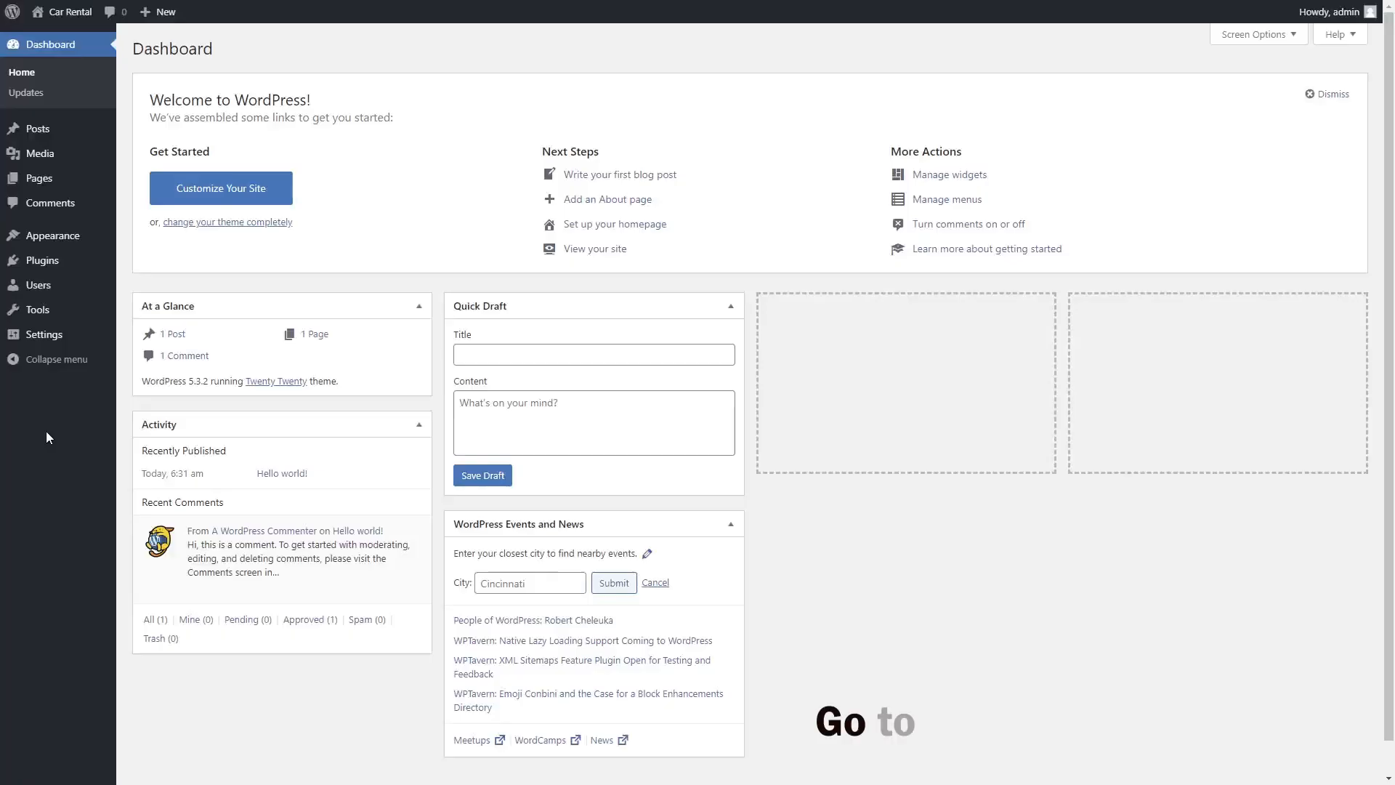
Step: Upload motors.zip as a new theme, install it, and activate Motors
{"action": "left_click", "coordinate": [50, 235]}
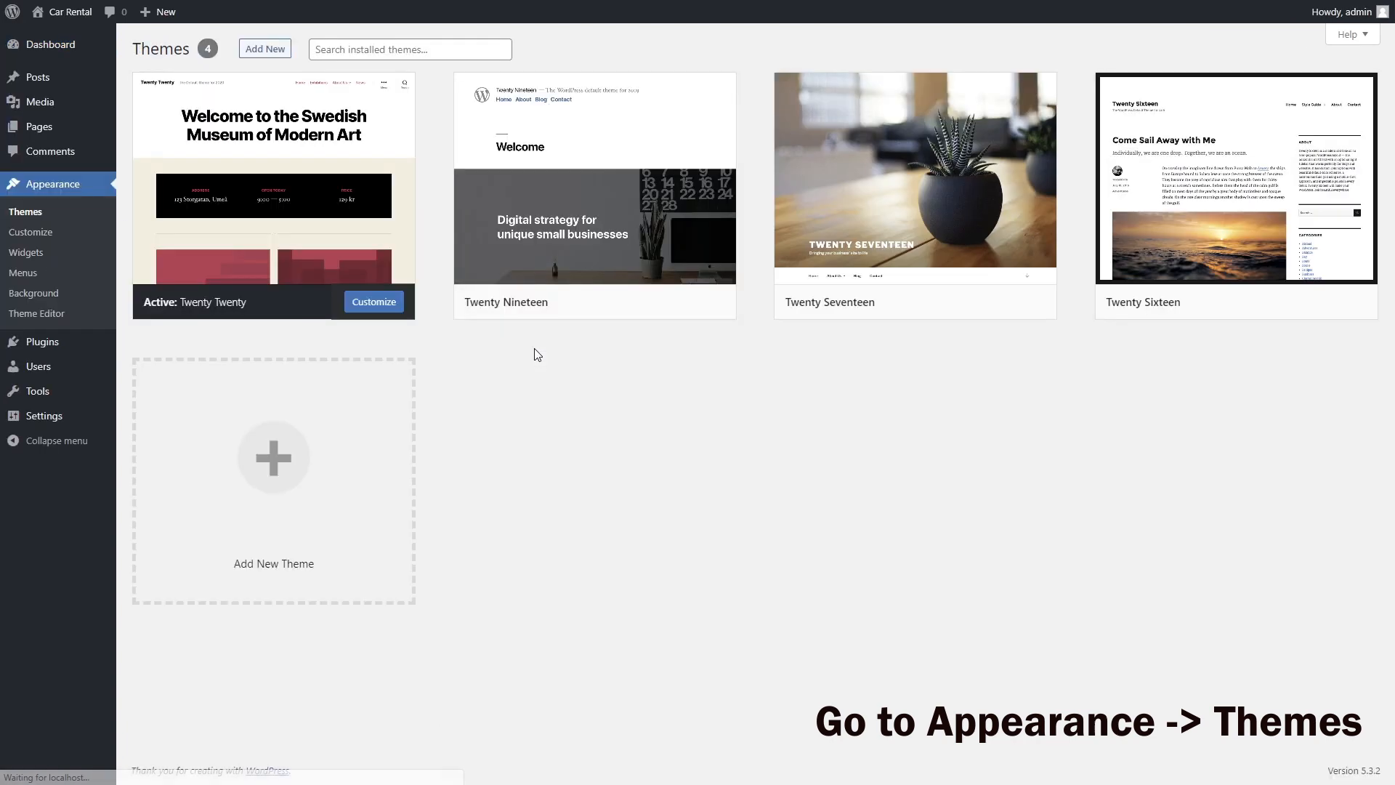
{"action": "left_click", "coordinate": [264, 48]}
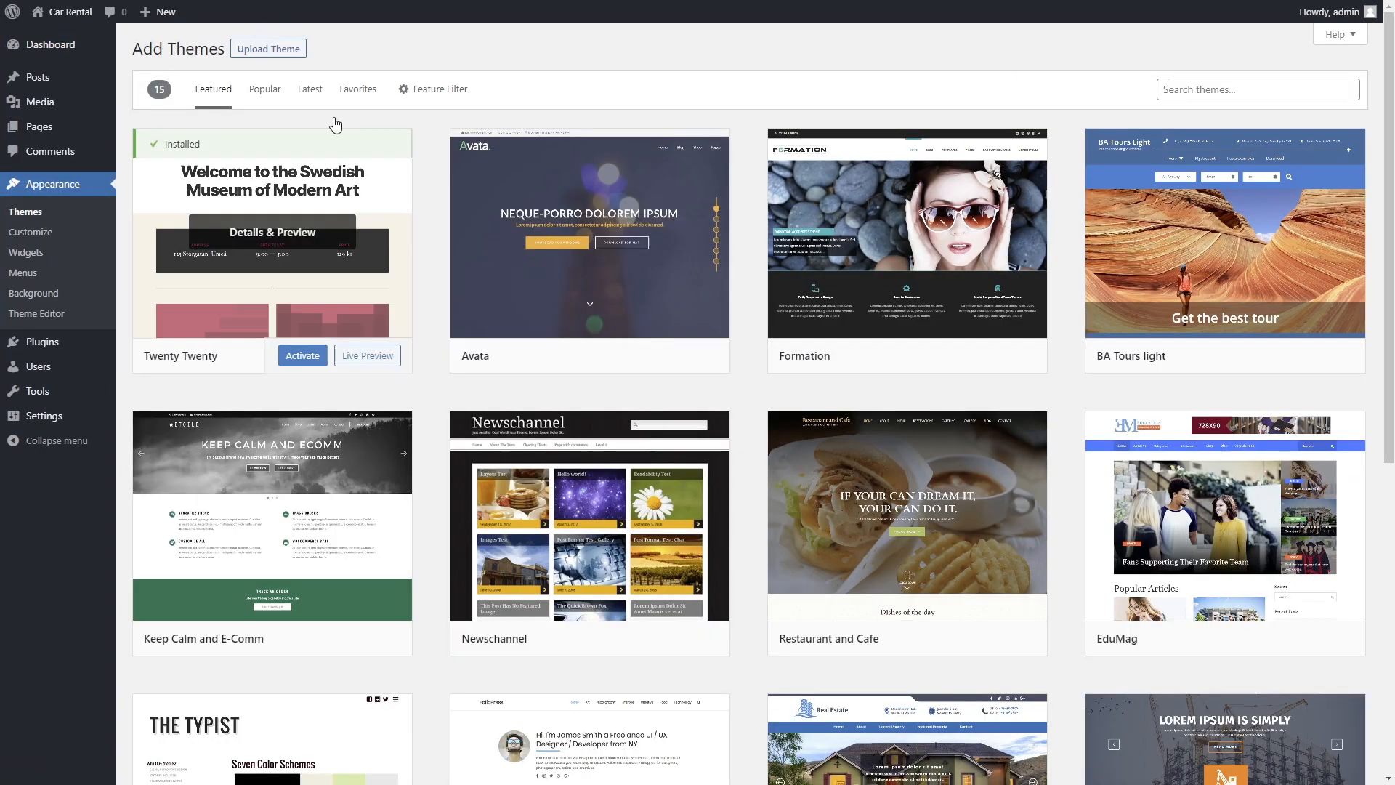
{"action": "left_click", "coordinate": [268, 48]}
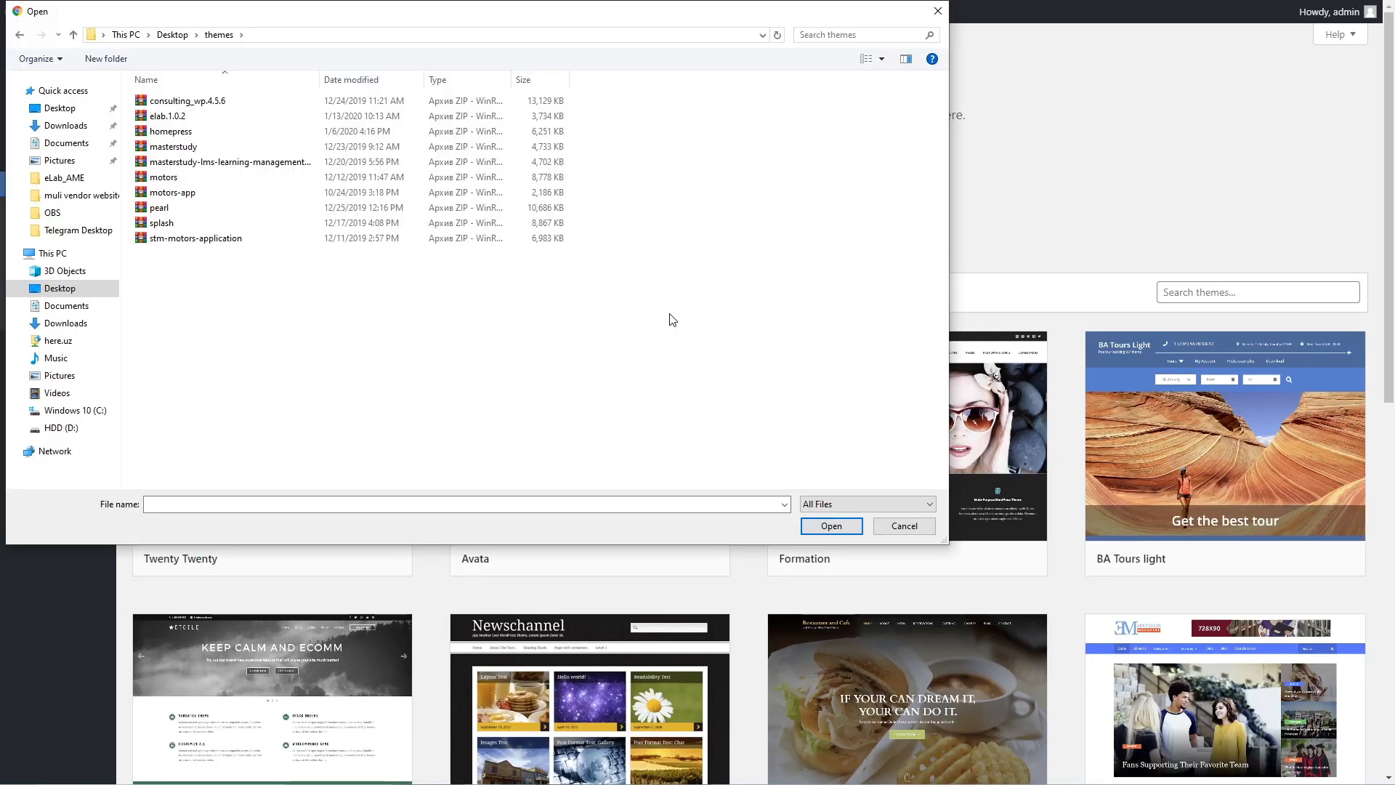
{"action": "left_click", "coordinate": [829, 526]}
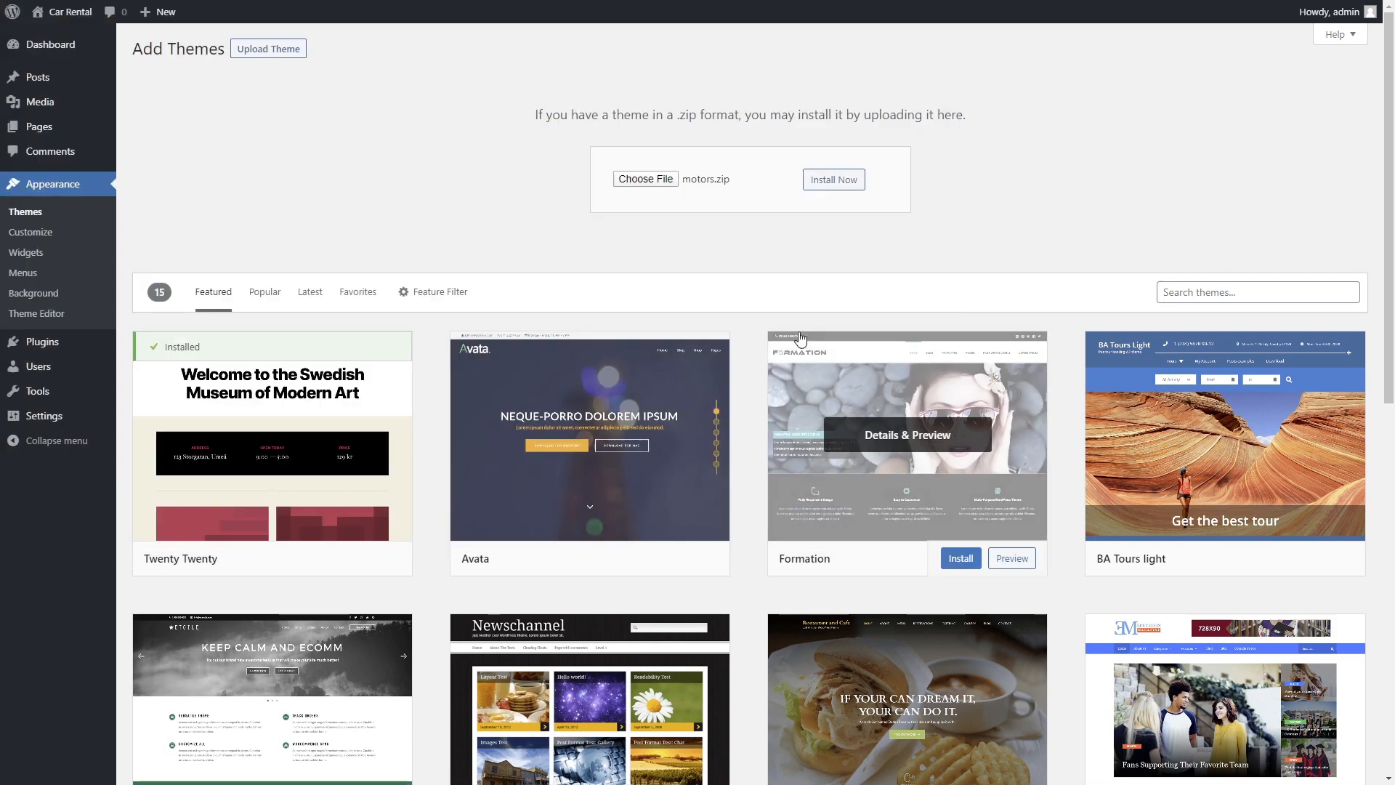
{"action": "mouse_move", "coordinate": [800, 213]}
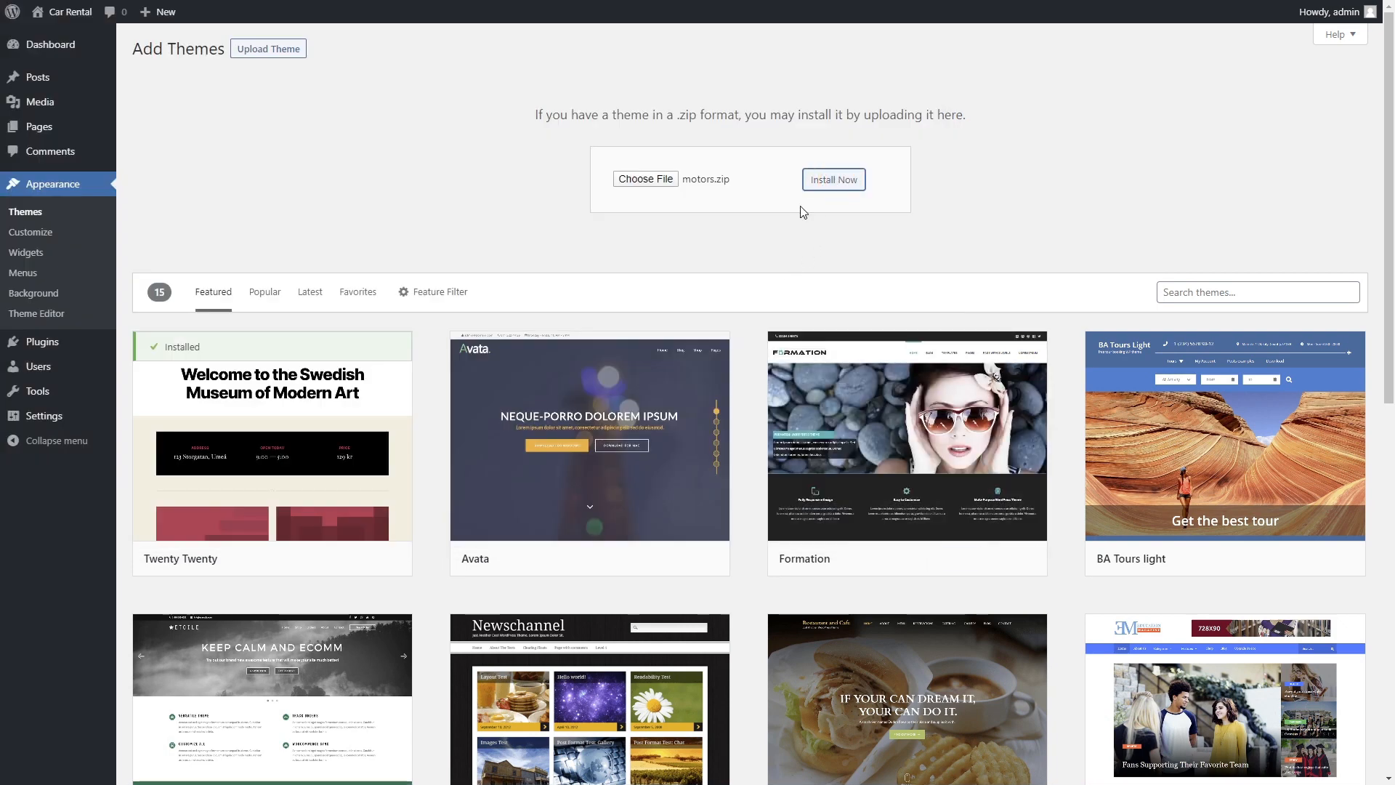
{"action": "left_click", "coordinate": [833, 180]}
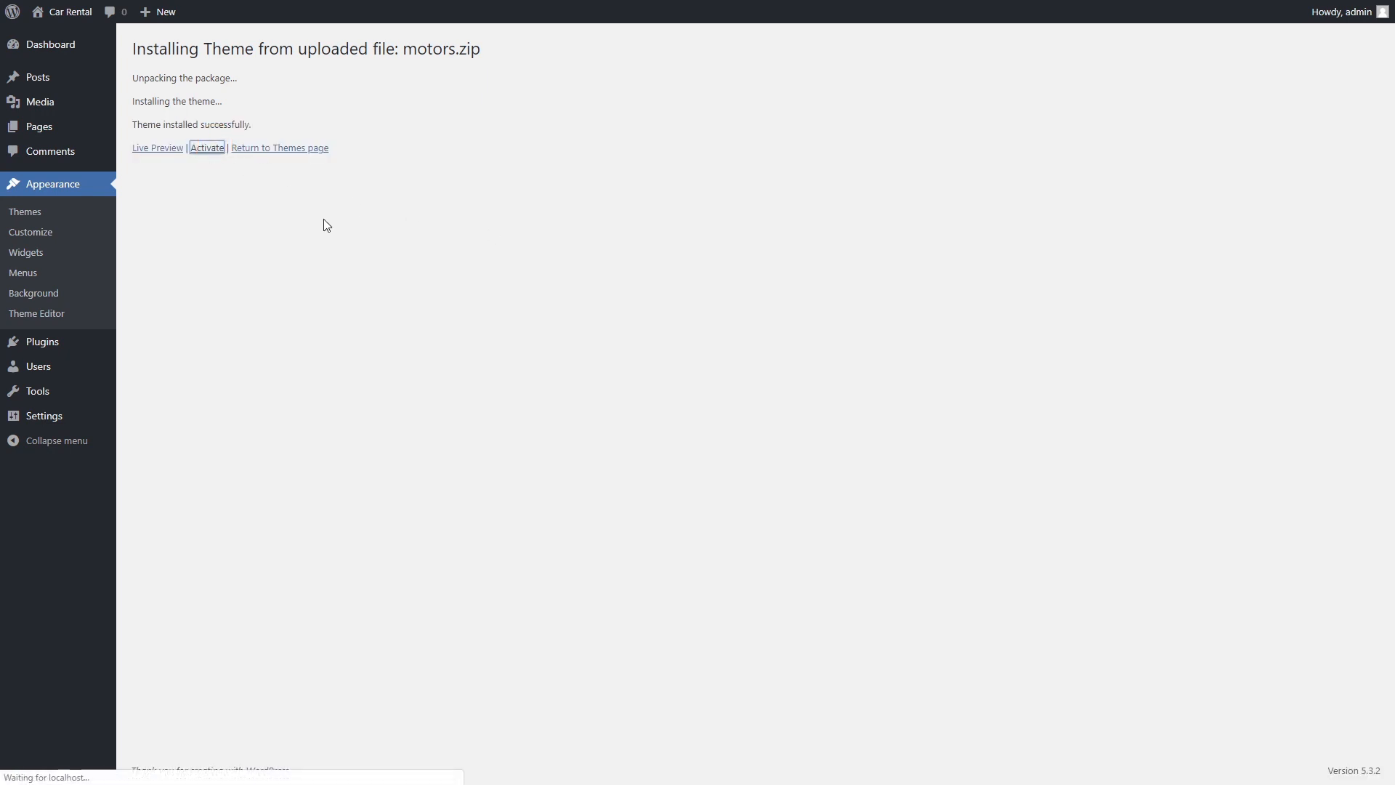
{"action": "left_click", "coordinate": [207, 147]}
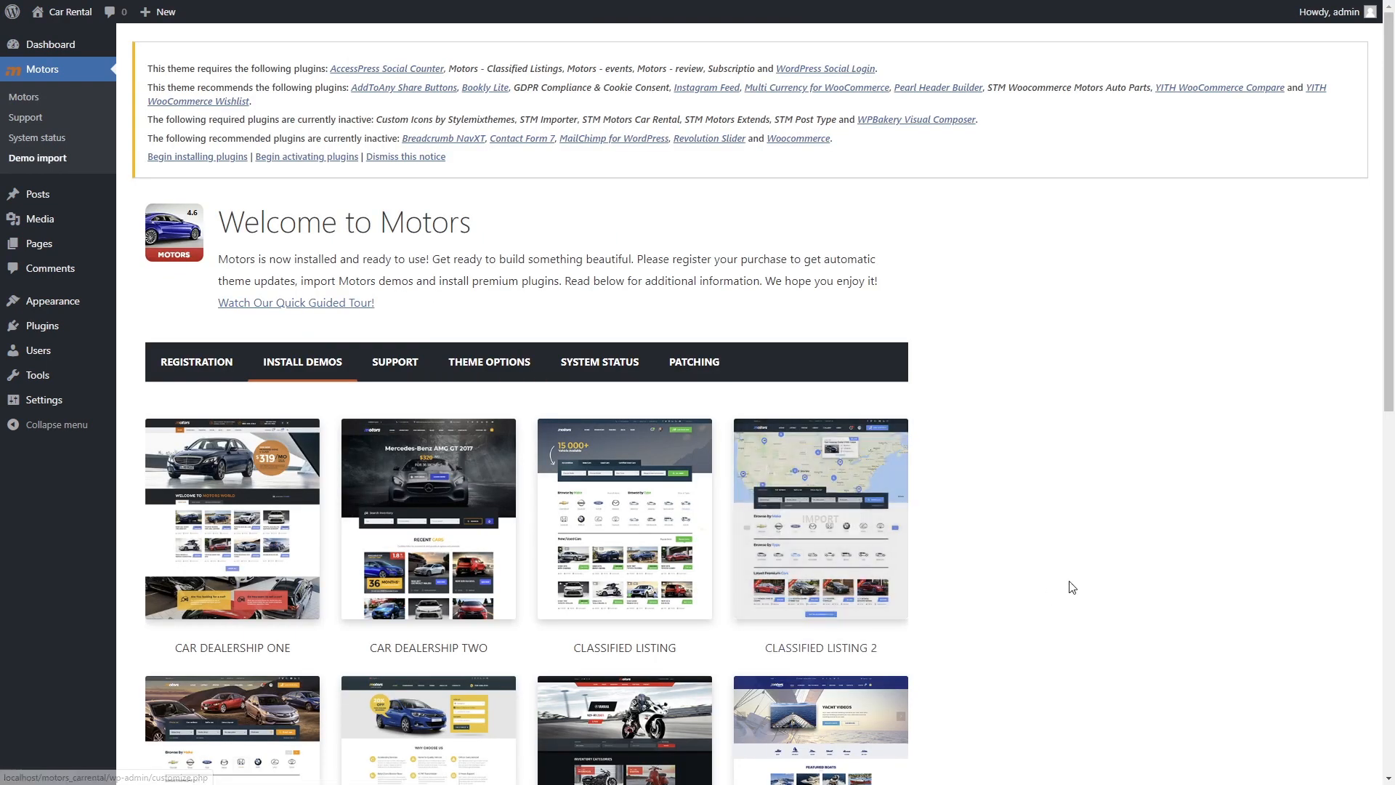
Step: Scroll the Install Demos list and accept the Privacy Policy popup
{"action": "scroll", "scroll_direction": "down", "scroll_amount": 3}
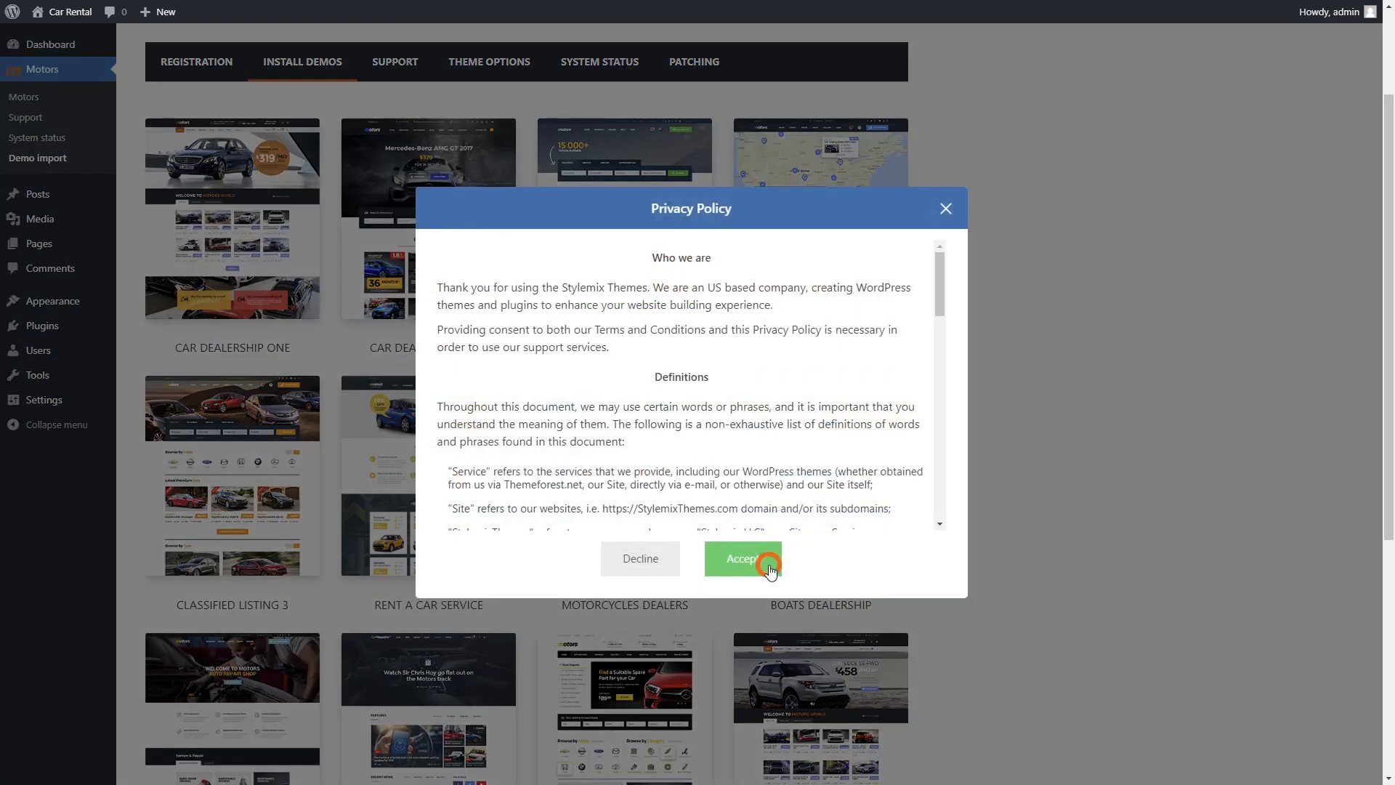
{"action": "left_click", "coordinate": [742, 559]}
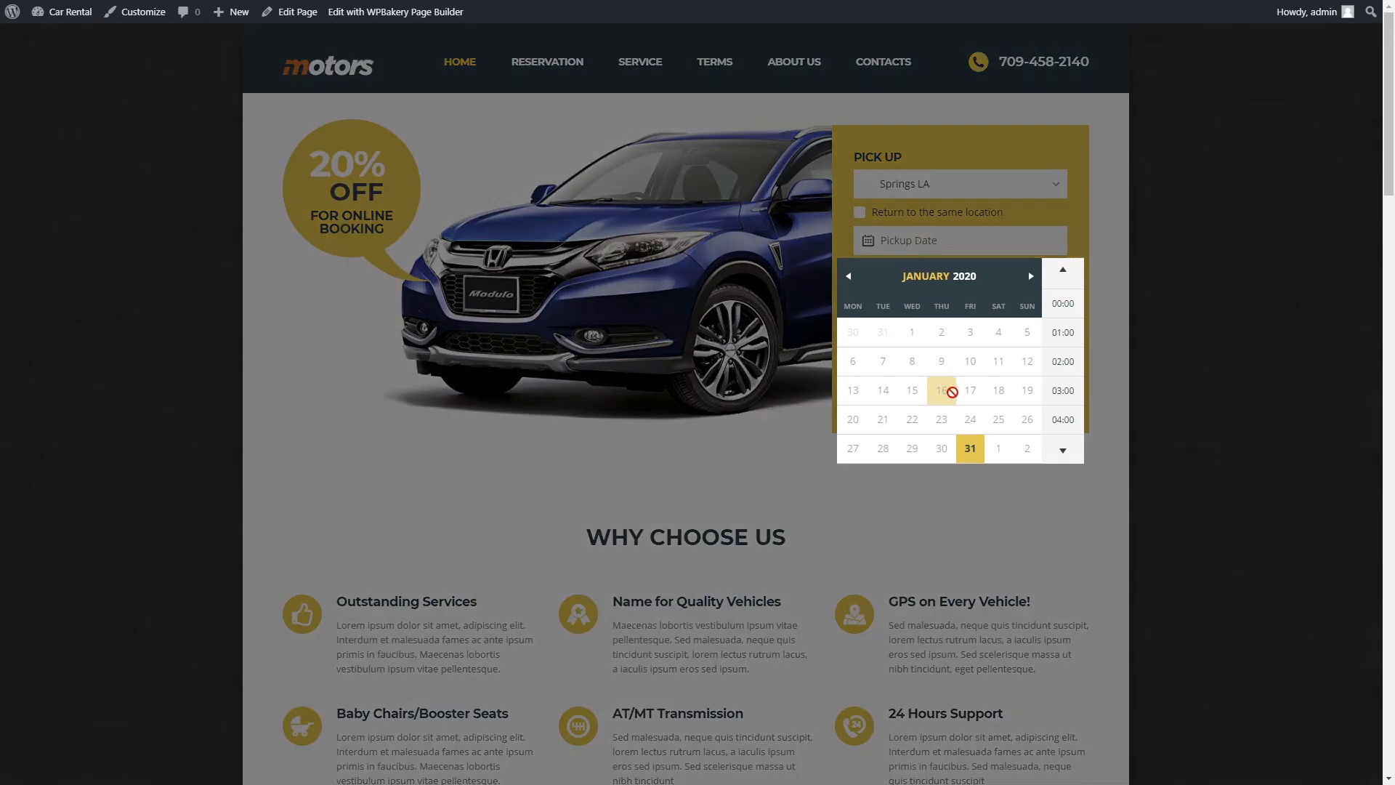
Step: Search rentals with pickup and February 4 return dates, then pick the STANDART vehicle
{"action": "left_click", "coordinate": [1028, 276]}
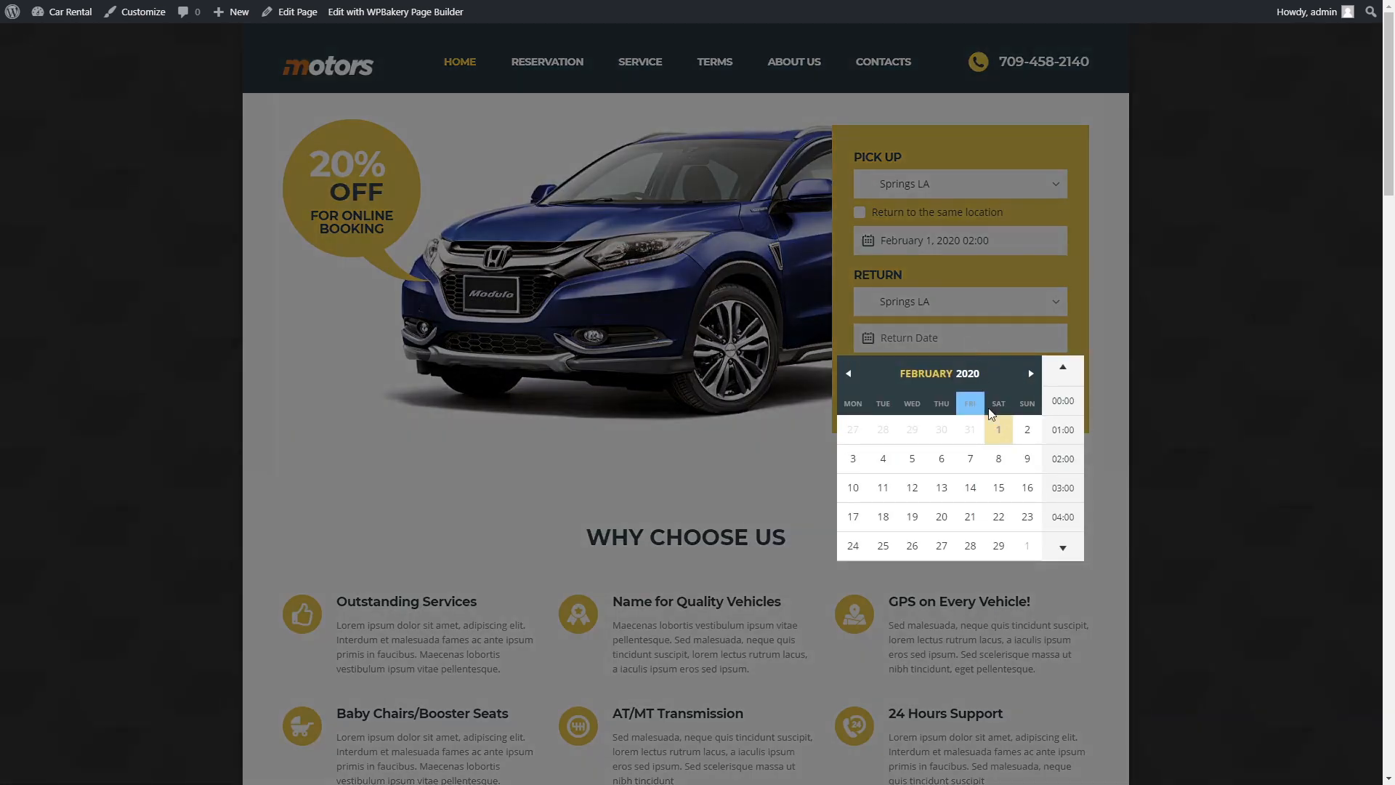
{"action": "left_click", "coordinate": [883, 459]}
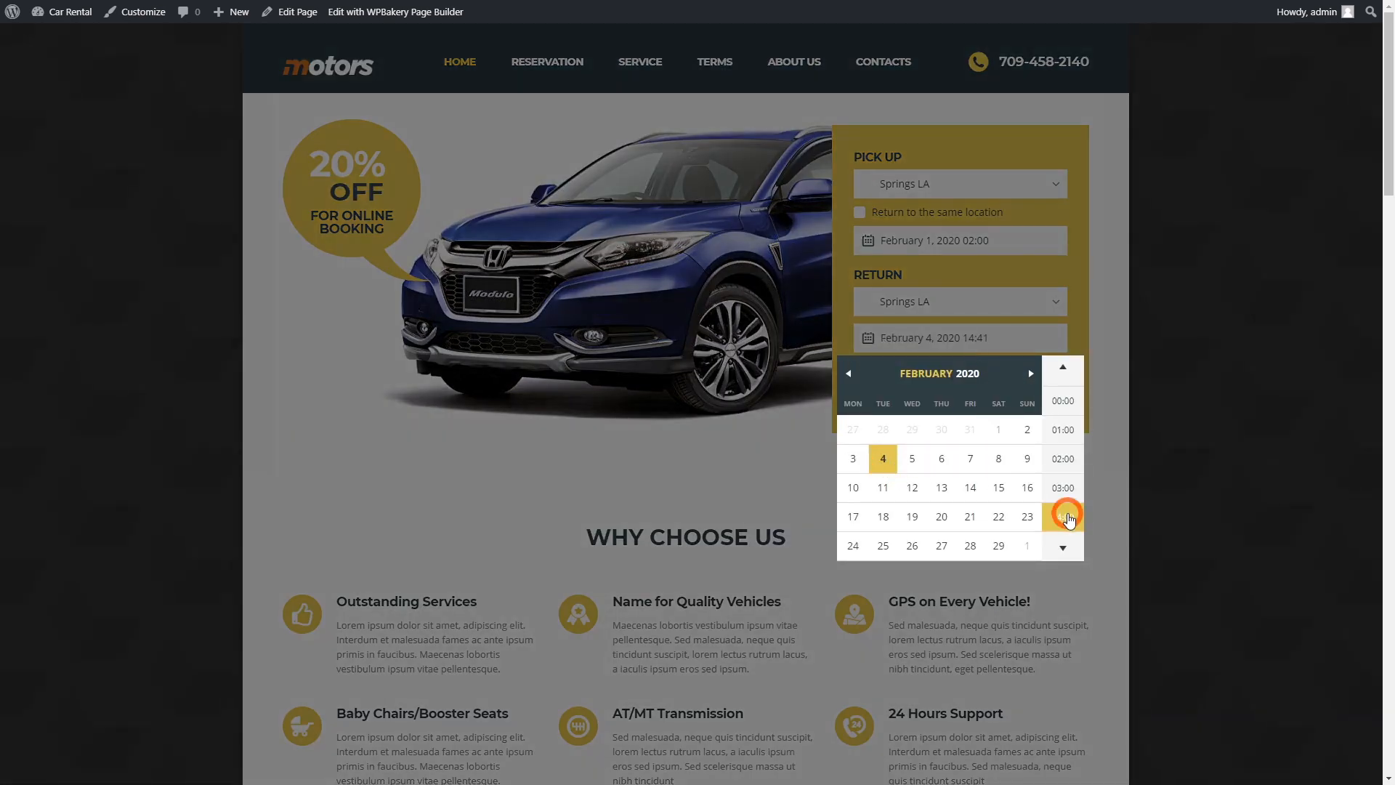
{"action": "left_click", "coordinate": [1066, 519]}
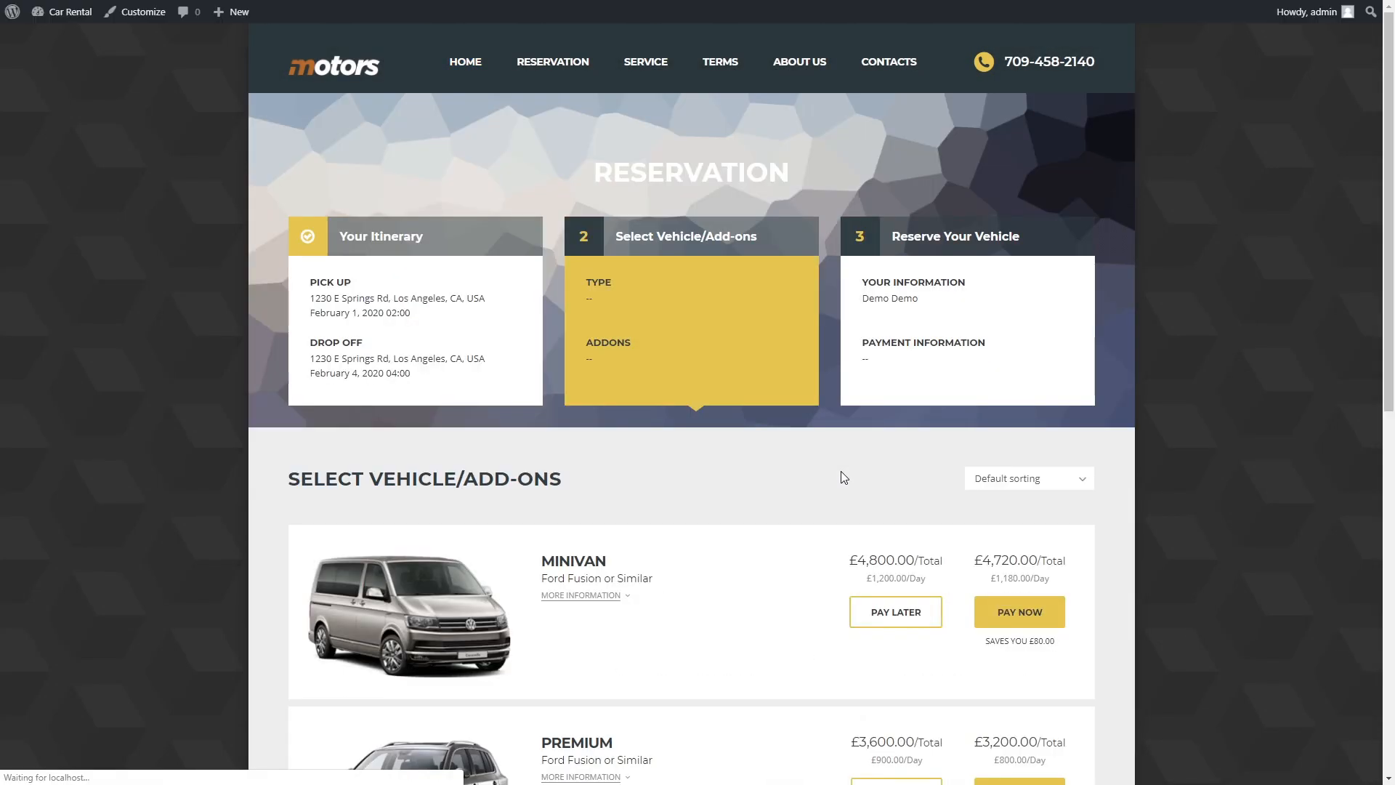
{"action": "scroll", "scroll_direction": "down", "scroll_amount": 3}
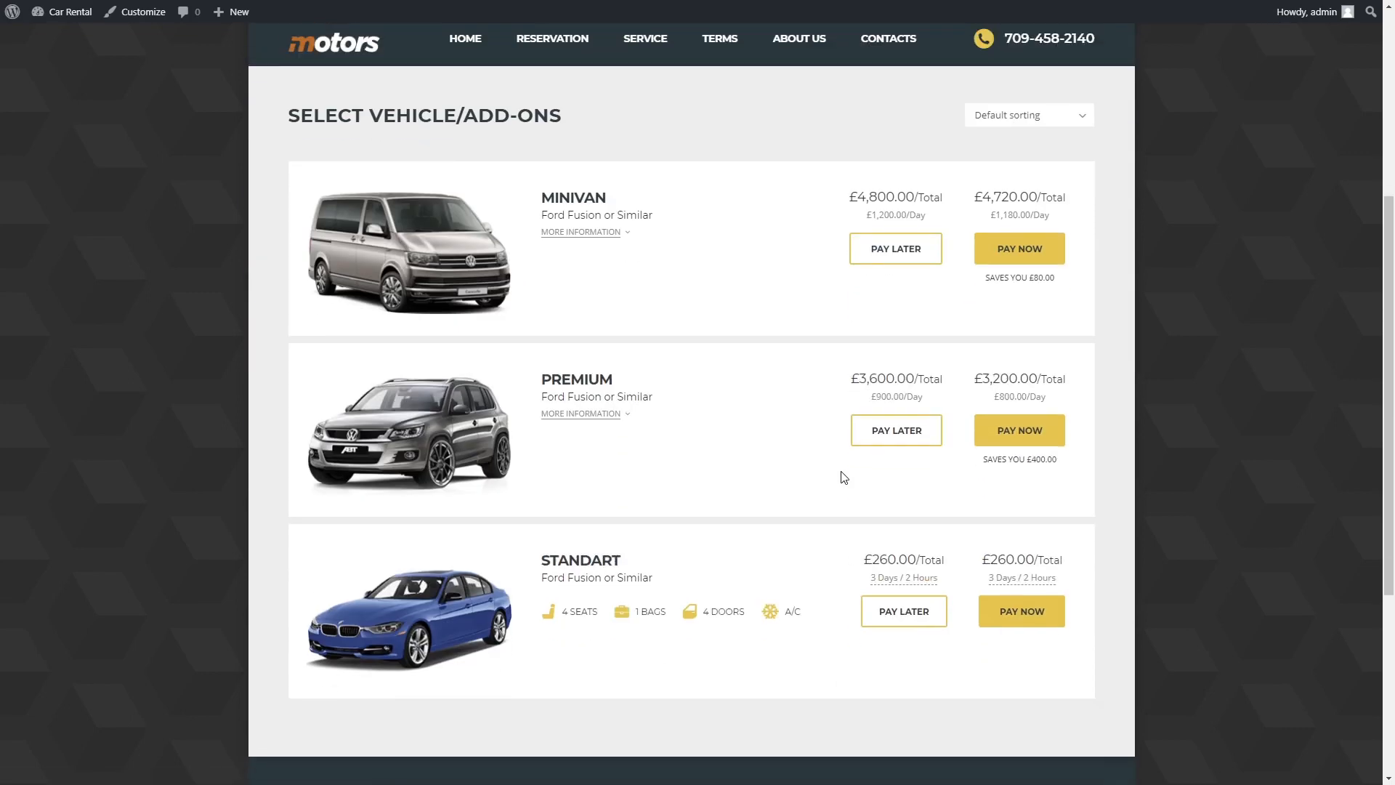
{"action": "left_click", "coordinate": [1021, 611]}
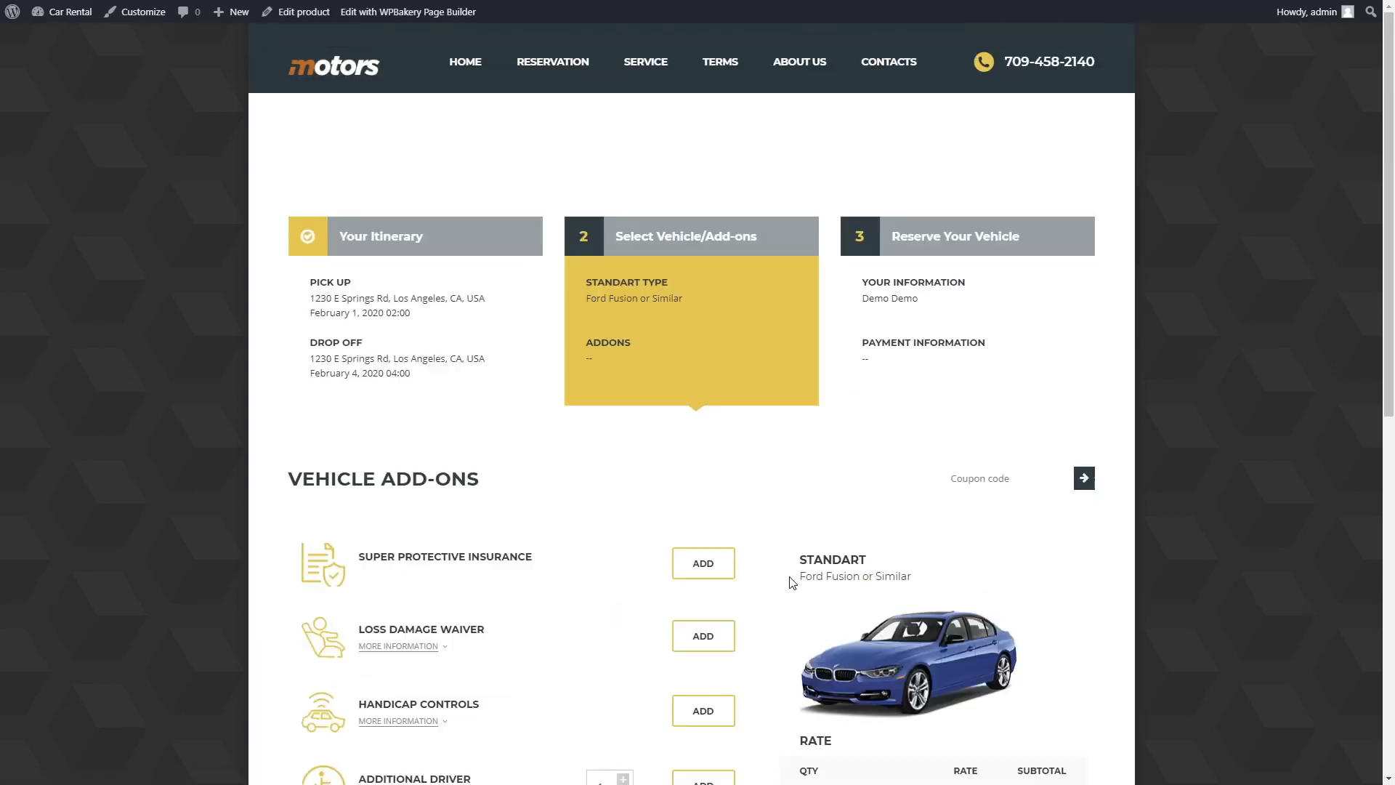
Step: Add Super Protective Insurance, Handicap Controls and Additional Driver, then check out
{"action": "left_click", "coordinate": [702, 562]}
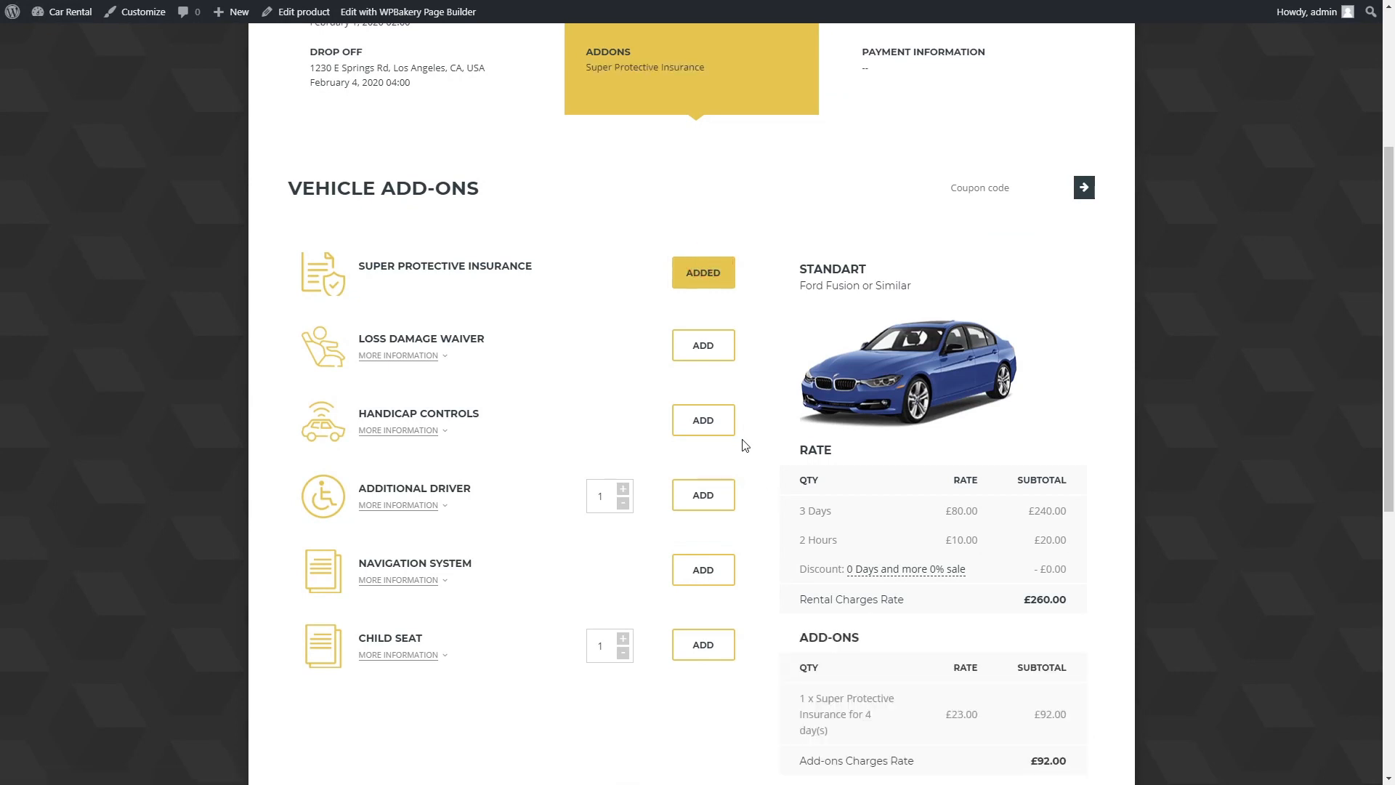
{"action": "left_click", "coordinate": [703, 420]}
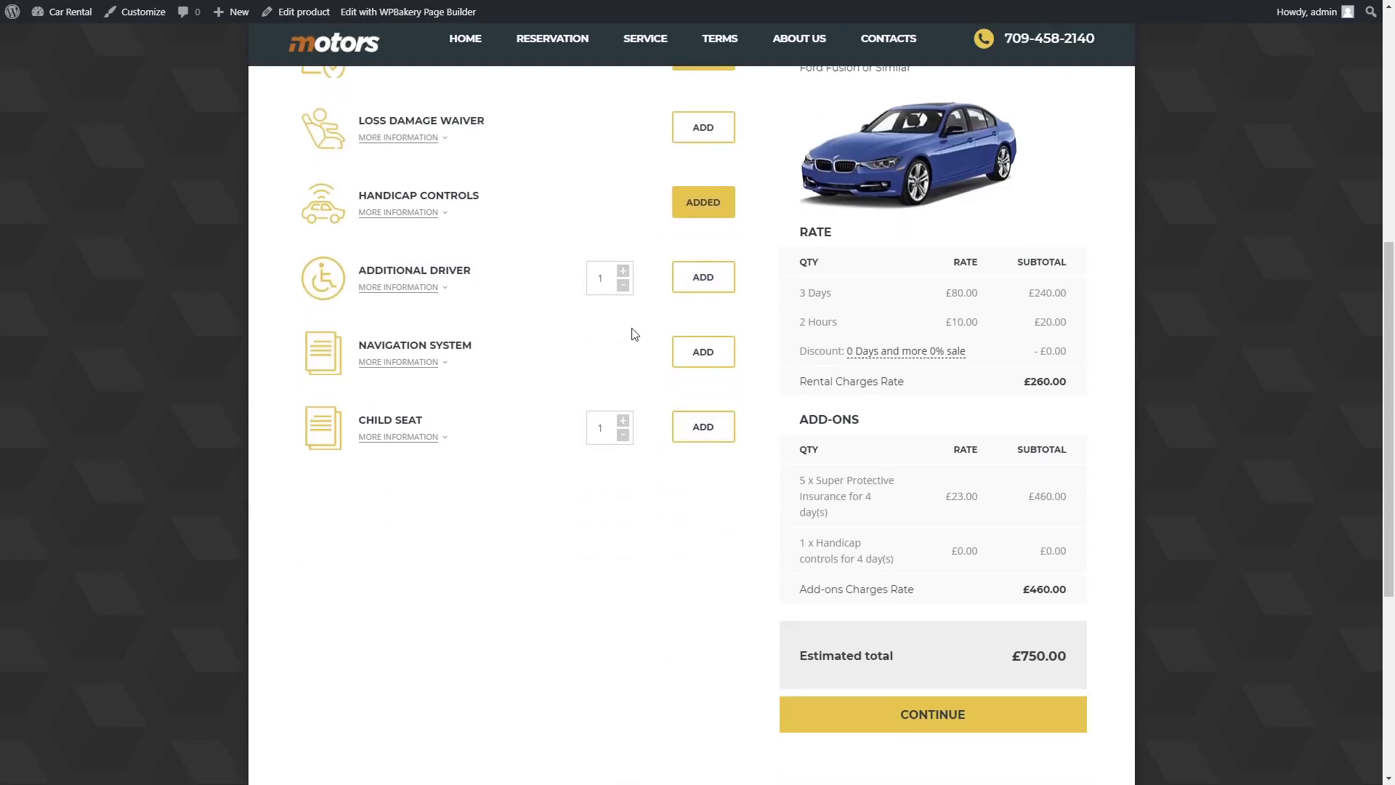
{"action": "left_click", "coordinate": [702, 277]}
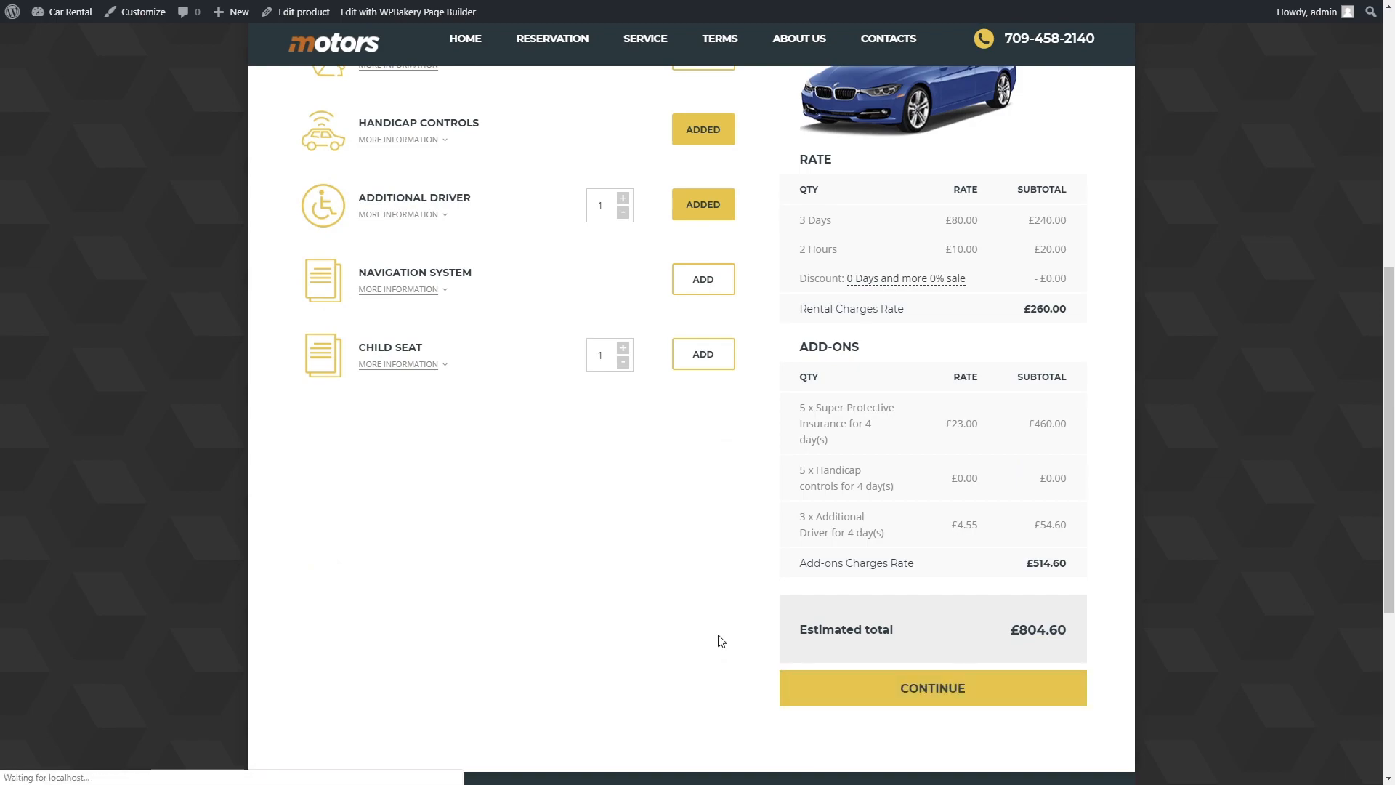
{"action": "left_click", "coordinate": [932, 689]}
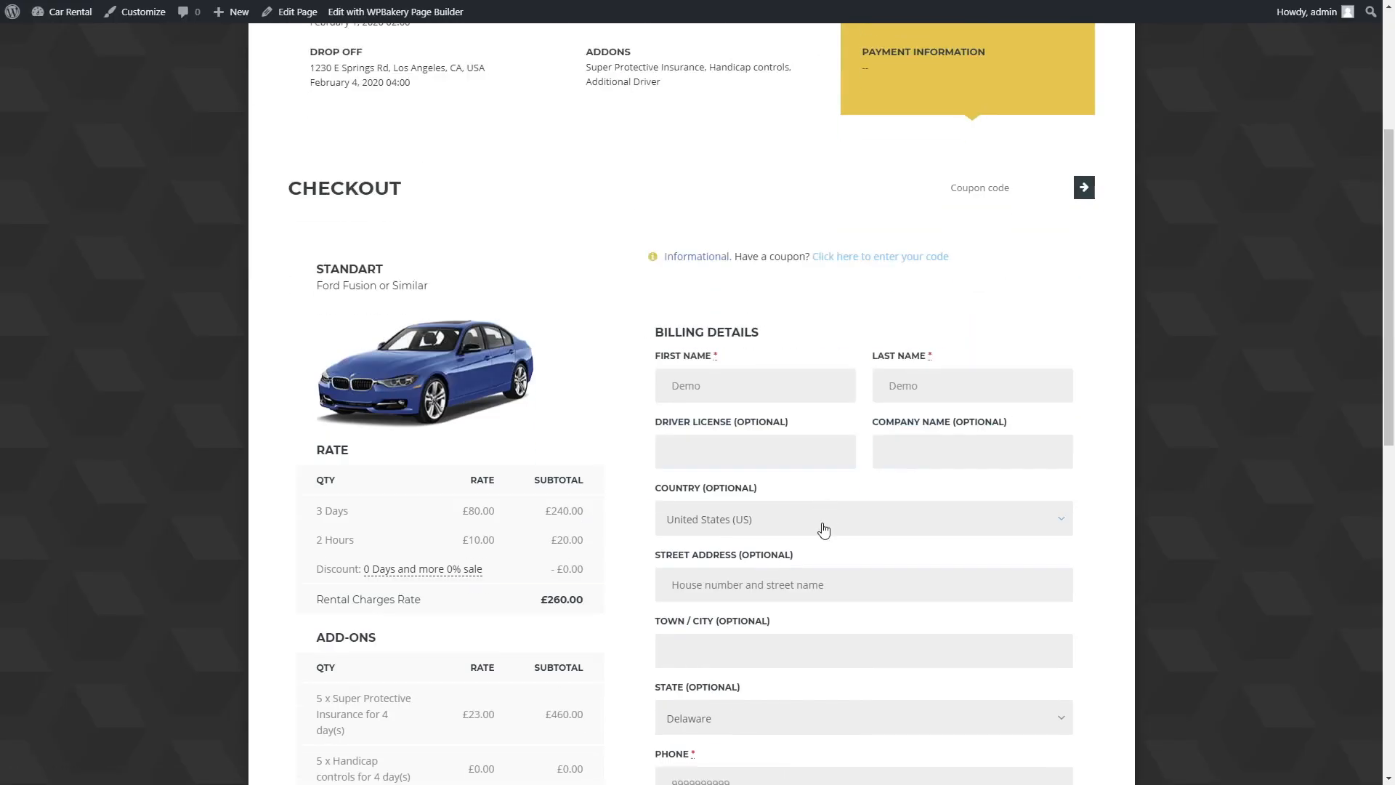
{"action": "scroll", "scroll_direction": "down", "scroll_amount": 3}
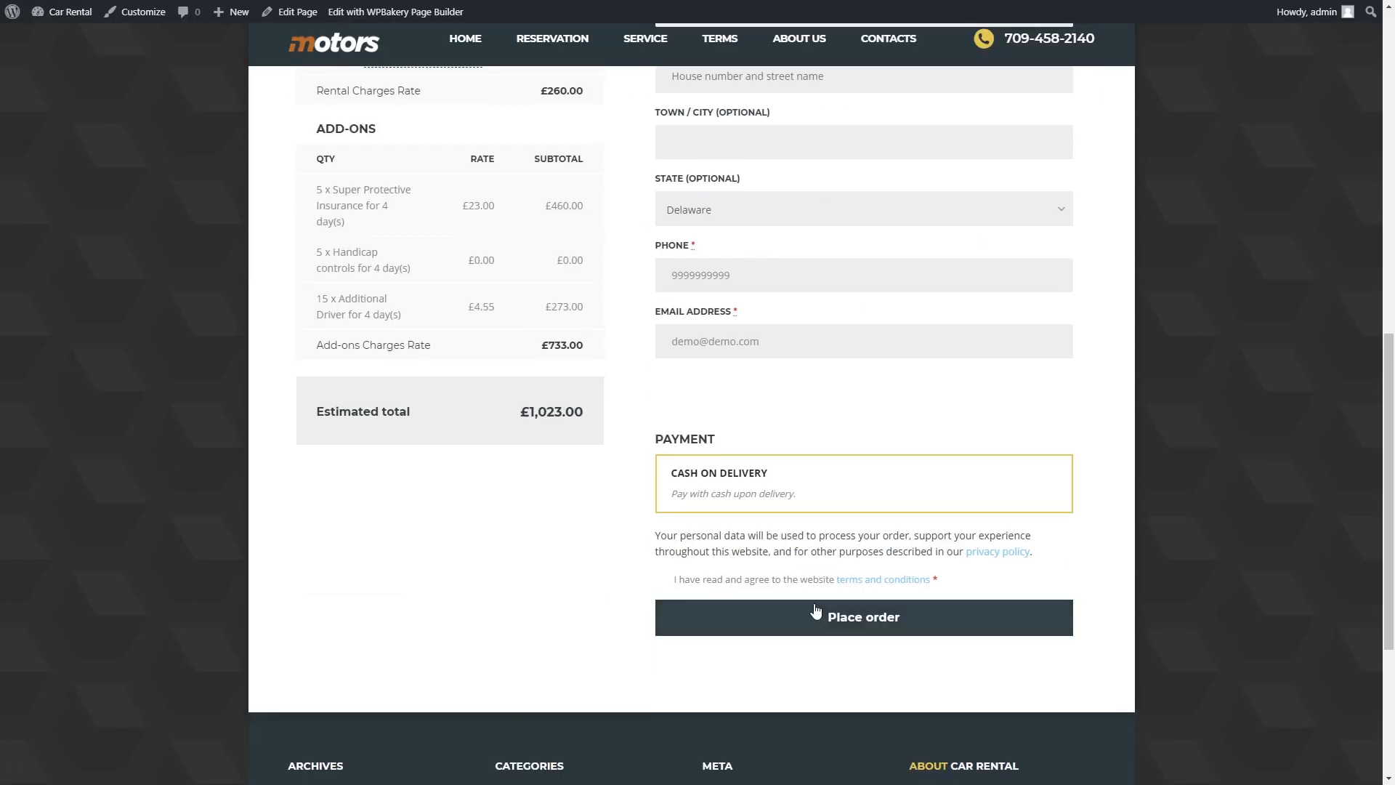
{"action": "left_click", "coordinate": [861, 617]}
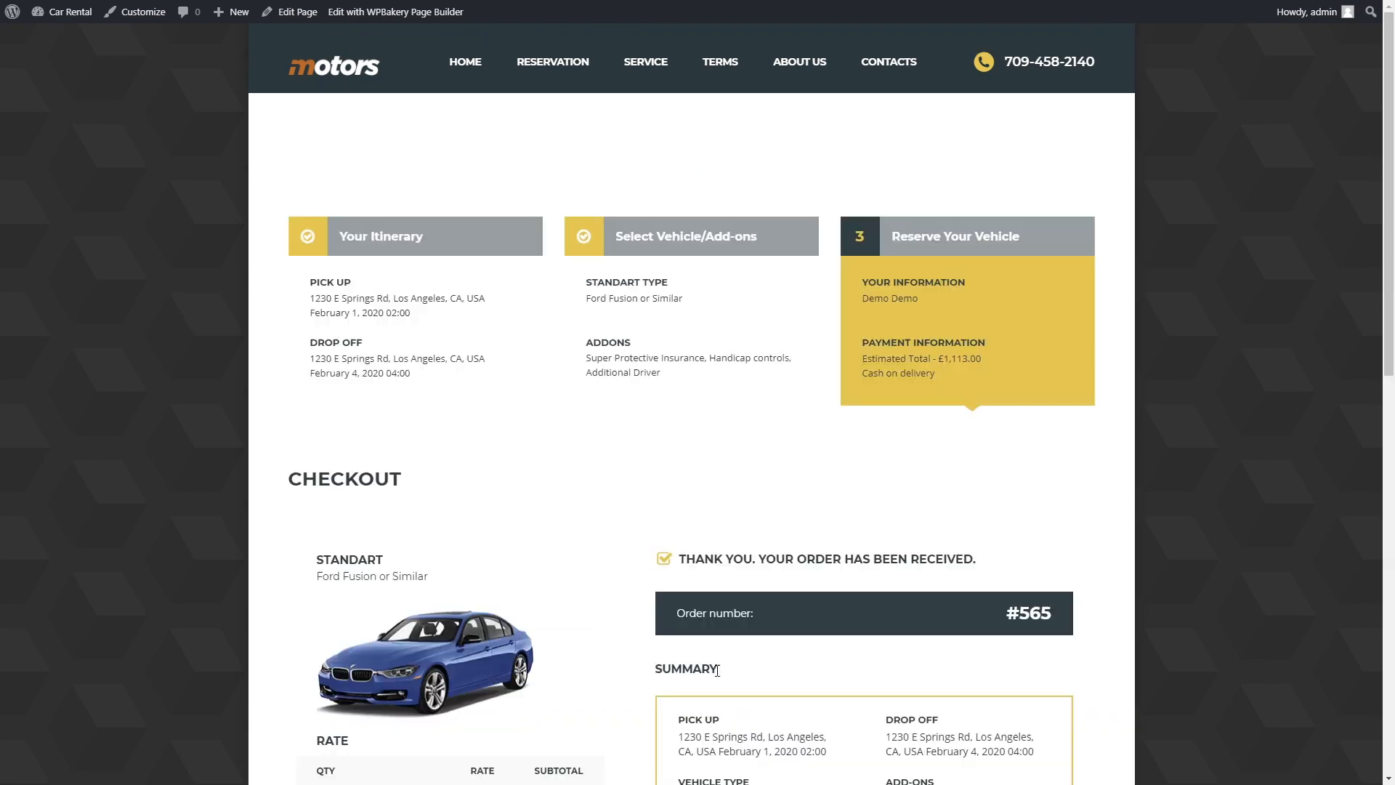
{"action": "scroll", "scroll_direction": "down", "scroll_amount": 3}
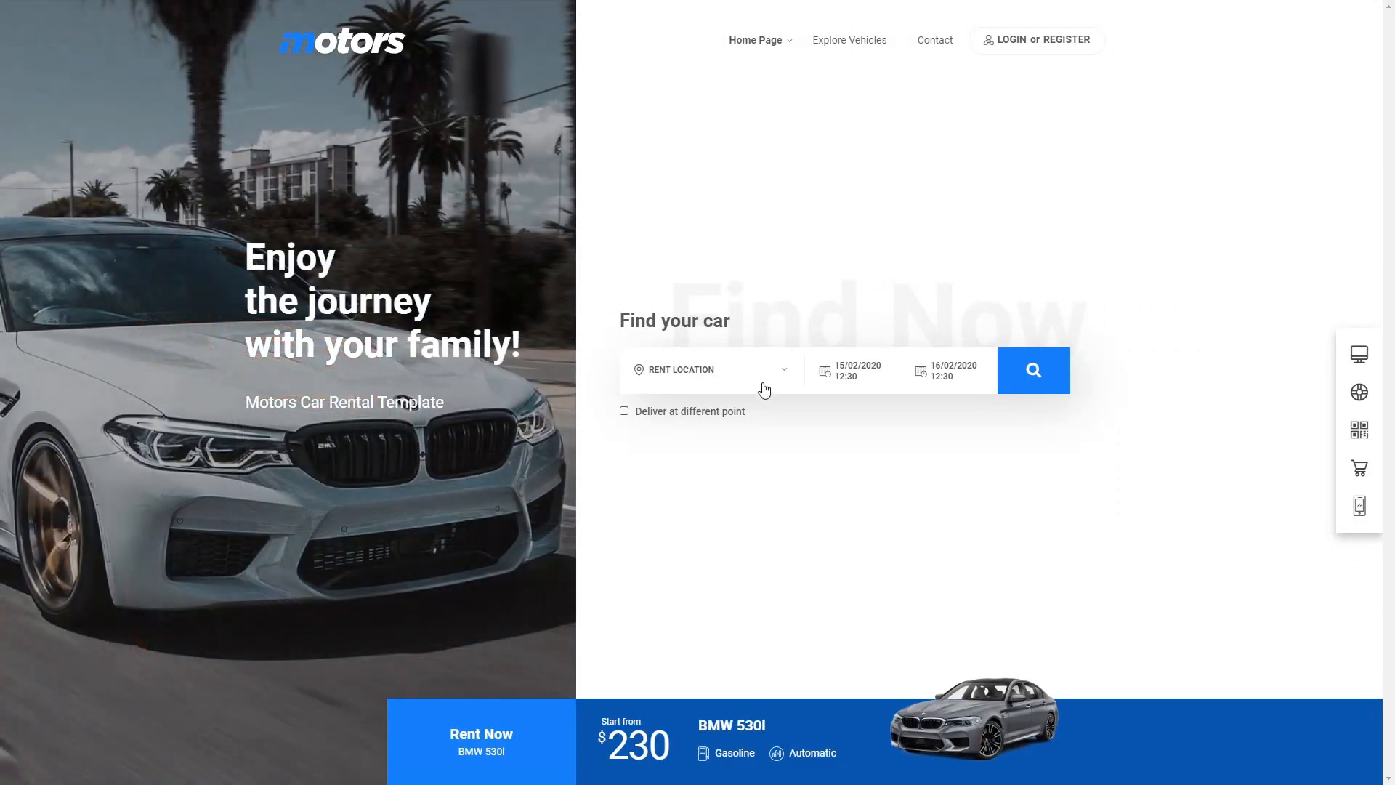
Step: Choose pick-up and return dates and times and apply them to list vehicles
{"action": "left_click", "coordinate": [853, 370]}
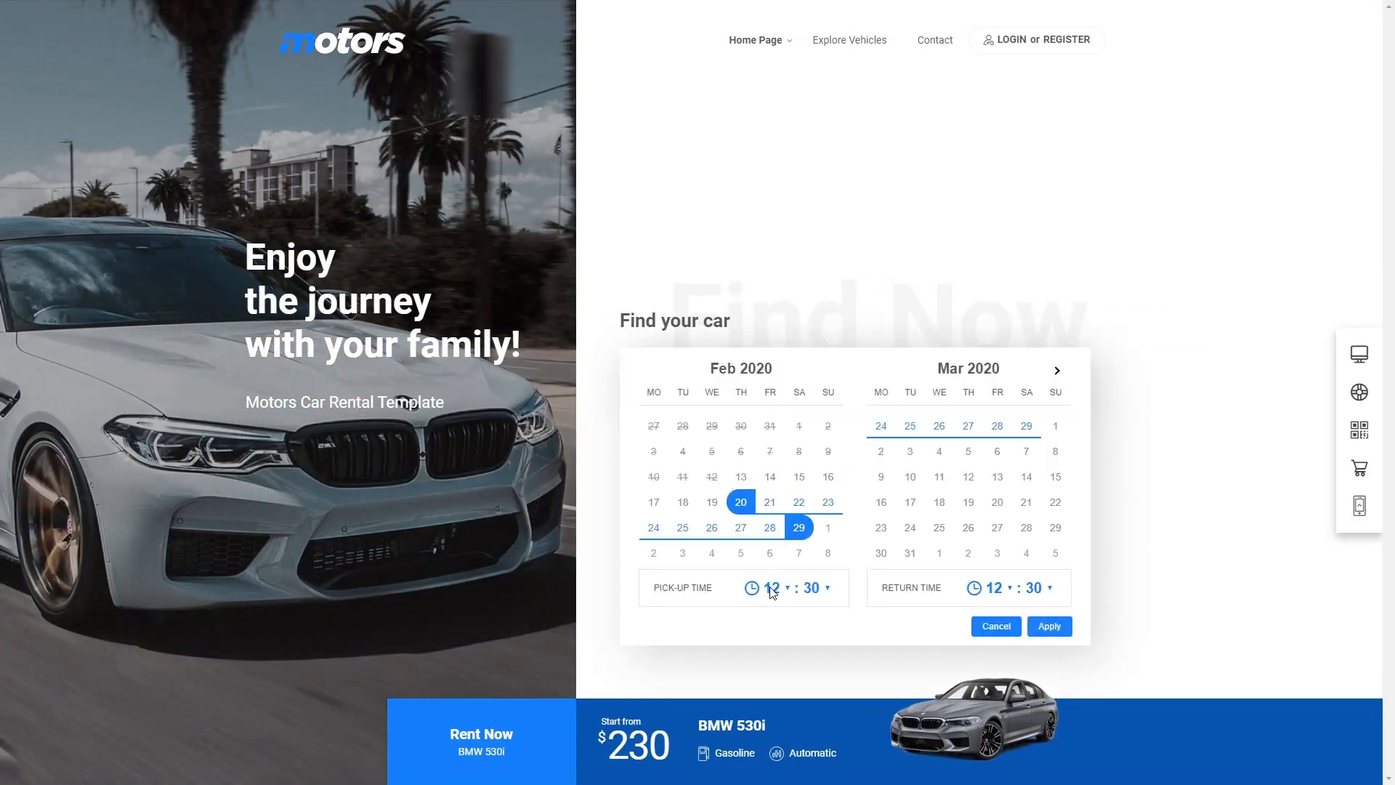
{"action": "left_click", "coordinate": [999, 587]}
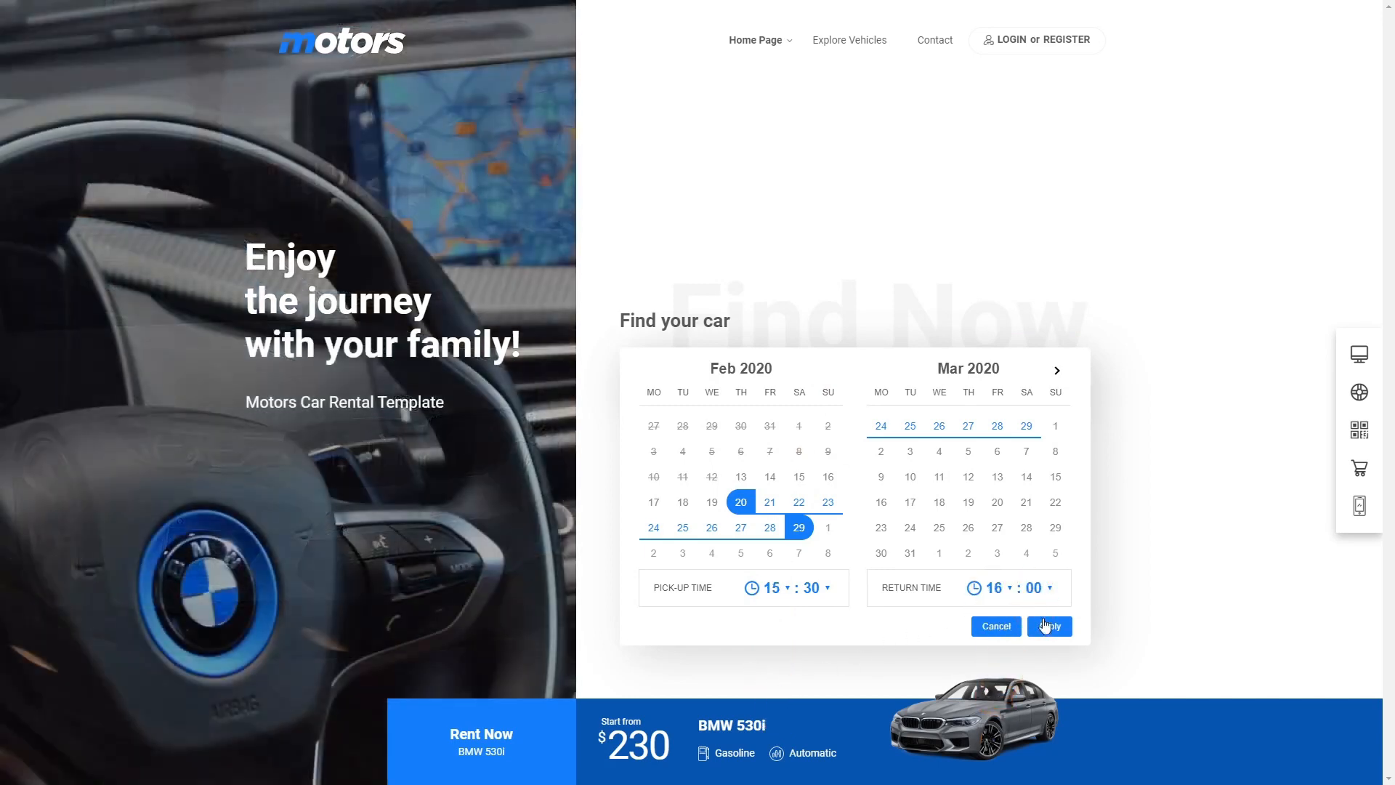
{"action": "left_click", "coordinate": [1050, 625]}
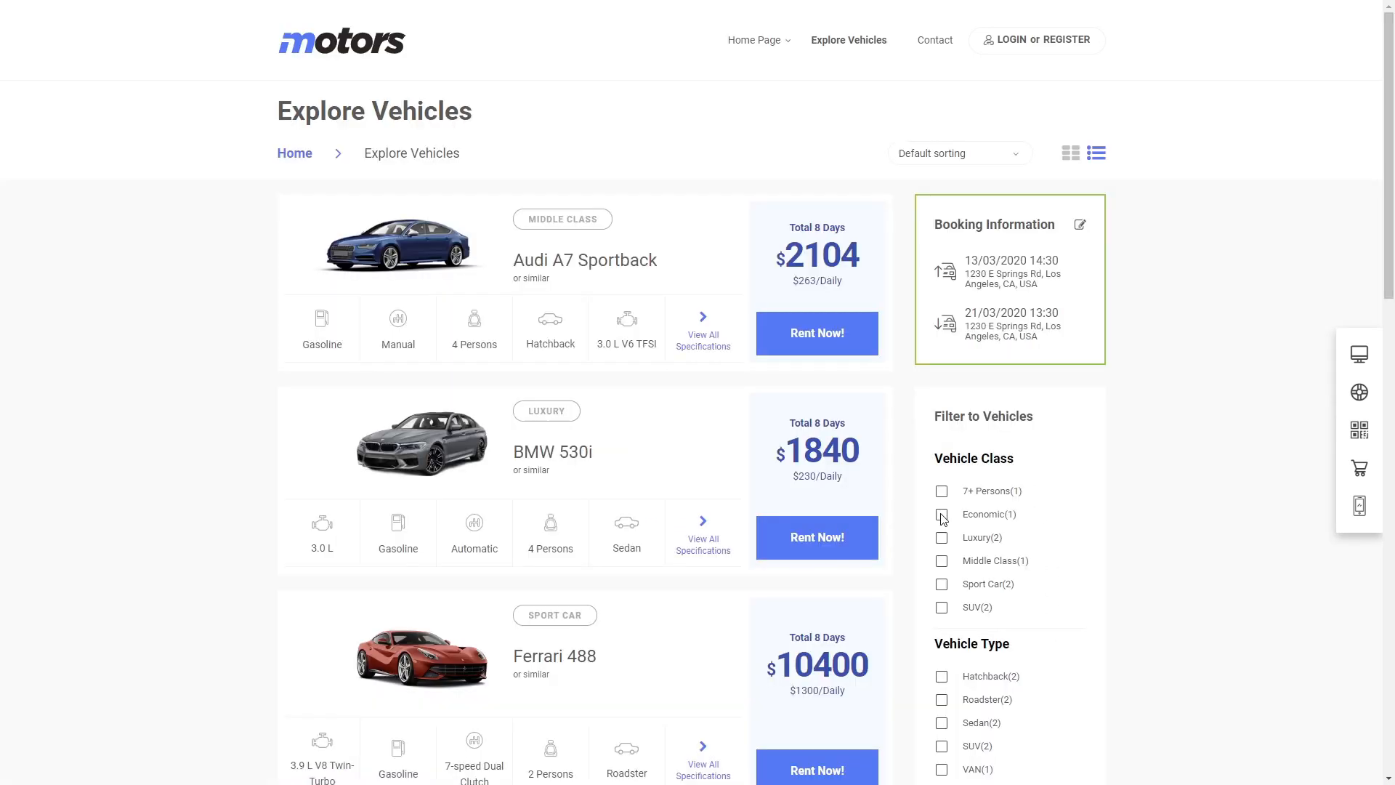
{"action": "scroll", "scroll_direction": "down", "scroll_amount": 3}
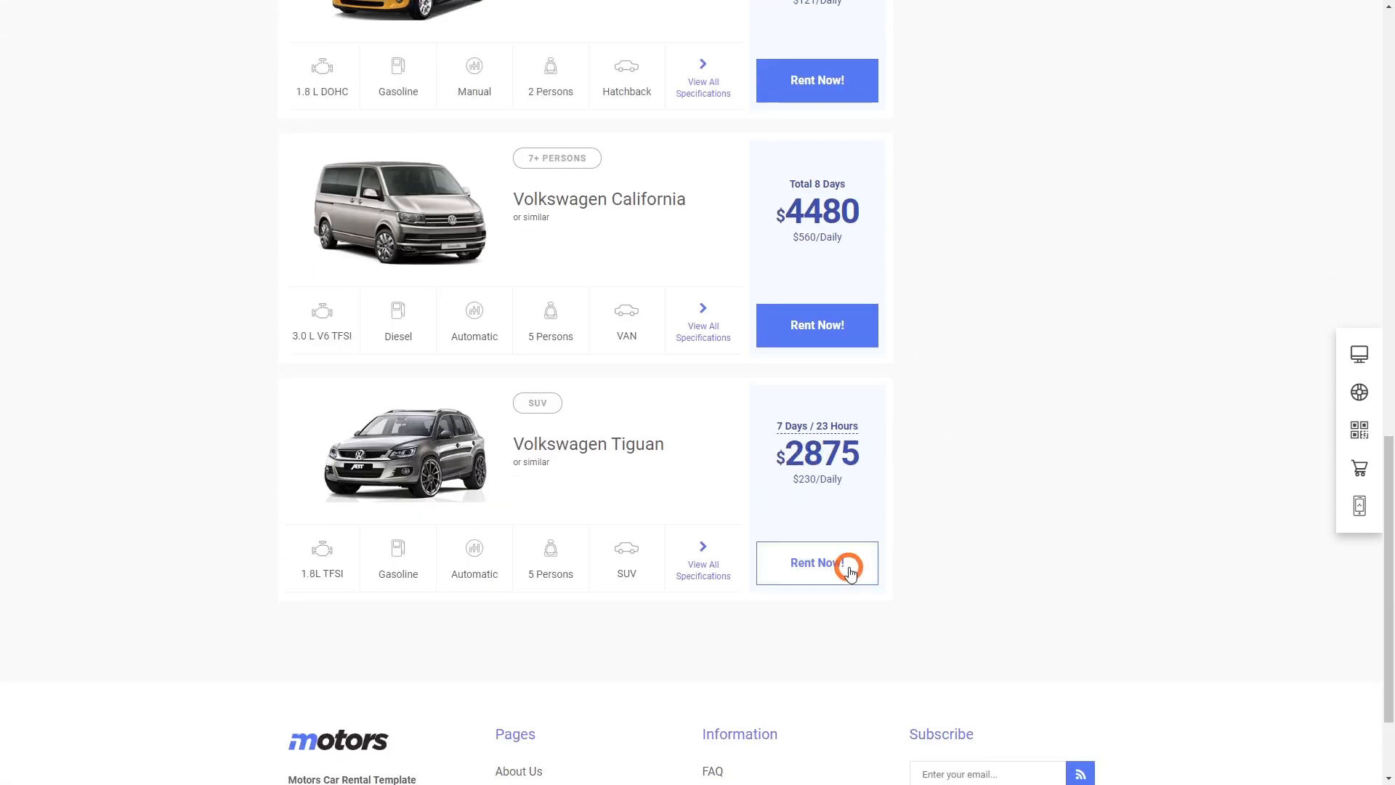
Step: Rent the Volkswagen Tiguan with its extras and proceed through checkout
{"action": "left_click", "coordinate": [815, 563]}
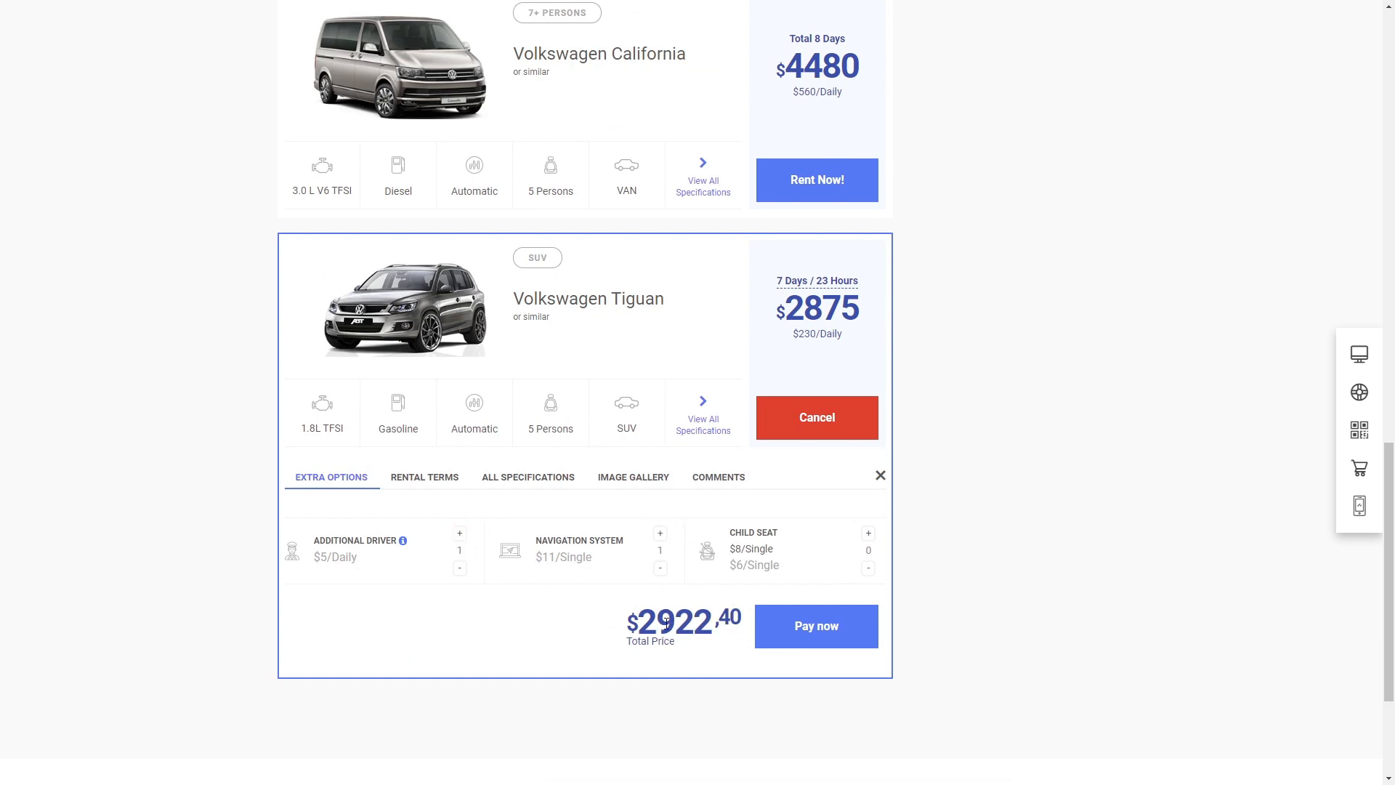
{"action": "left_click", "coordinate": [814, 626]}
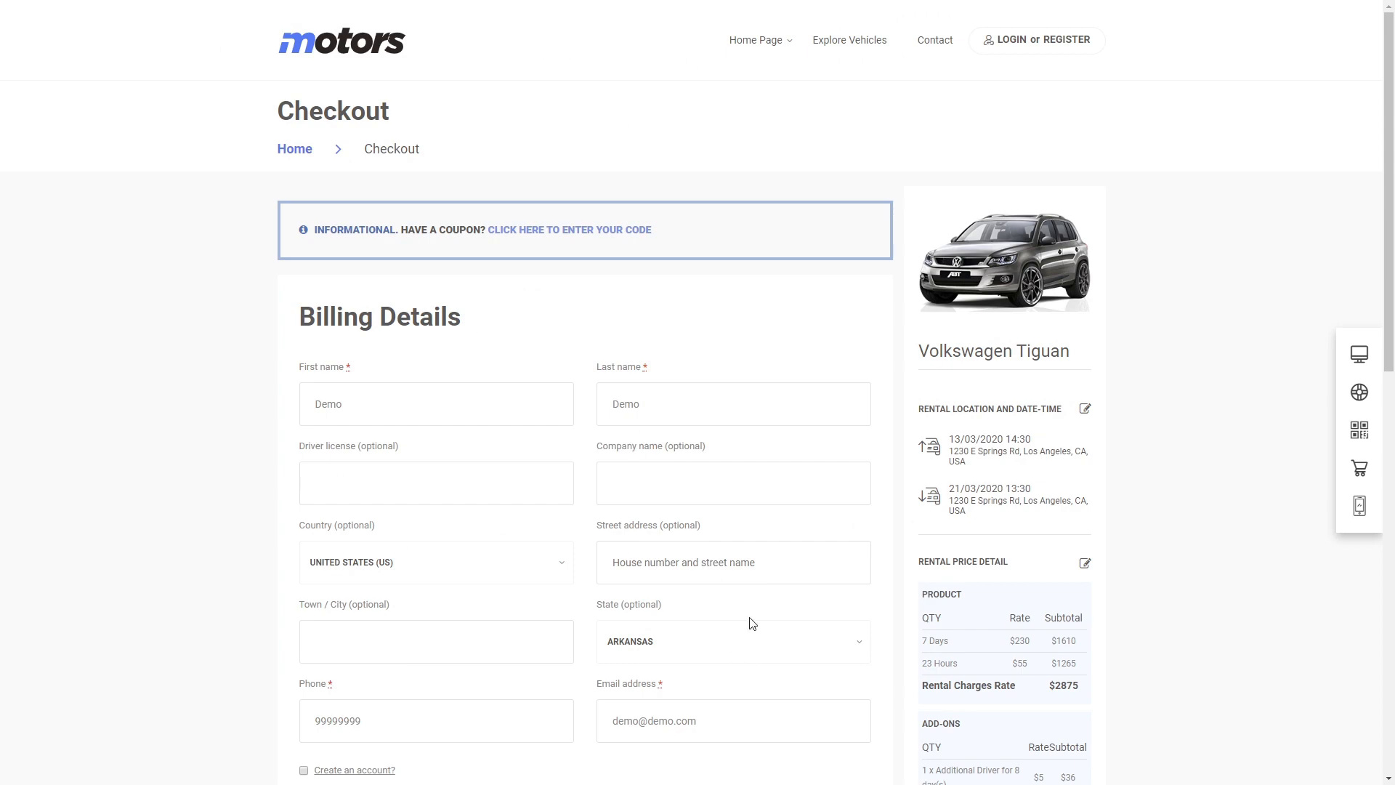
{"action": "scroll", "scroll_direction": "down", "scroll_amount": 3}
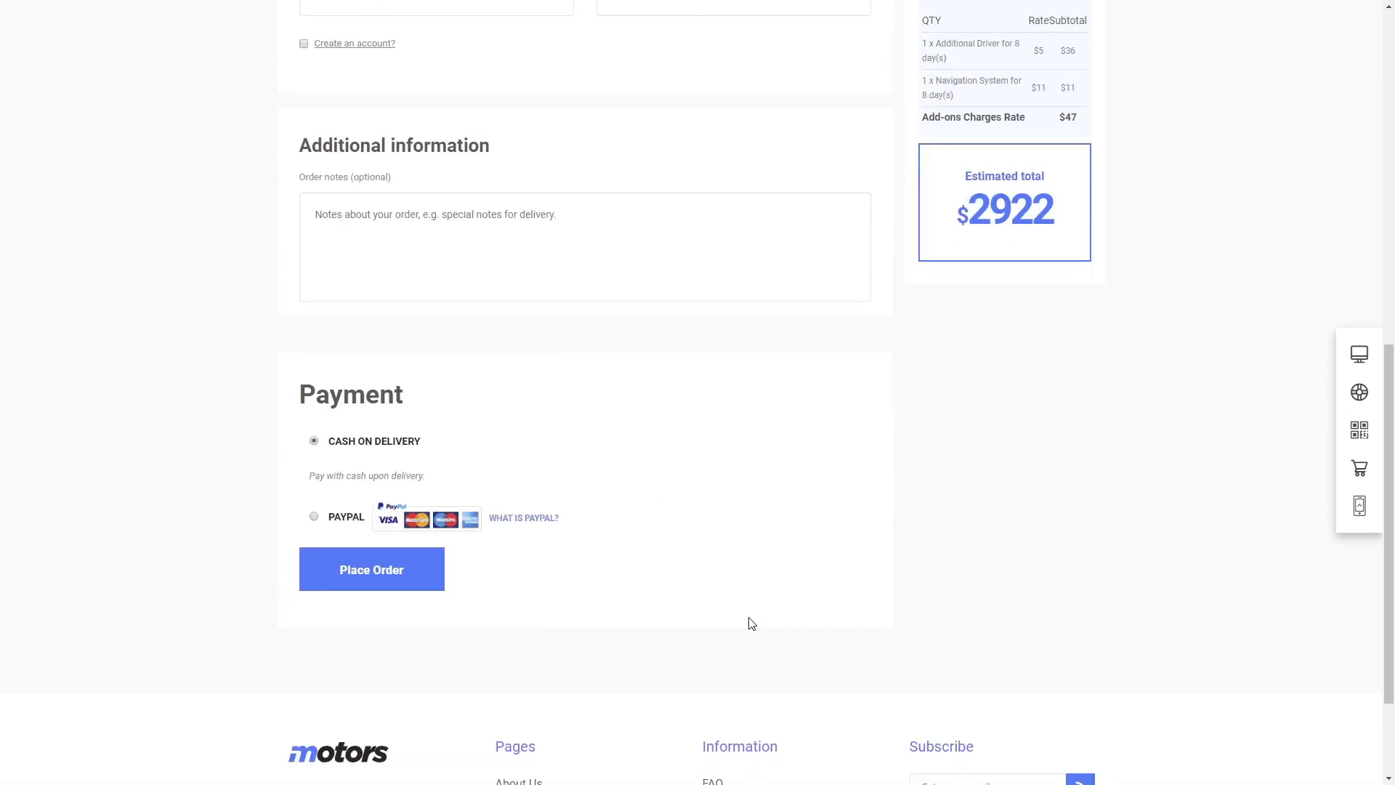
{"action": "left_click", "coordinate": [371, 569]}
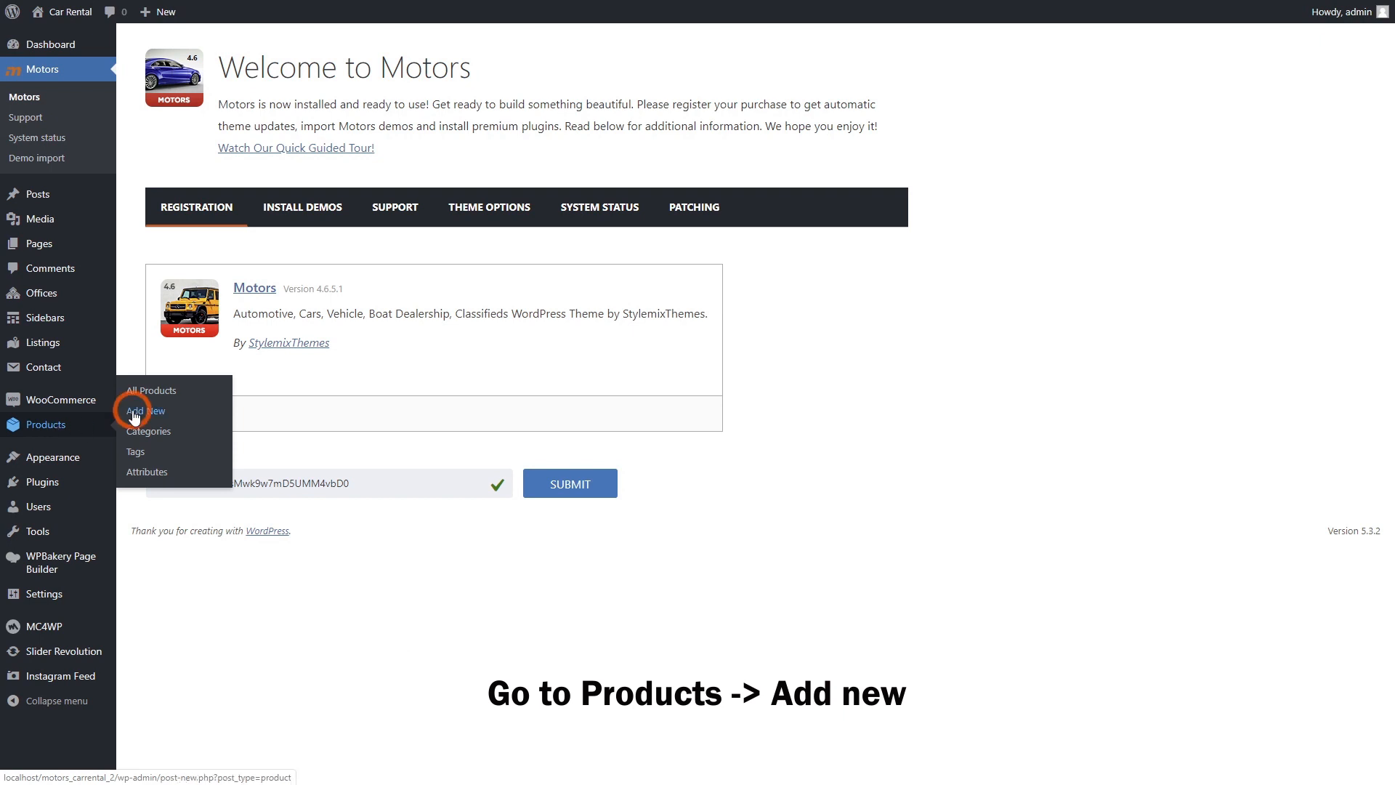
Step: Create a 'Standard' car product with stock 10, A/C, 4 seats and 1 bag
{"action": "left_click", "coordinate": [145, 410]}
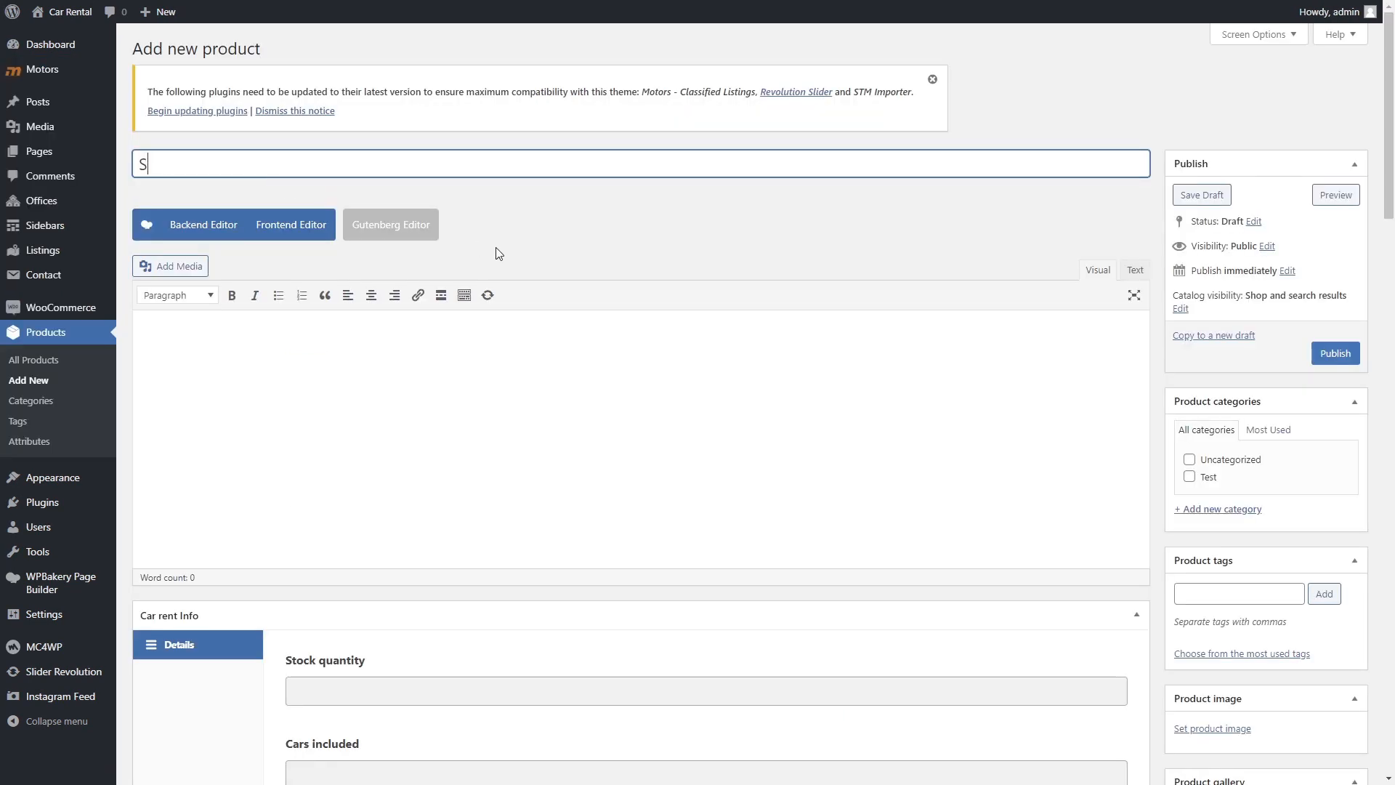
{"action": "type", "text": "tandar"}
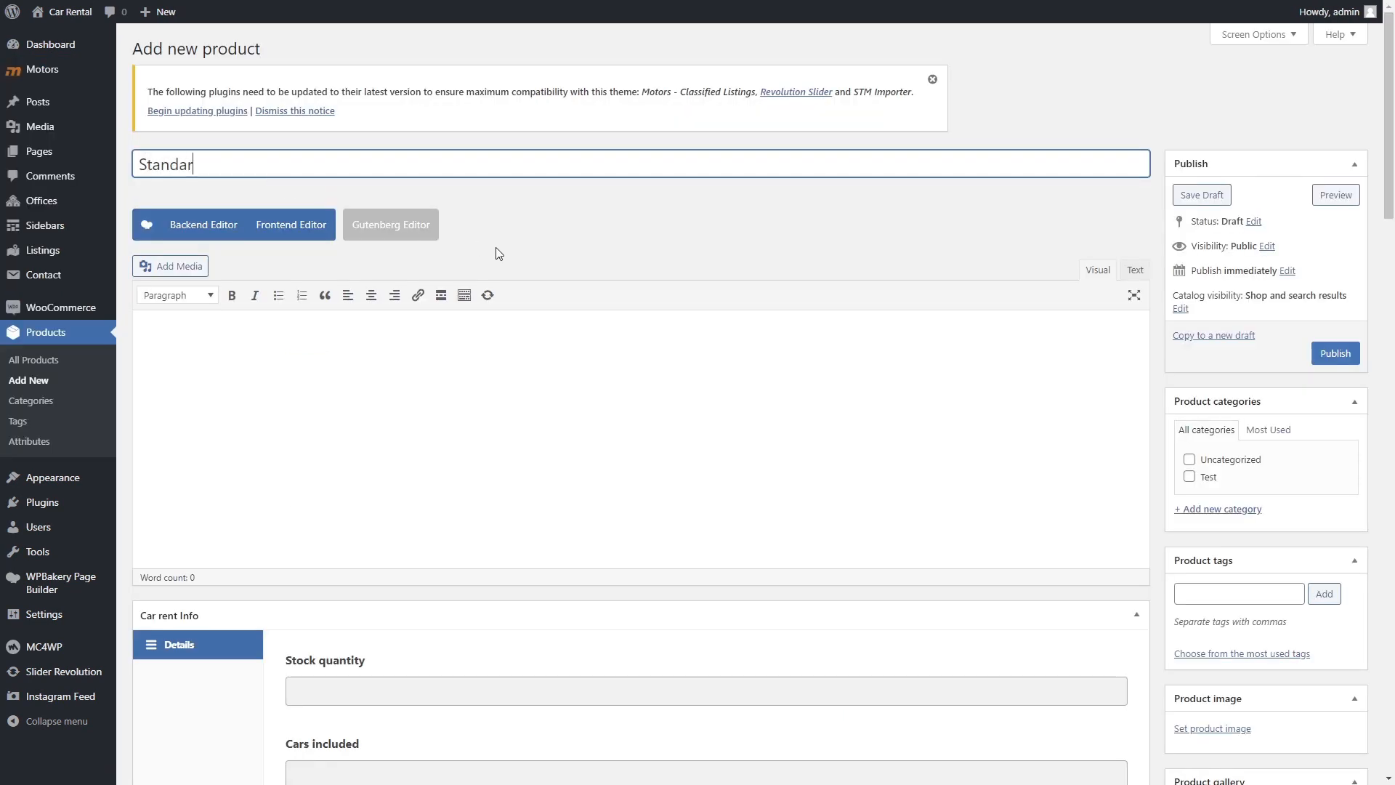
{"action": "scroll", "scroll_direction": "down", "scroll_amount": 3}
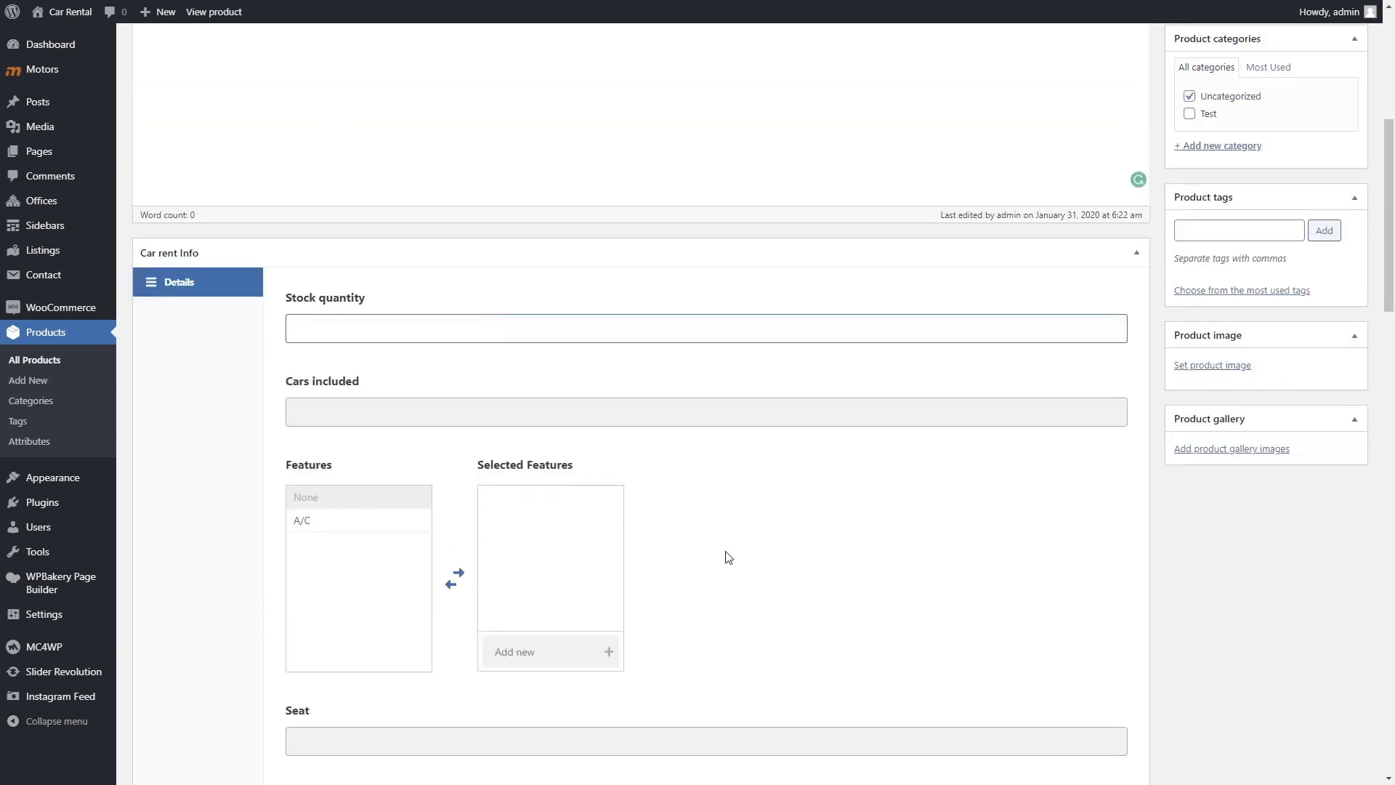
{"action": "type", "text": "10"}
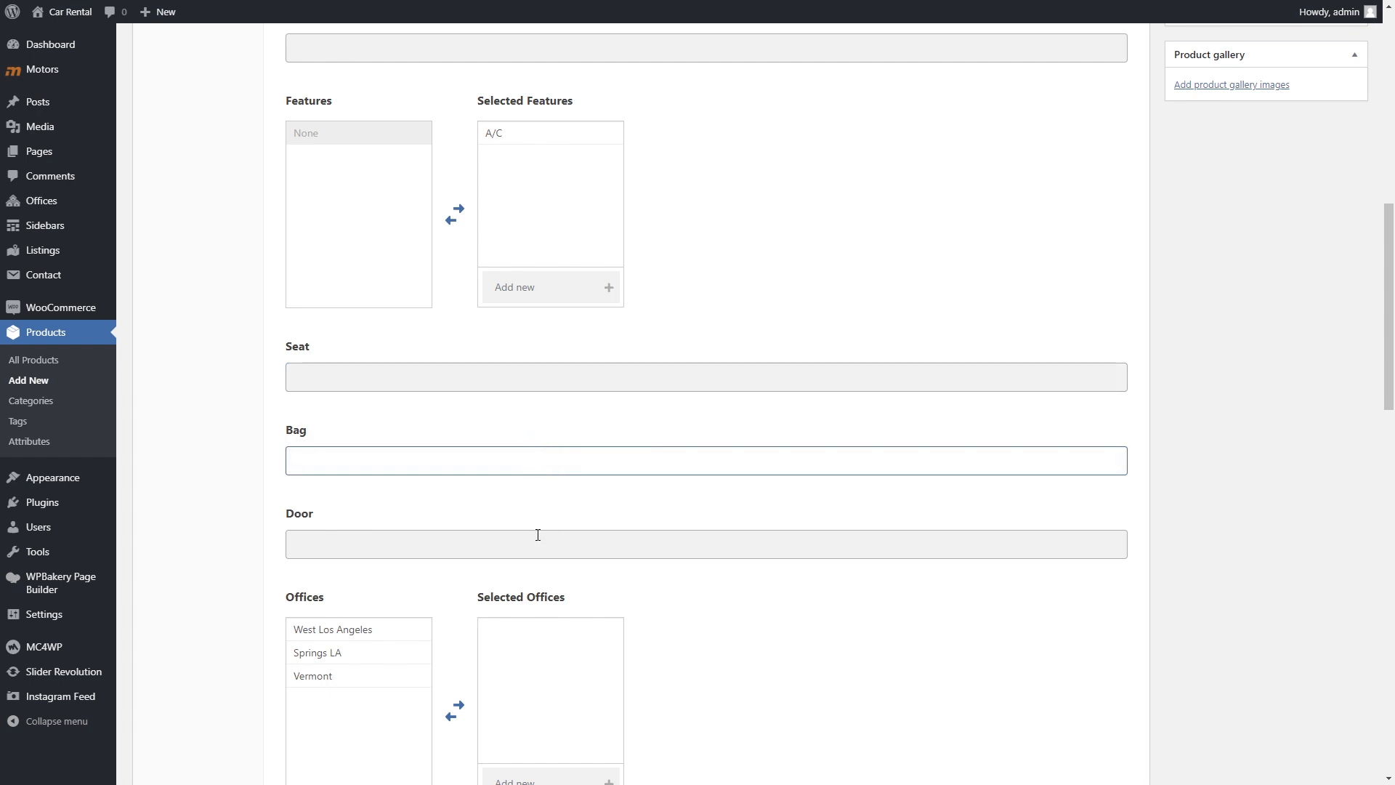
{"action": "mouse_move", "coordinate": [42, 250]}
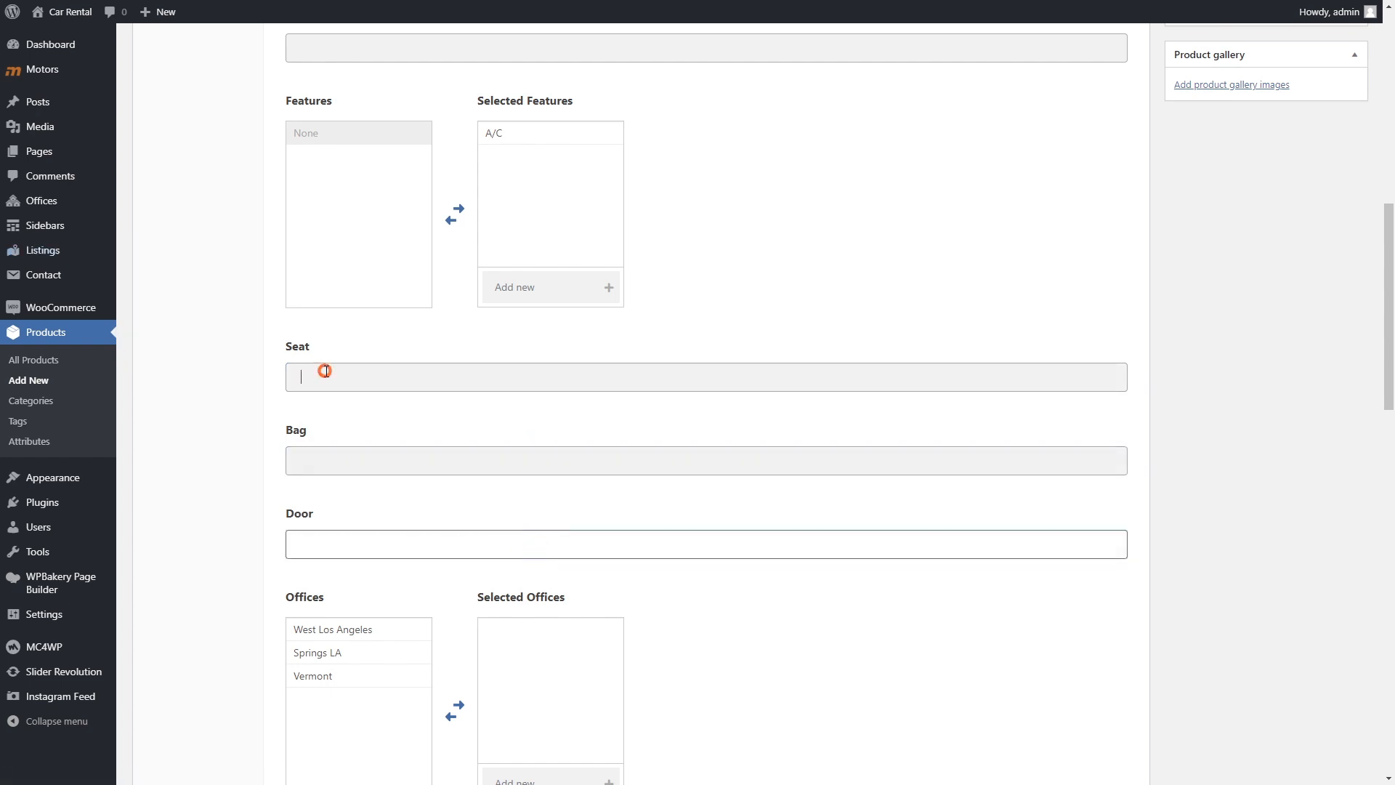
{"action": "type", "text": "1"}
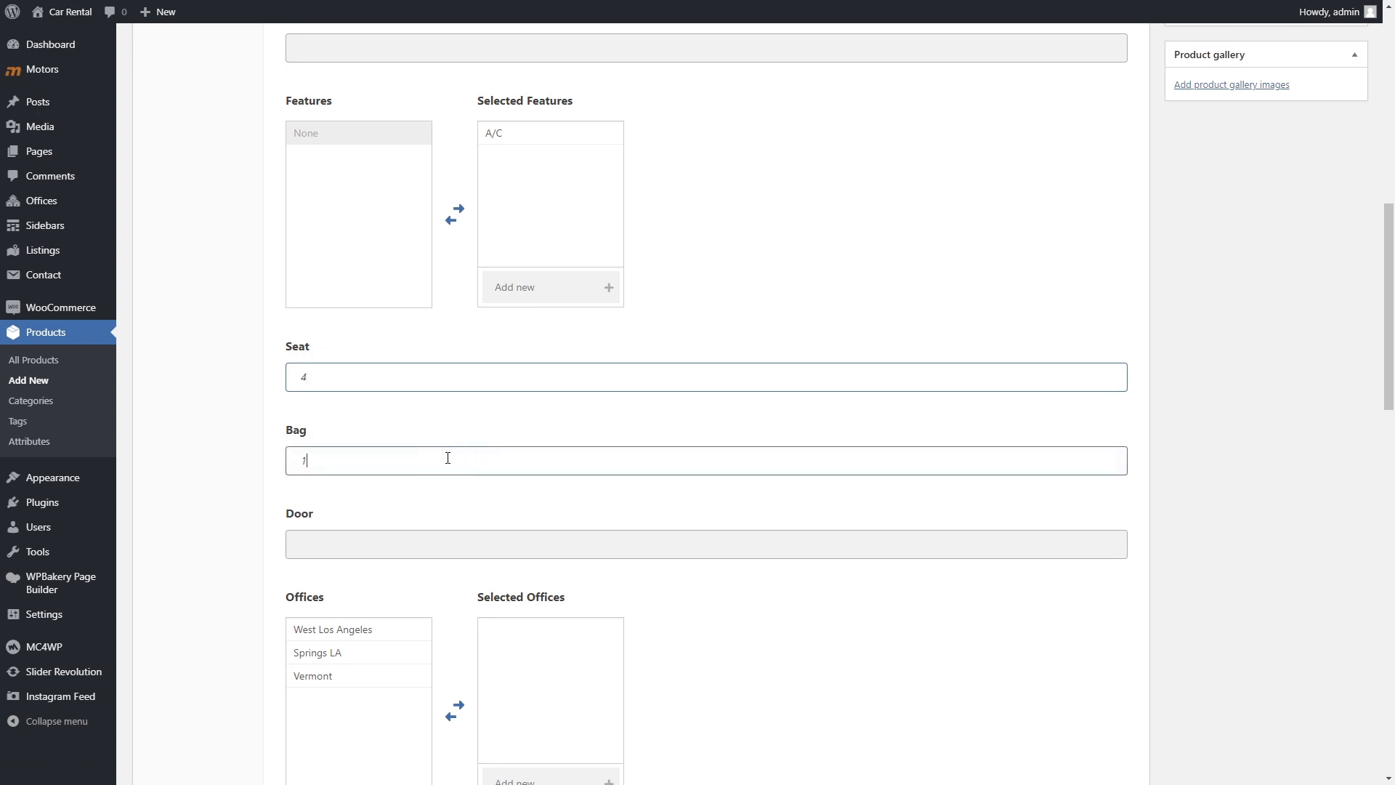
{"action": "scroll", "scroll_direction": "down", "scroll_amount": 3}
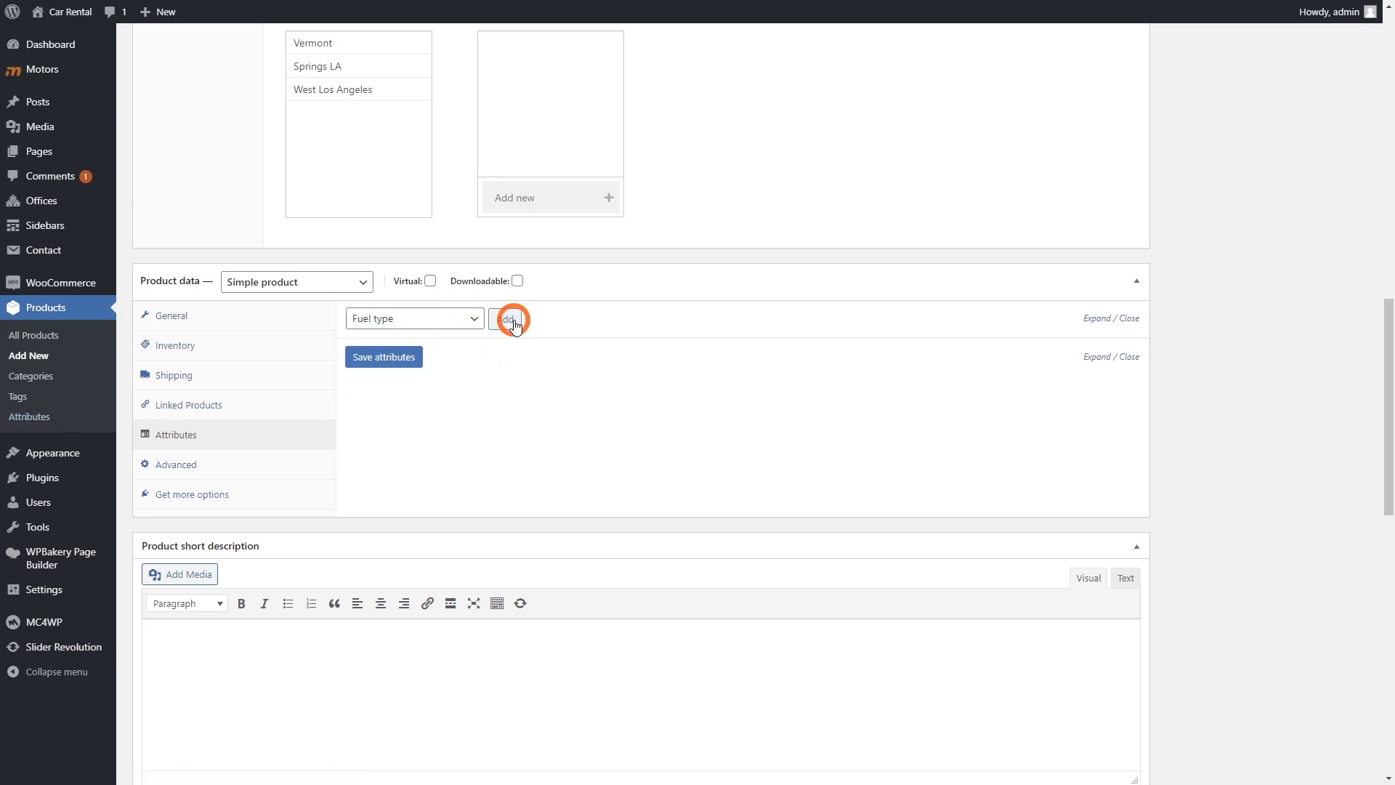
Step: Add the Fuel type attribute with Autogas and Electrical values
{"action": "left_click", "coordinate": [505, 319]}
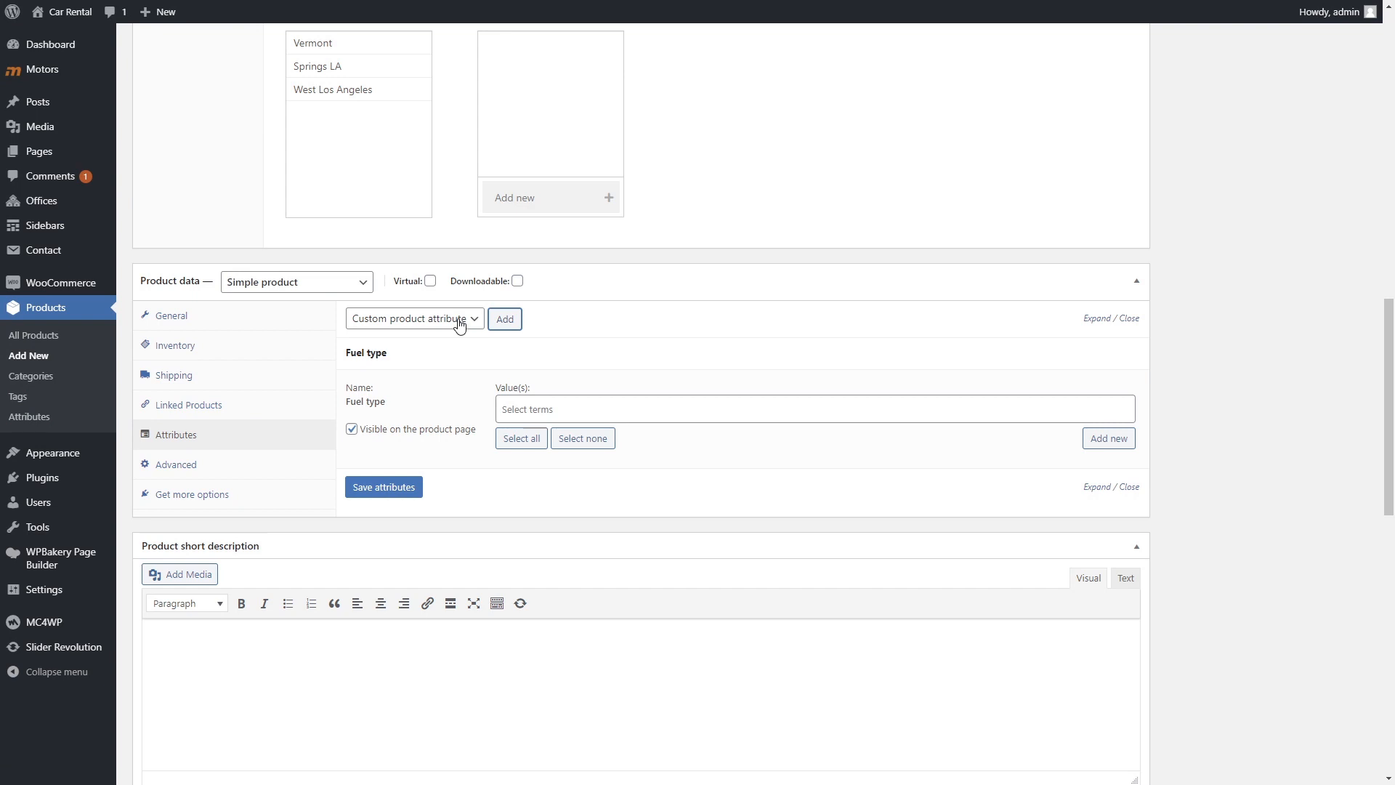
{"action": "left_click", "coordinate": [812, 409]}
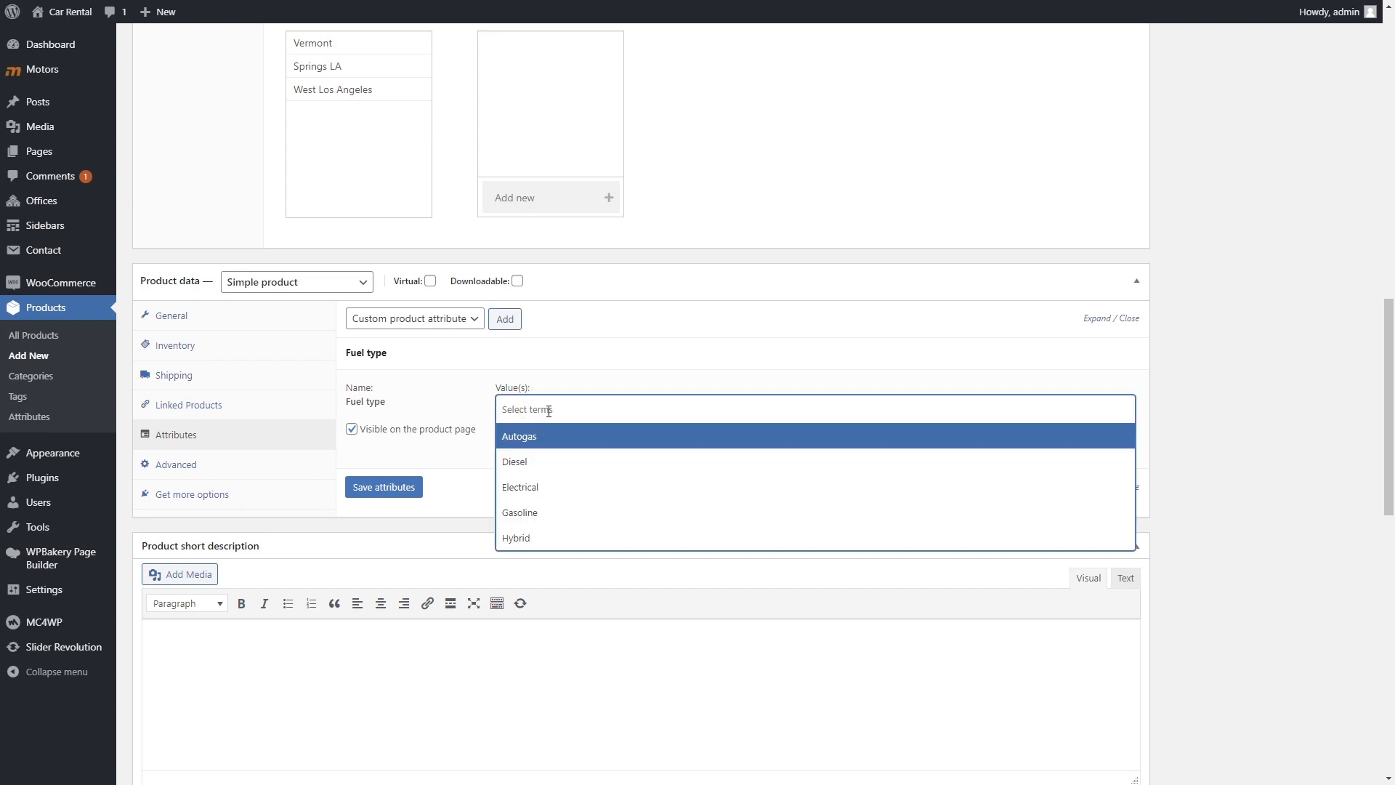
{"action": "left_click", "coordinate": [519, 436]}
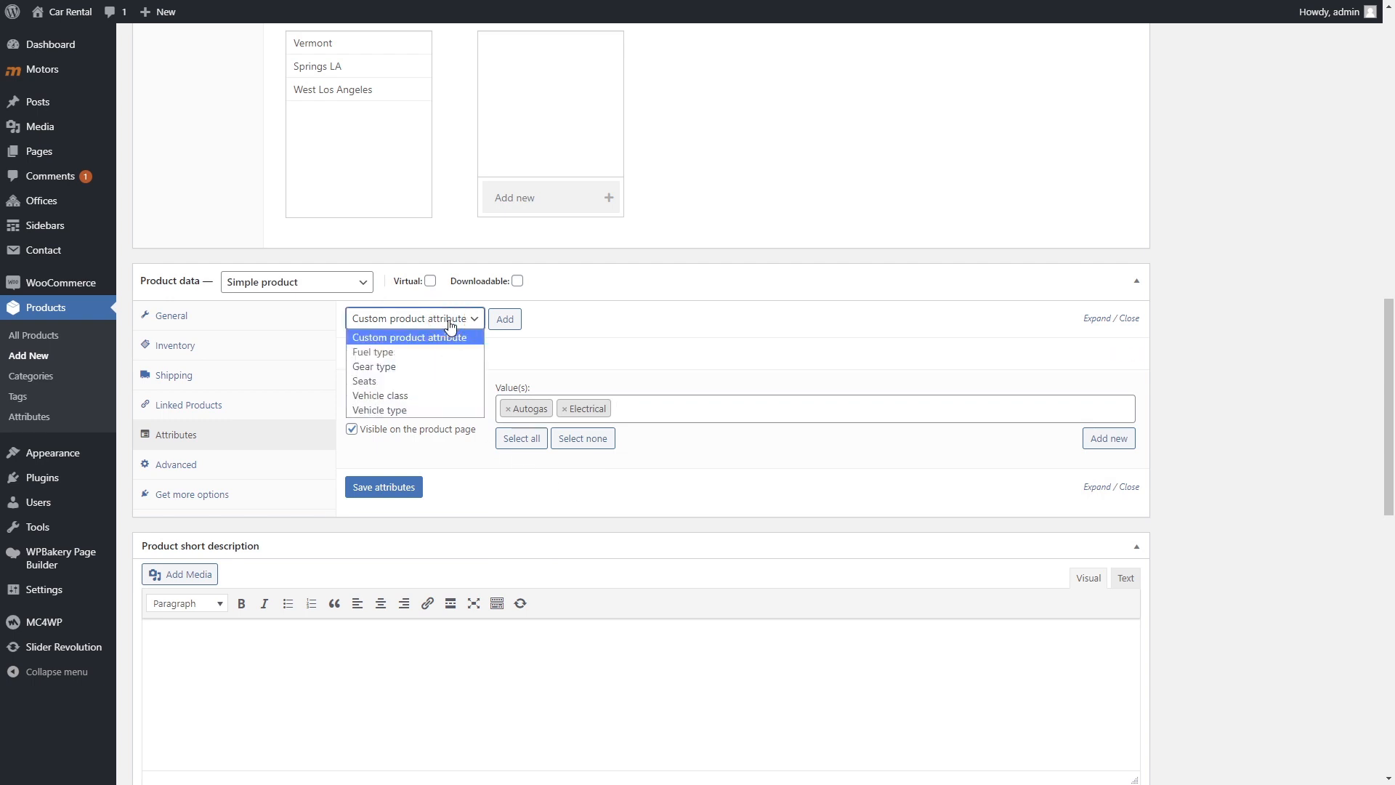
Step: Add the Vehicle type attribute with Sedan and SUV, and save the attributes
{"action": "left_click", "coordinate": [413, 410]}
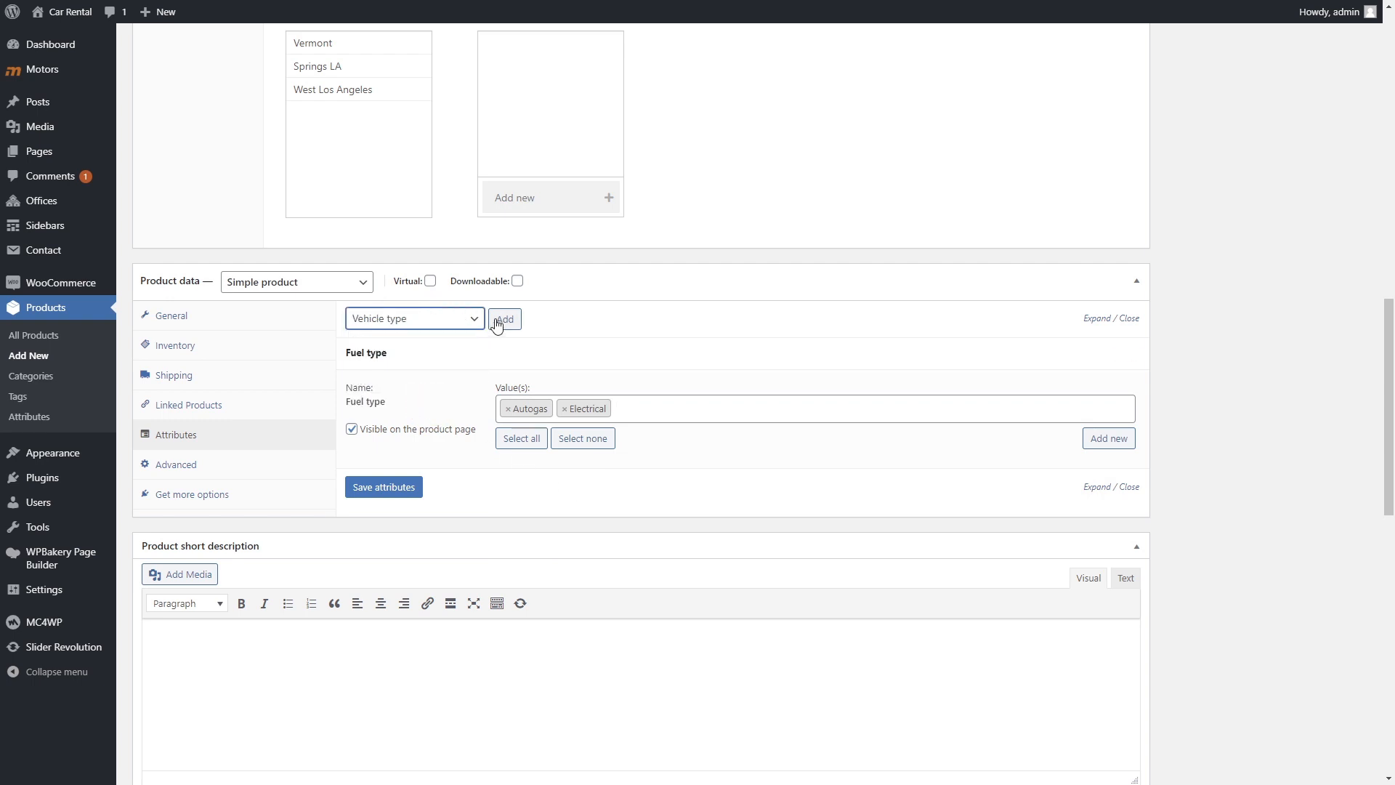
{"action": "left_click", "coordinate": [505, 318]}
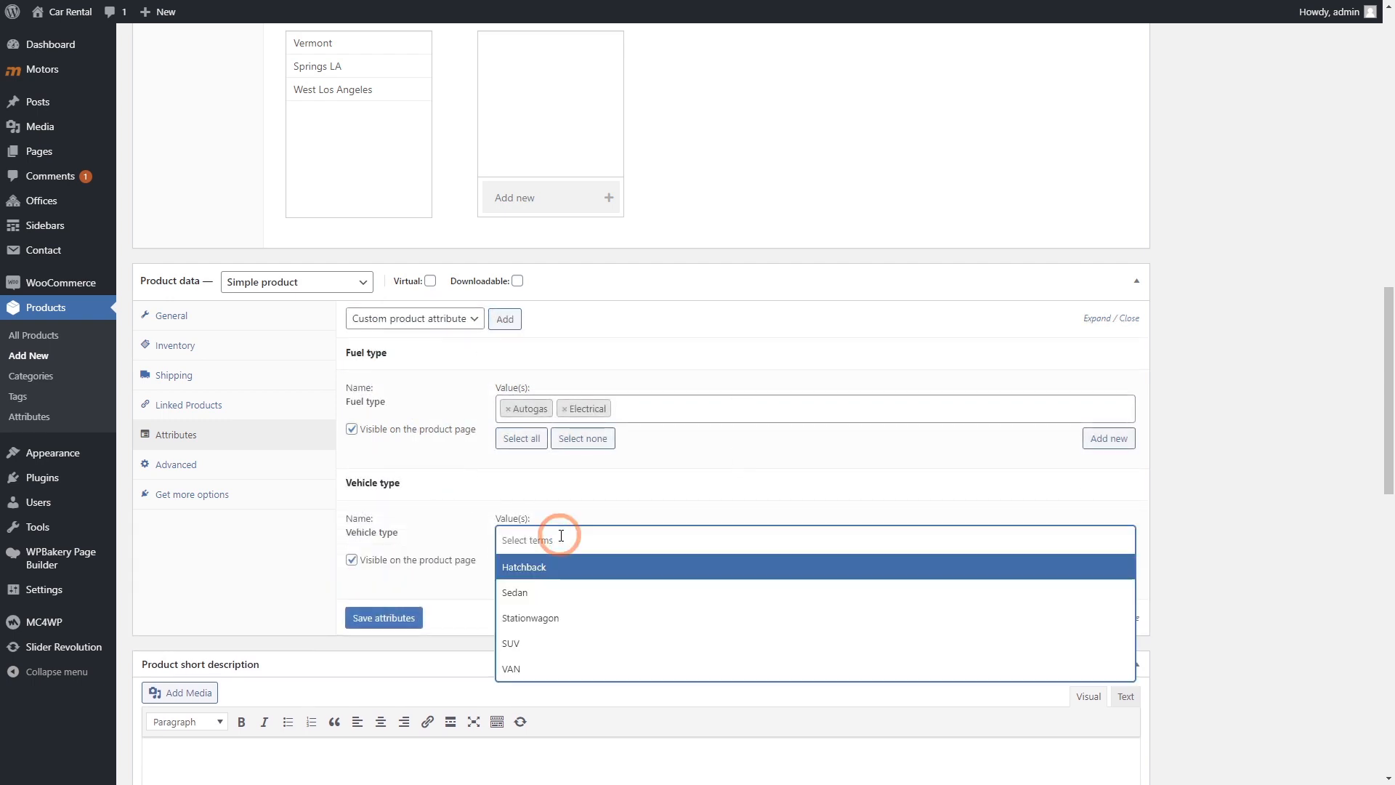
{"action": "left_click", "coordinate": [515, 592]}
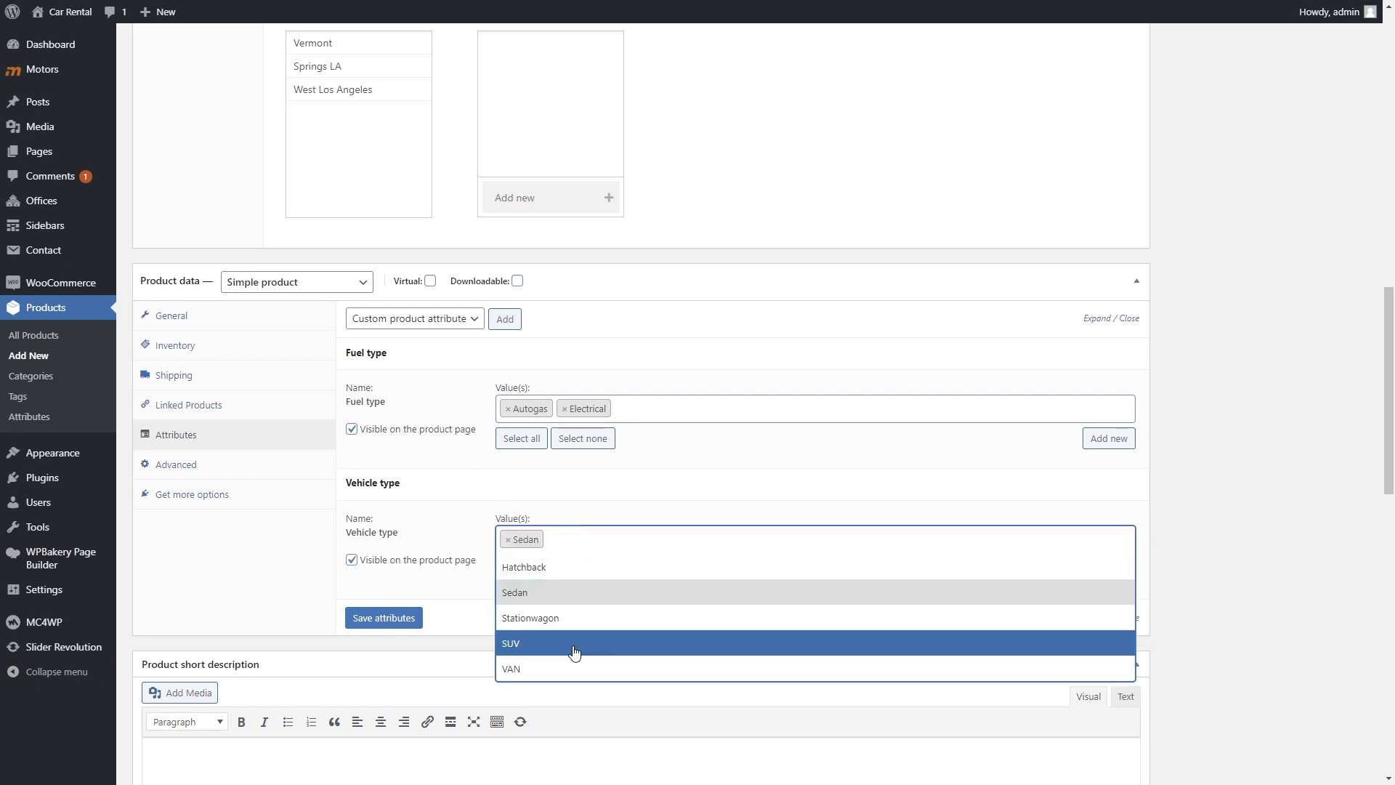
{"action": "left_click", "coordinate": [511, 643]}
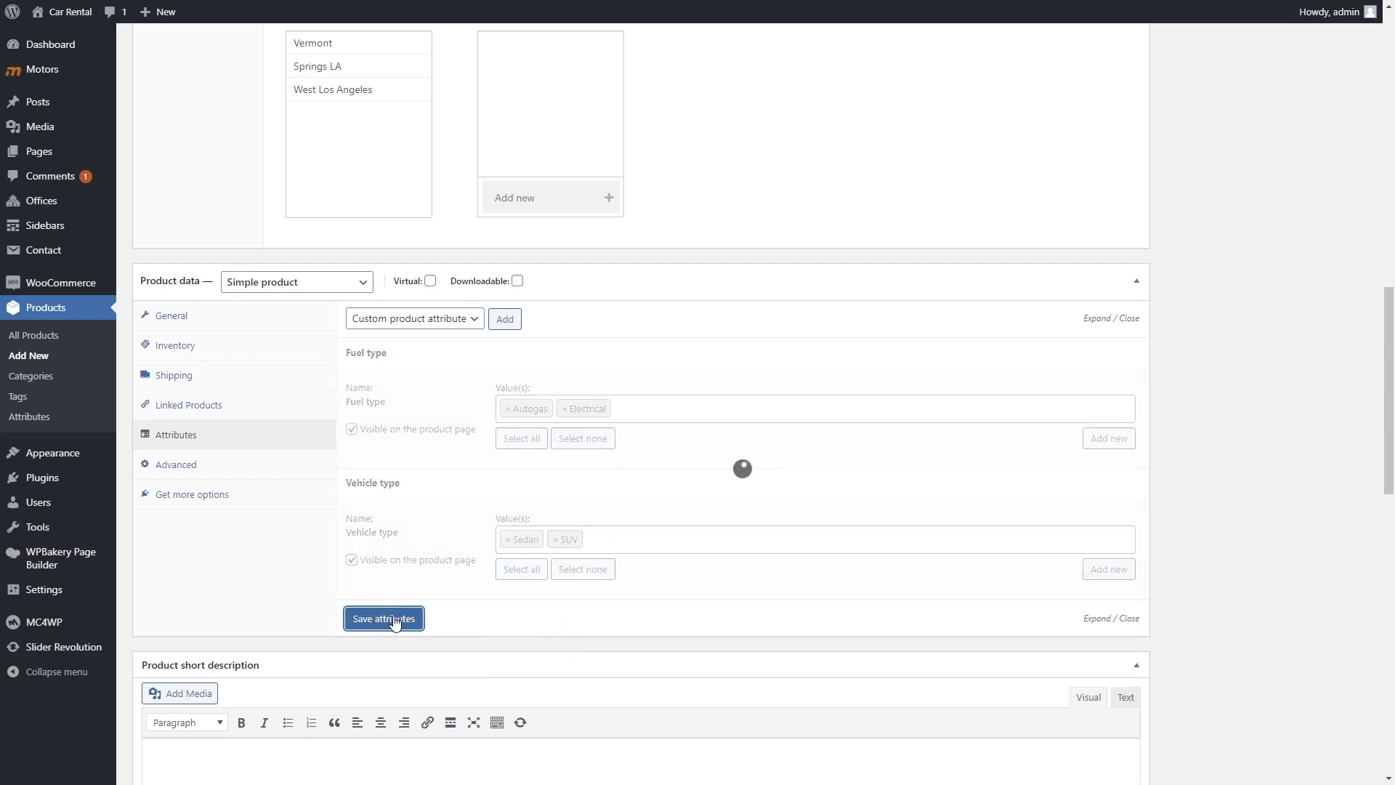
{"action": "left_click", "coordinate": [384, 618]}
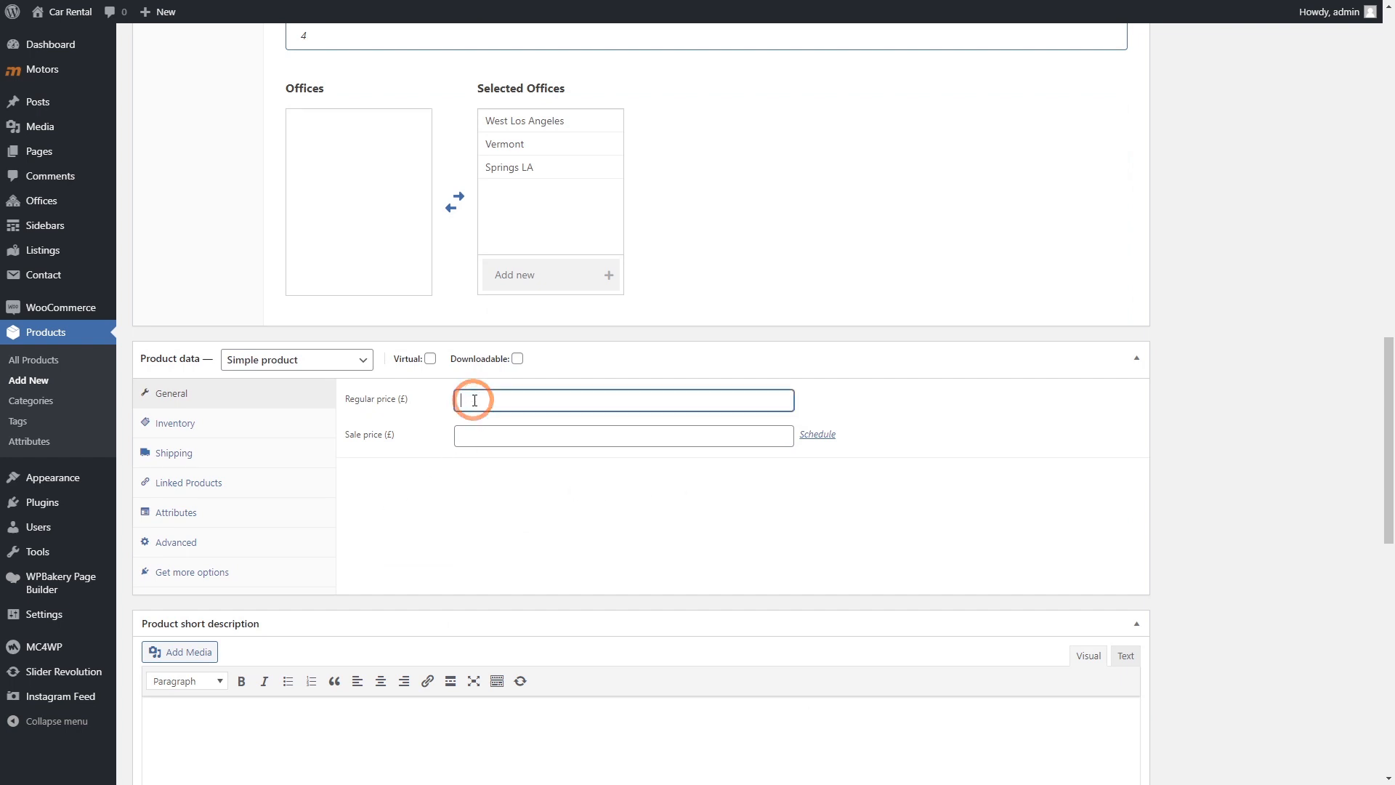
Step: Enter regular price 10, enable Manage stock, and set stock quantity to 9999
{"action": "type", "text": "10"}
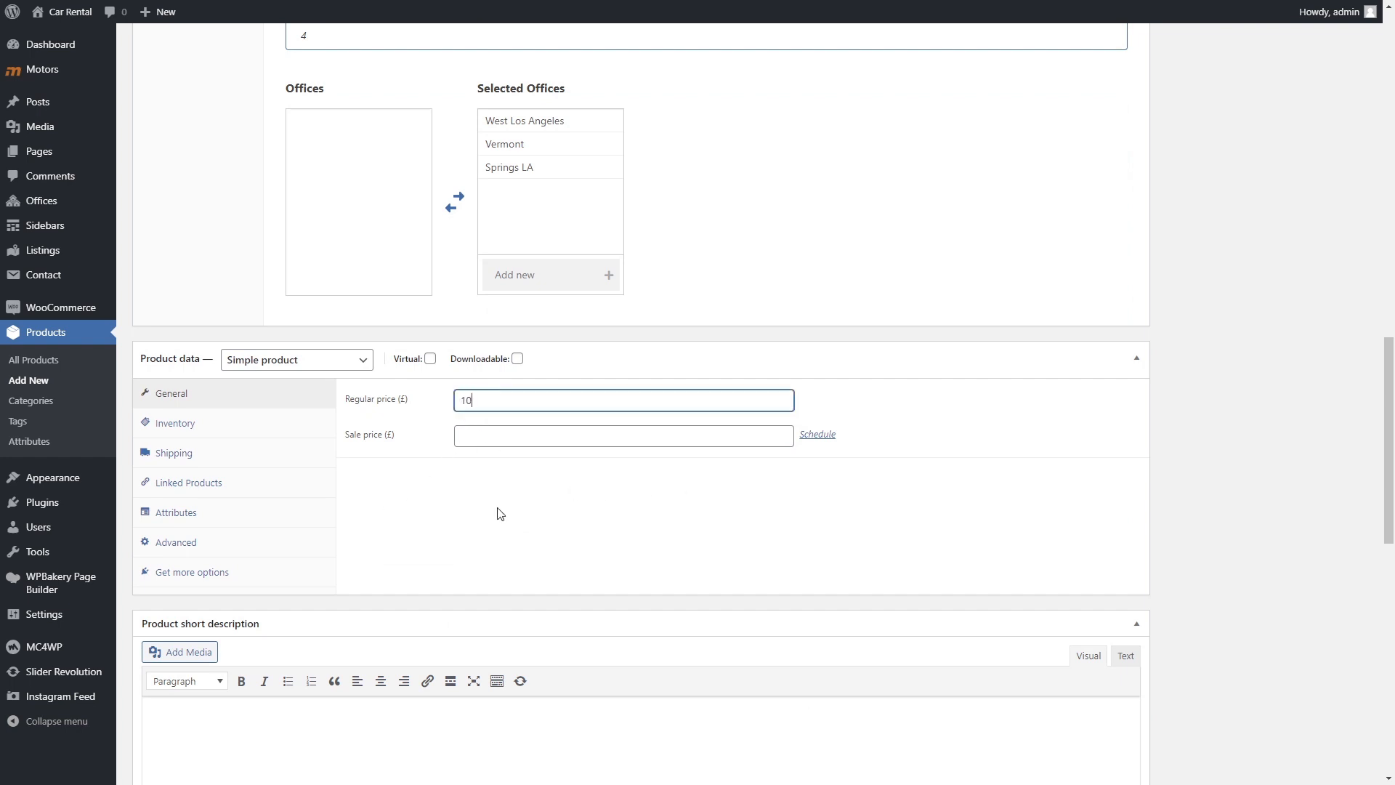
{"action": "left_click", "coordinate": [174, 423]}
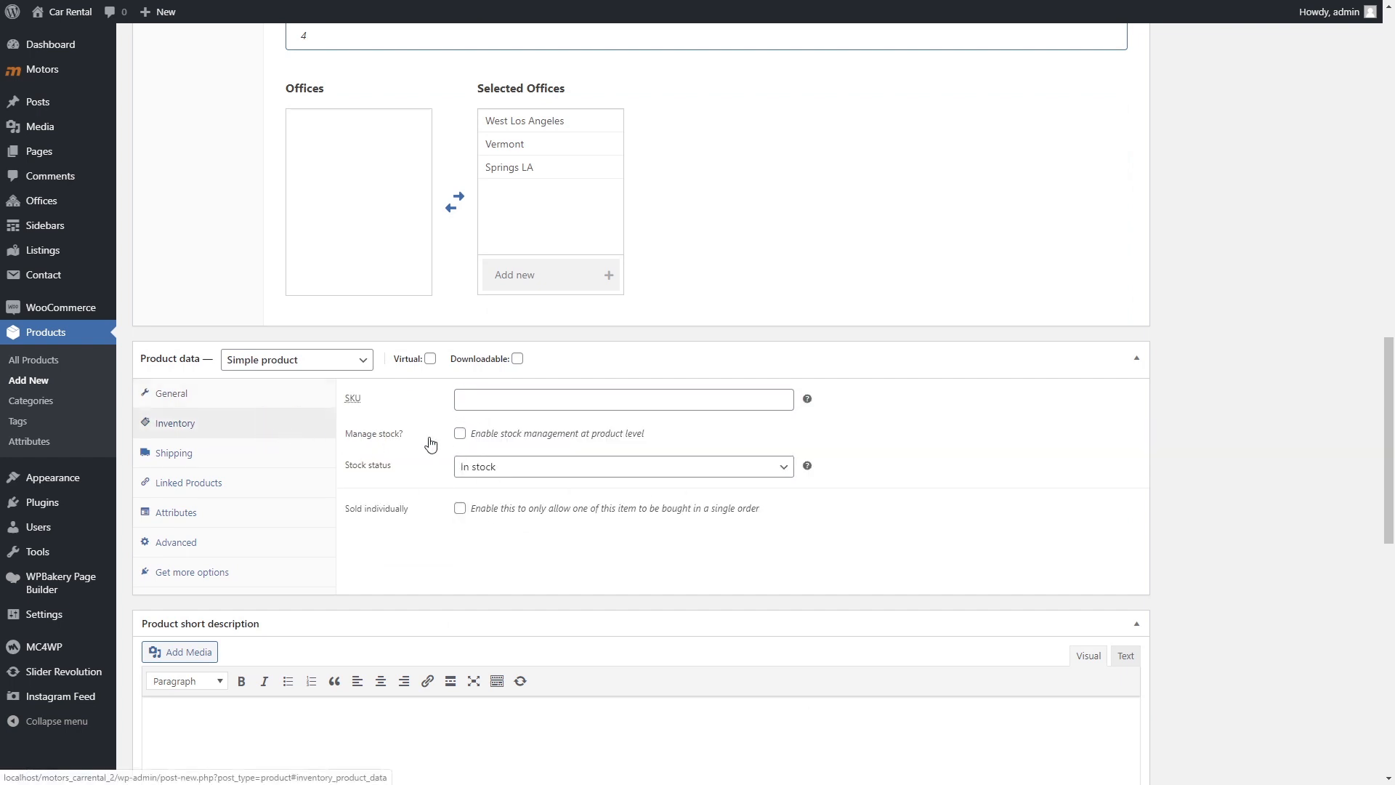
{"action": "left_click", "coordinate": [460, 433]}
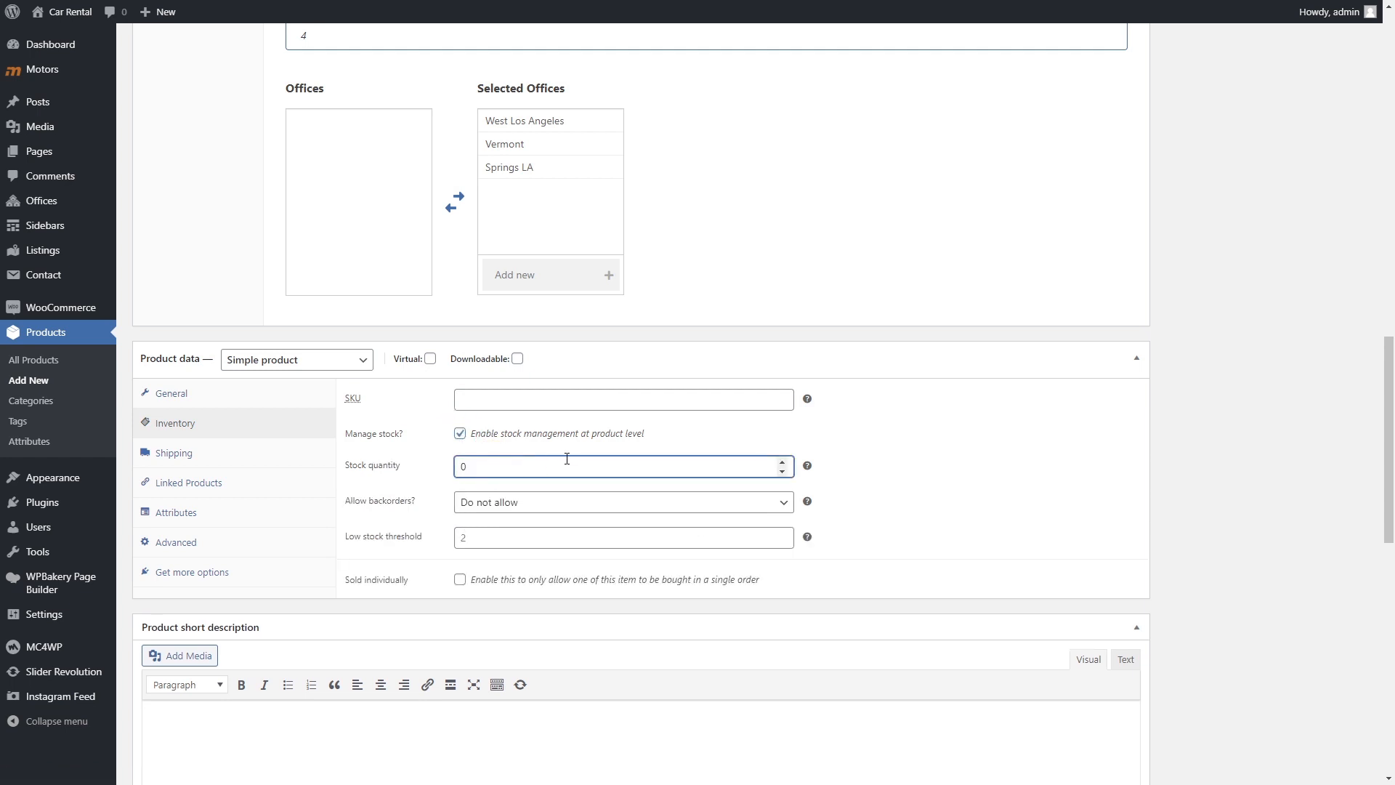
{"action": "type", "text": "9999"}
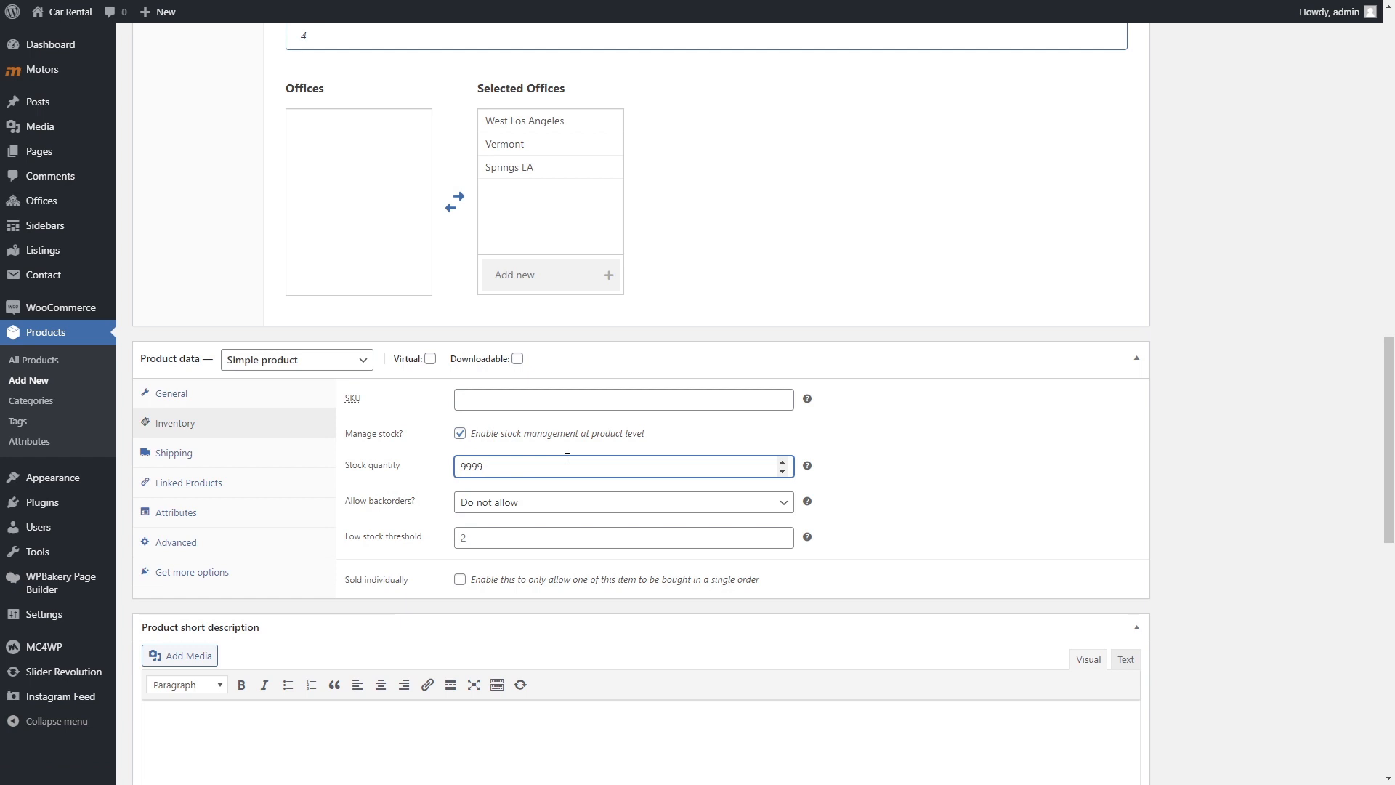
{"action": "mouse_move", "coordinate": [372, 492]}
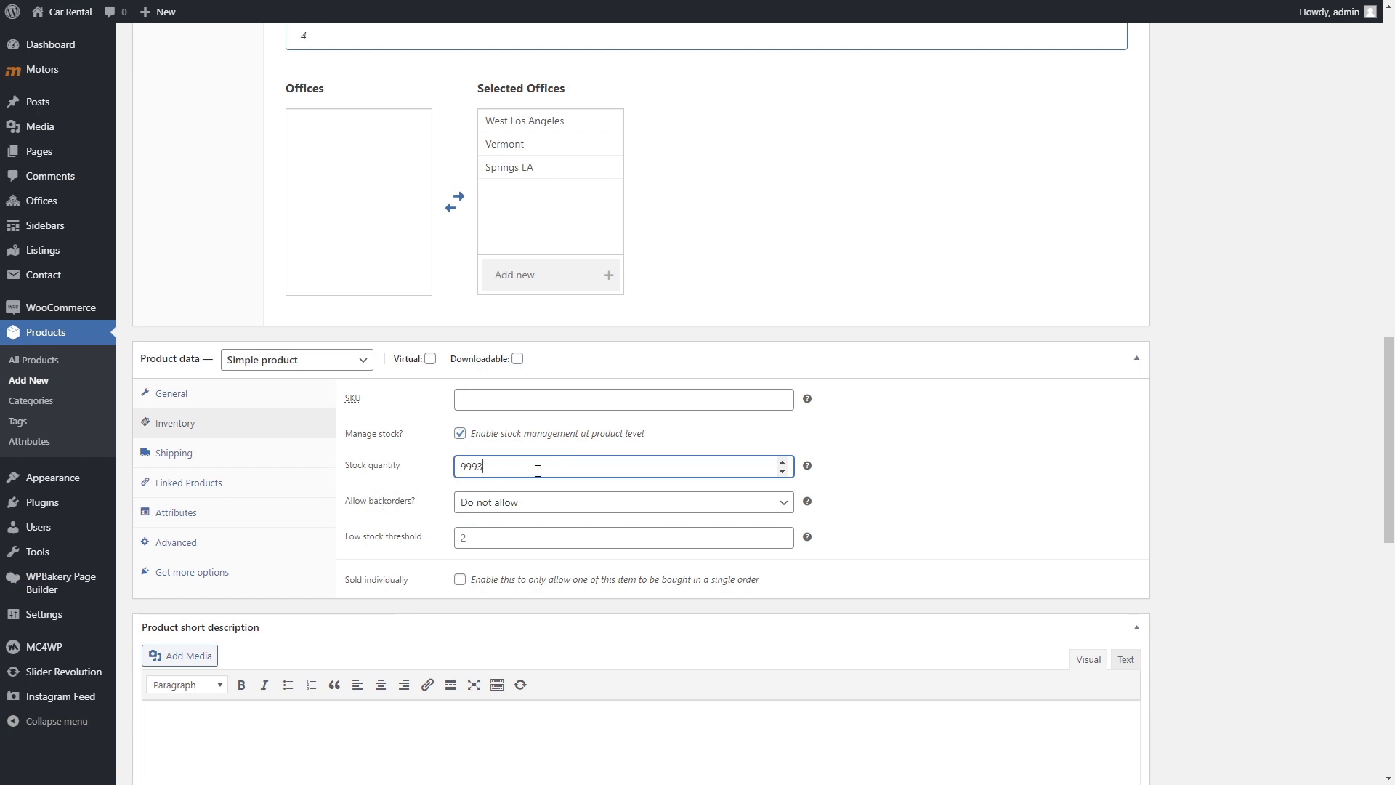
Step: Set Price Per Hour to 10 and add a 5% discount for 7+ days
{"action": "scroll", "scroll_direction": "down", "scroll_amount": 3}
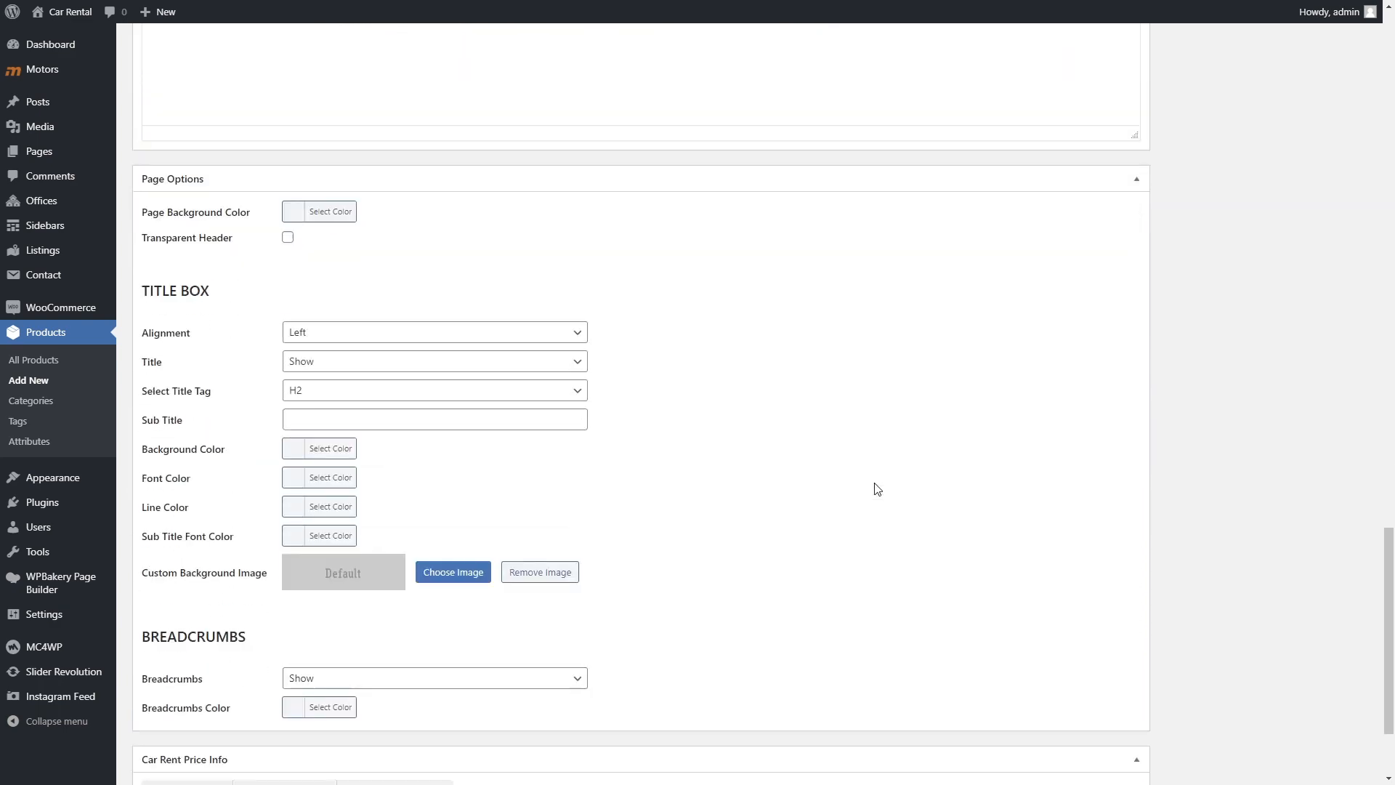
{"action": "scroll", "scroll_direction": "down", "scroll_amount": 3}
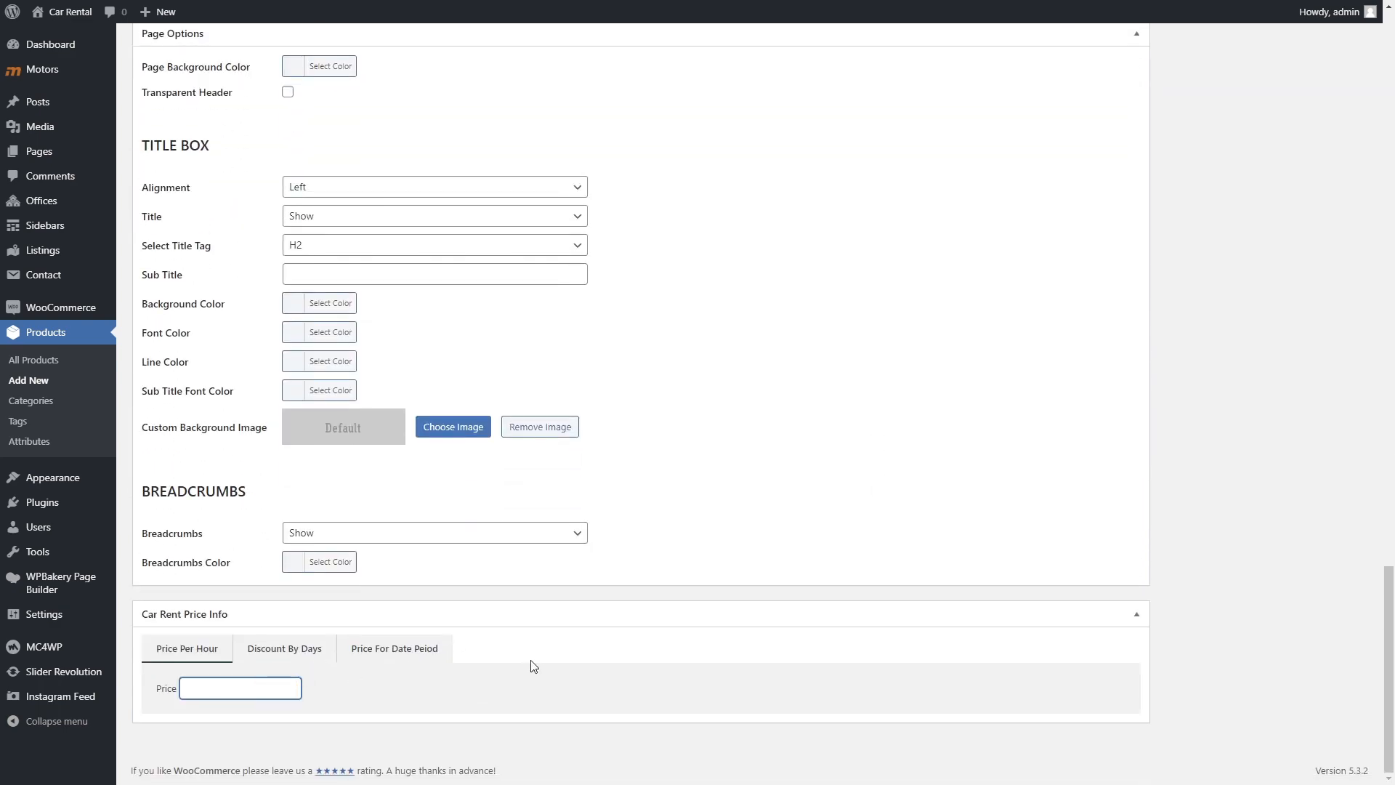
{"action": "type", "text": "10"}
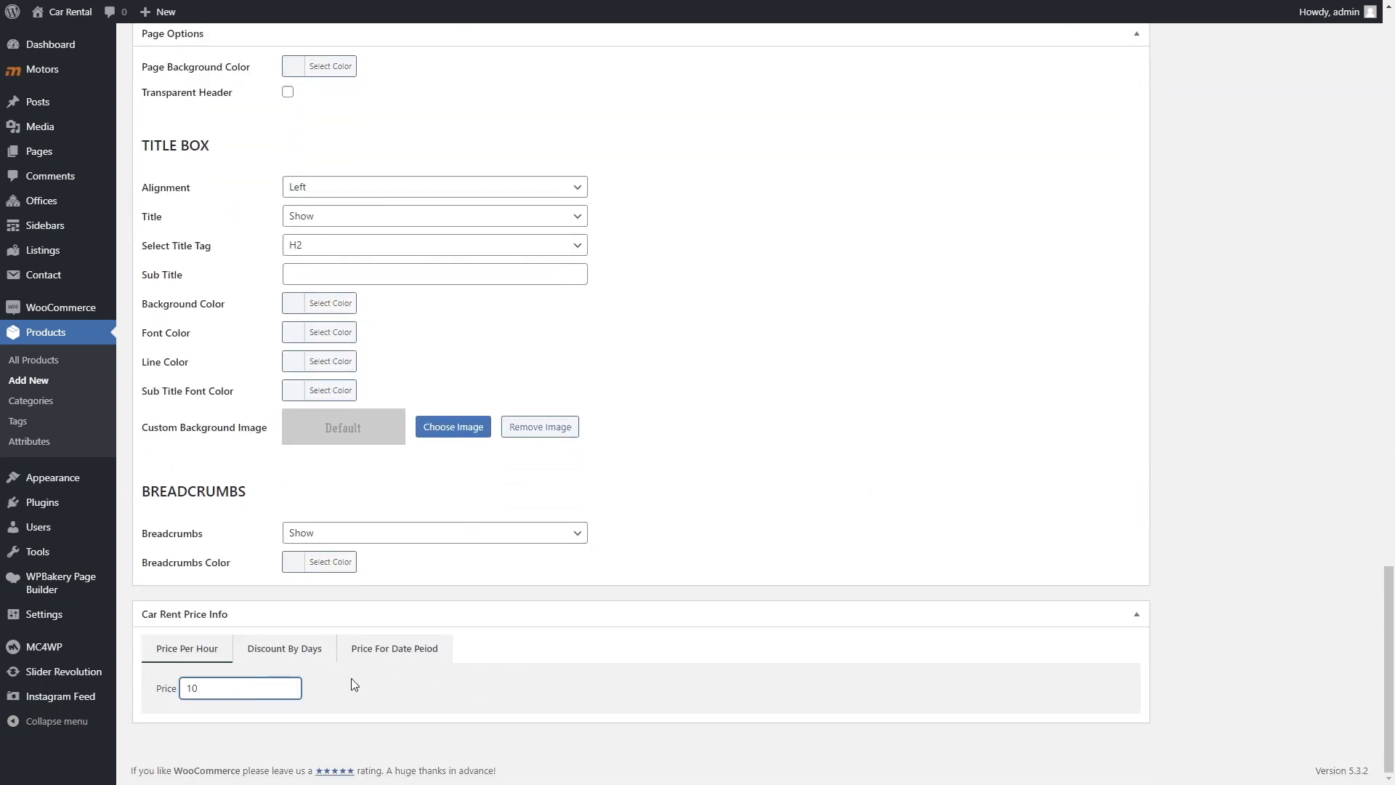
{"action": "left_click", "coordinate": [284, 647]}
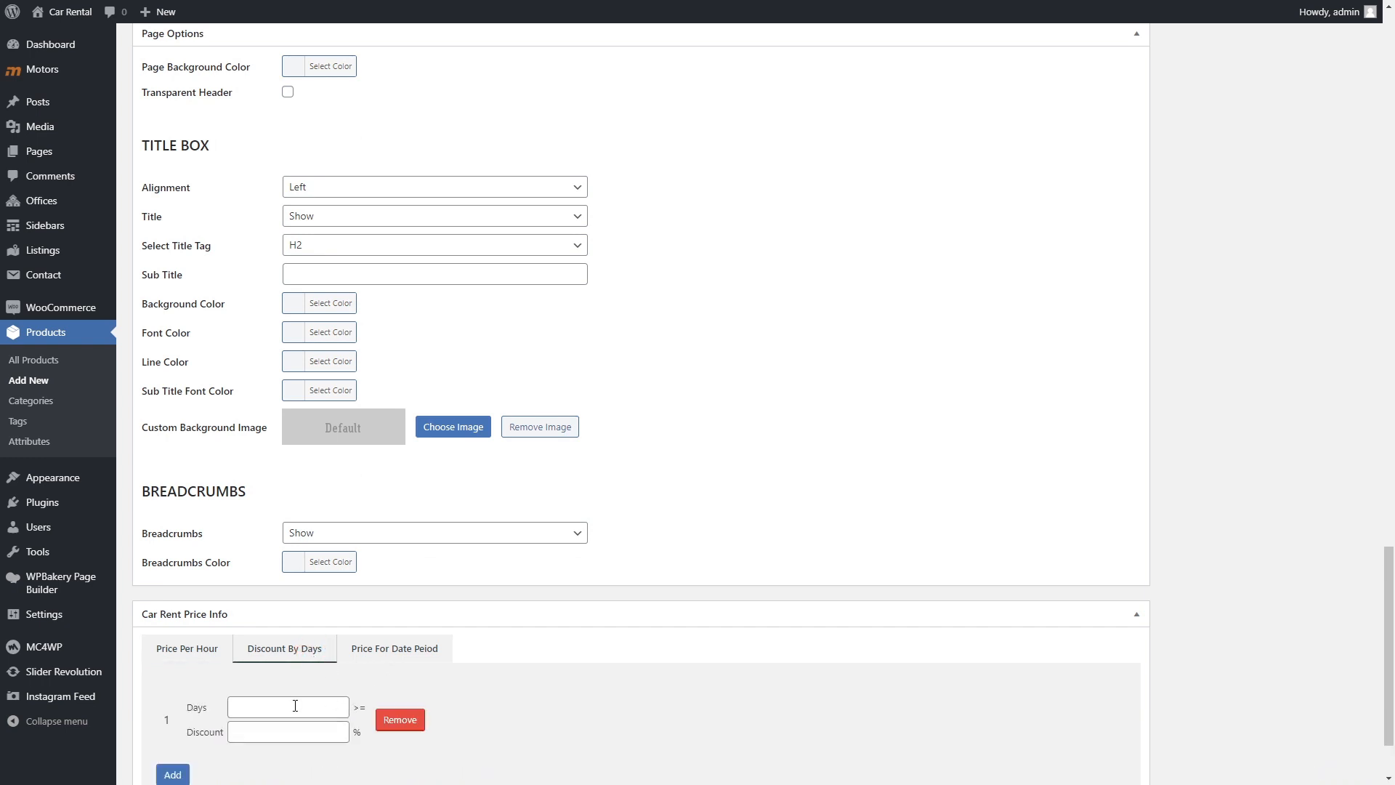
{"action": "scroll", "scroll_direction": "down", "scroll_amount": 3}
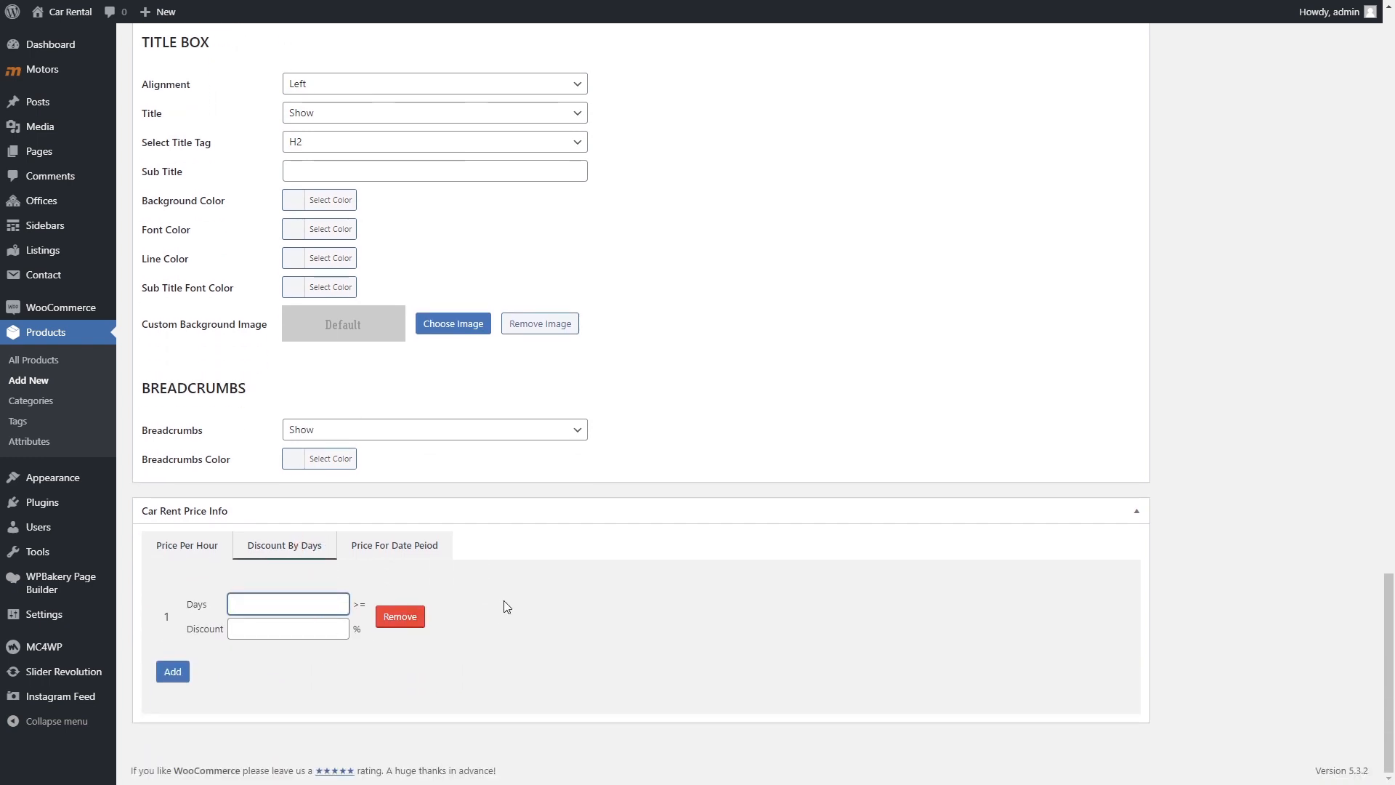
{"action": "type", "text": "7"}
{"action": "left_click", "coordinate": [288, 629]}
{"action": "type", "text": "5"}
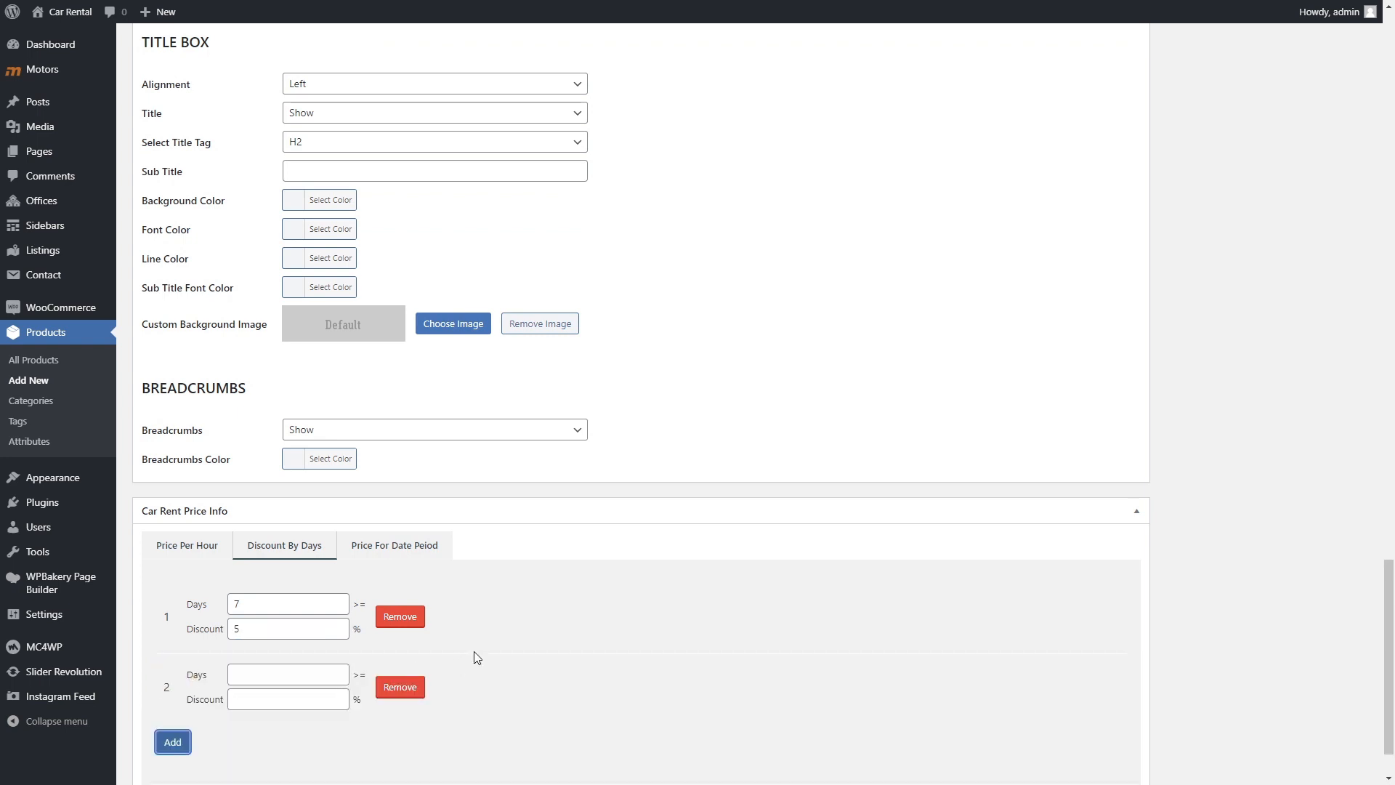
Step: Add a rental price of 80 for the period 2020/02/01 to 2020/02/29
{"action": "left_click", "coordinate": [393, 546]}
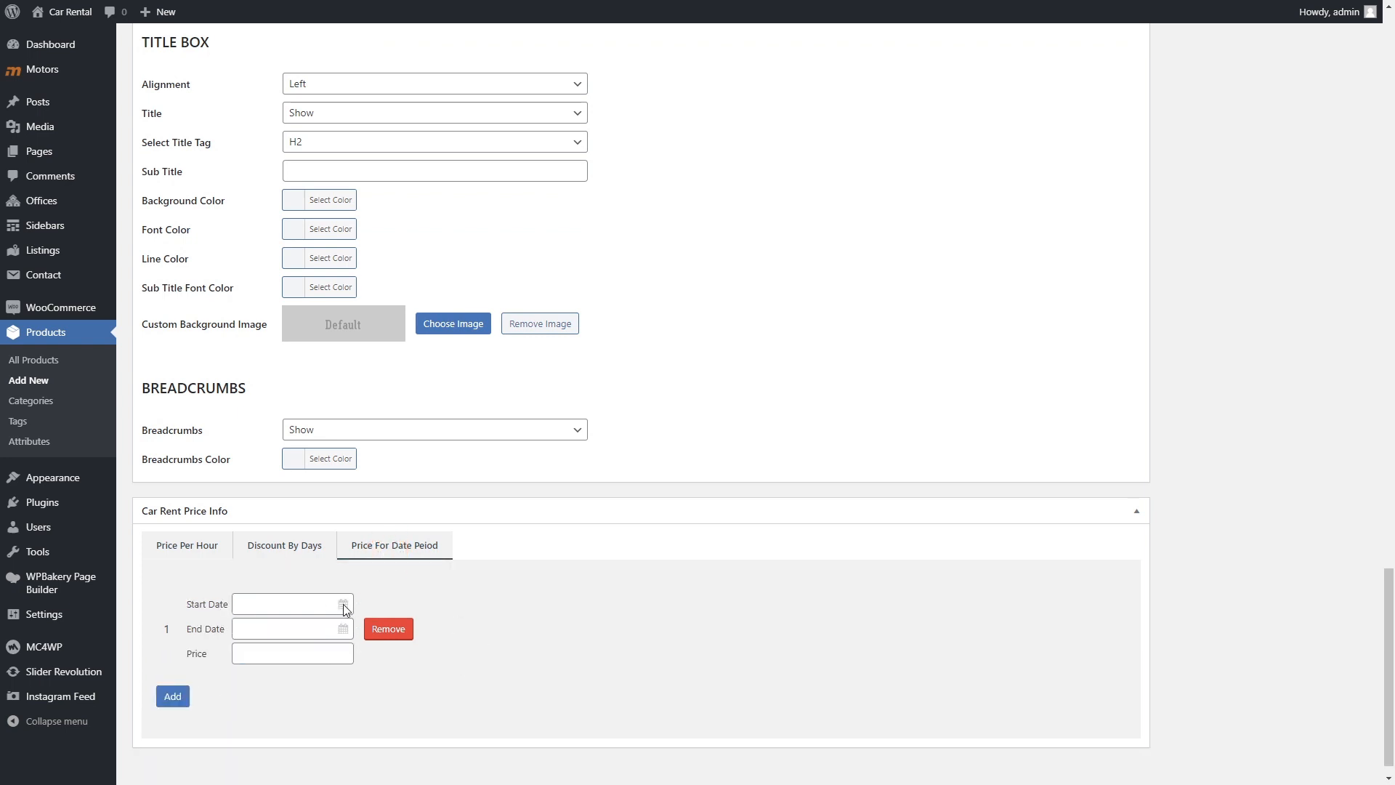
{"action": "left_click", "coordinate": [287, 603]}
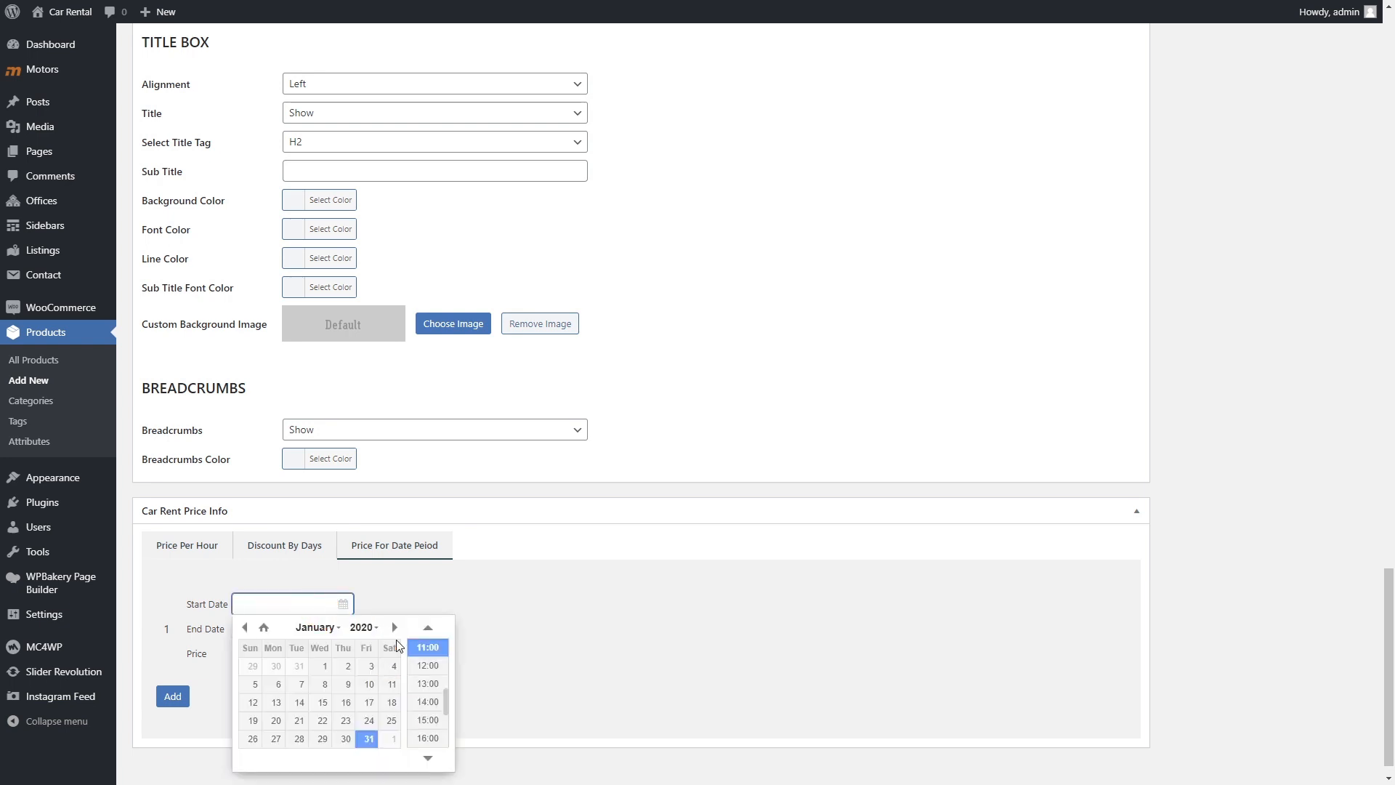
{"action": "left_click", "coordinate": [427, 647]}
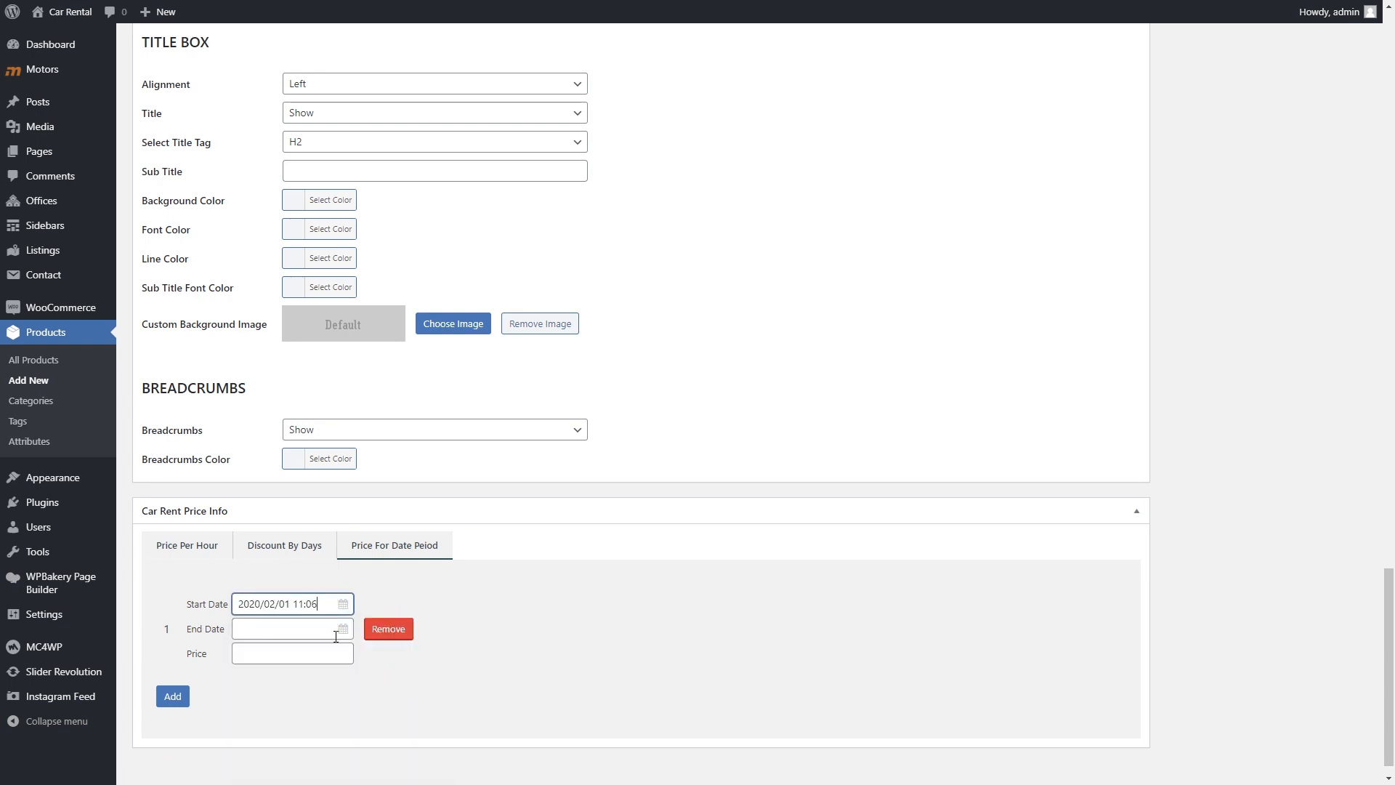
{"action": "left_click", "coordinate": [285, 603]}
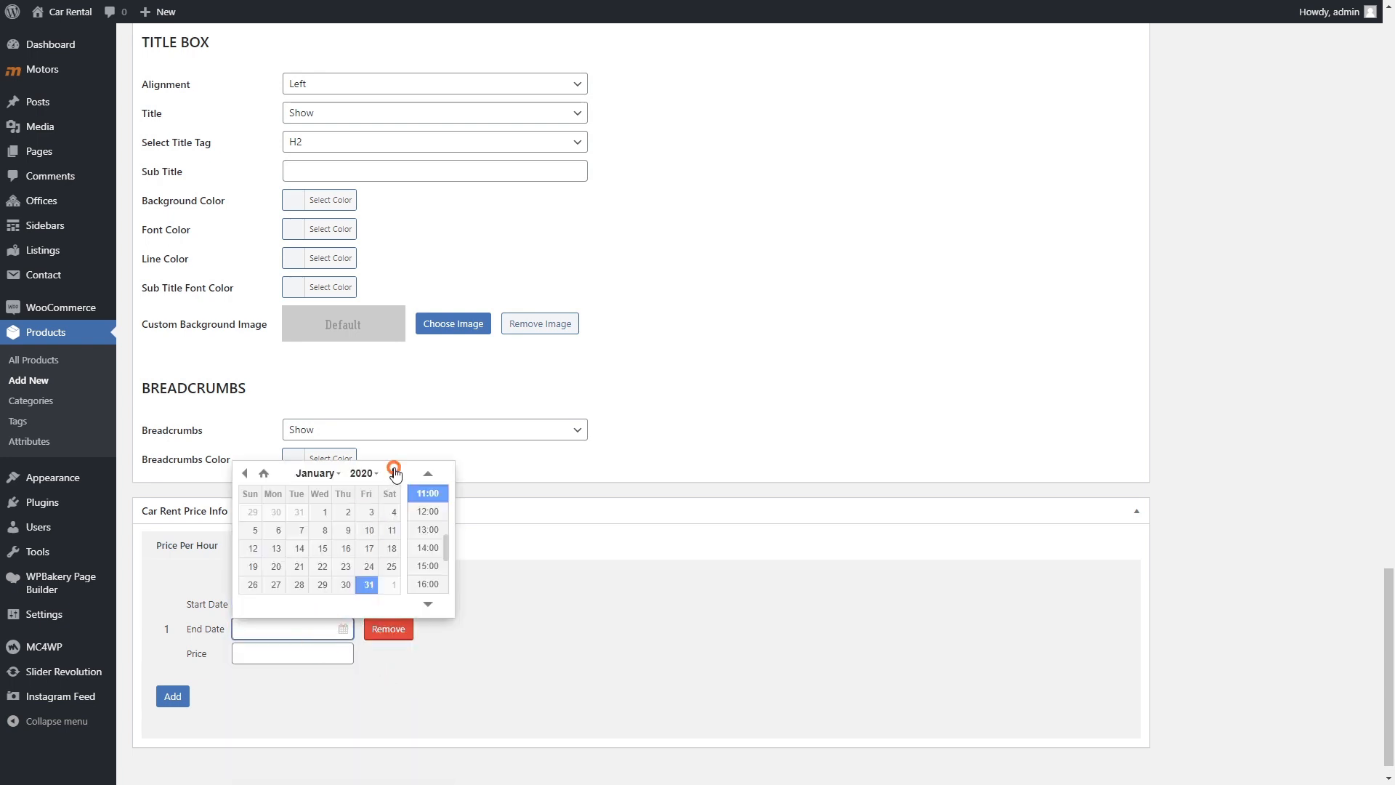
{"action": "left_click", "coordinate": [292, 654]}
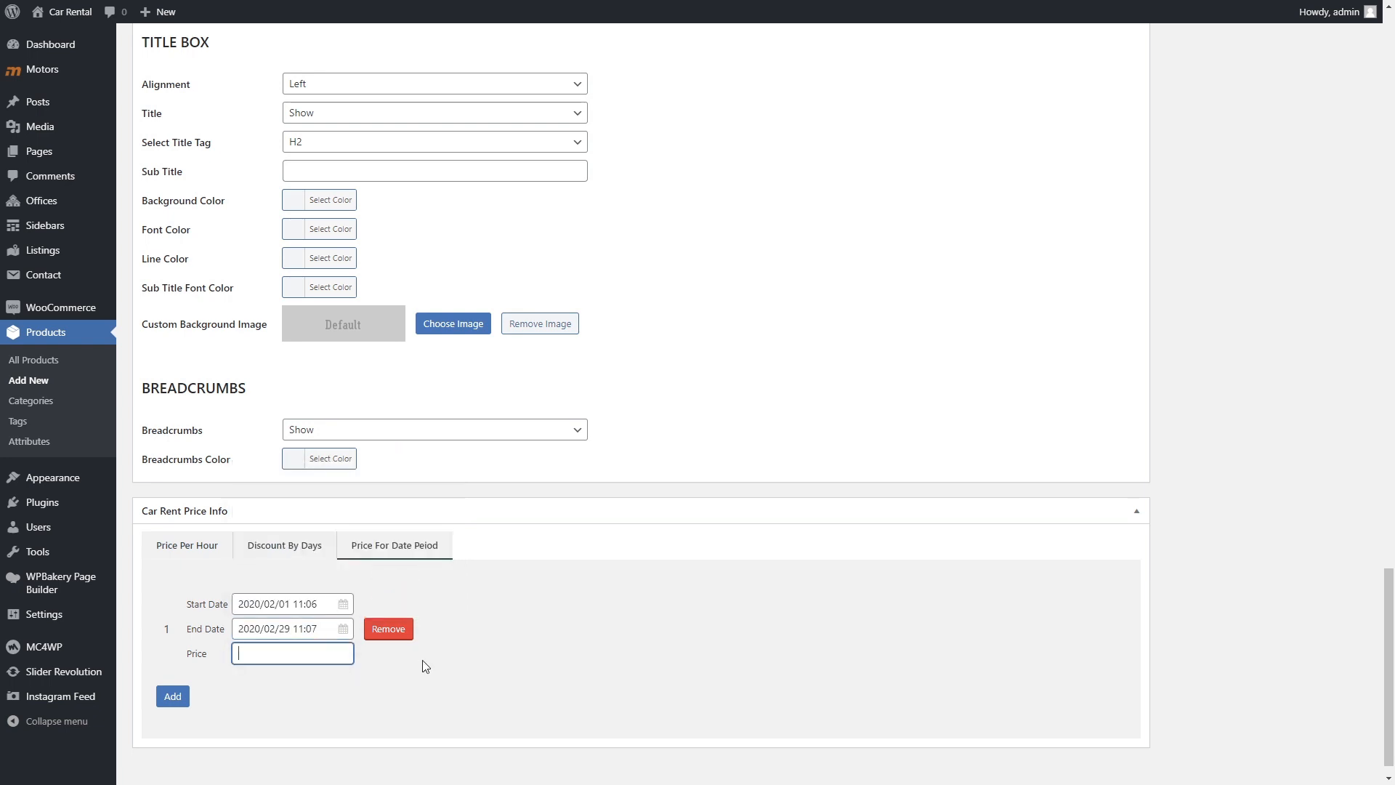
{"action": "type", "text": "80"}
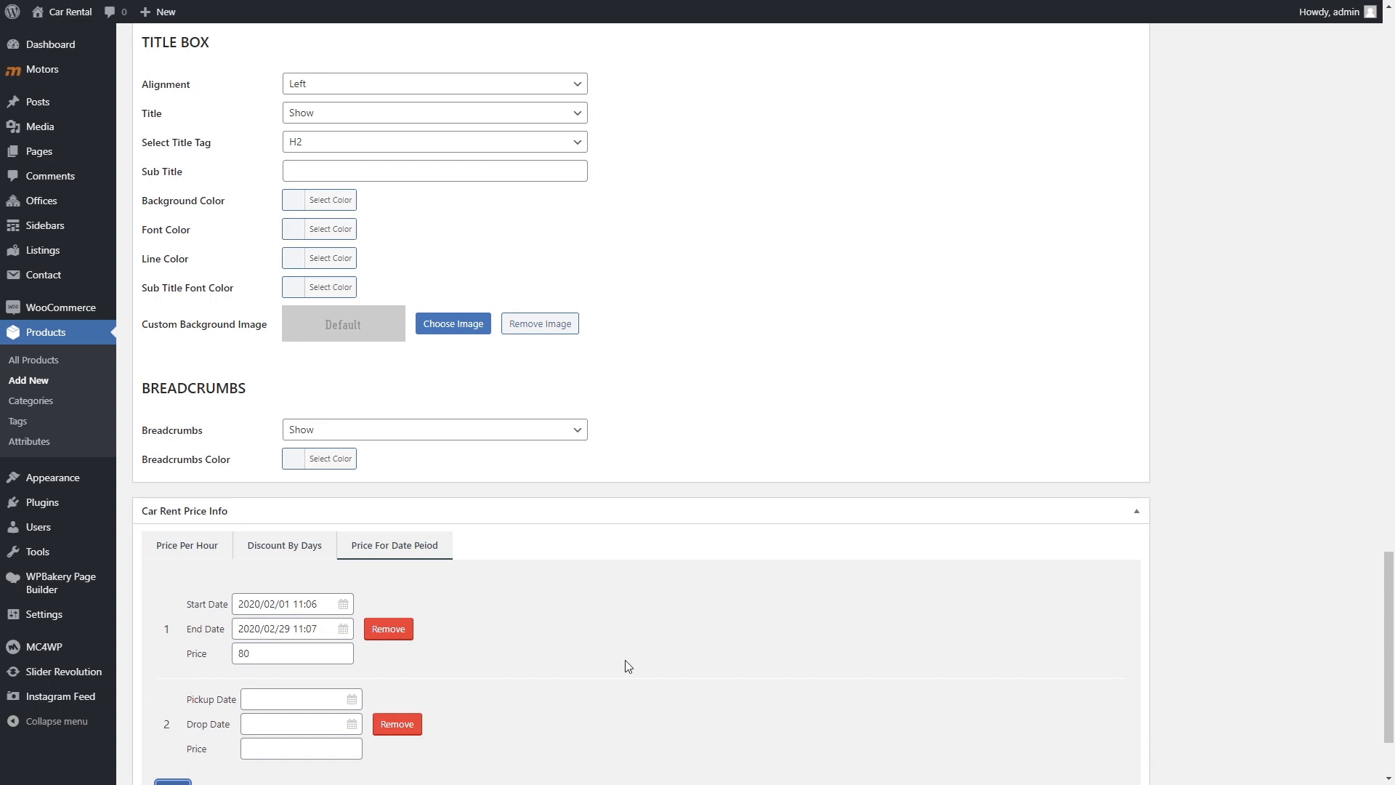
{"action": "scroll", "scroll_direction": "down", "scroll_amount": 3}
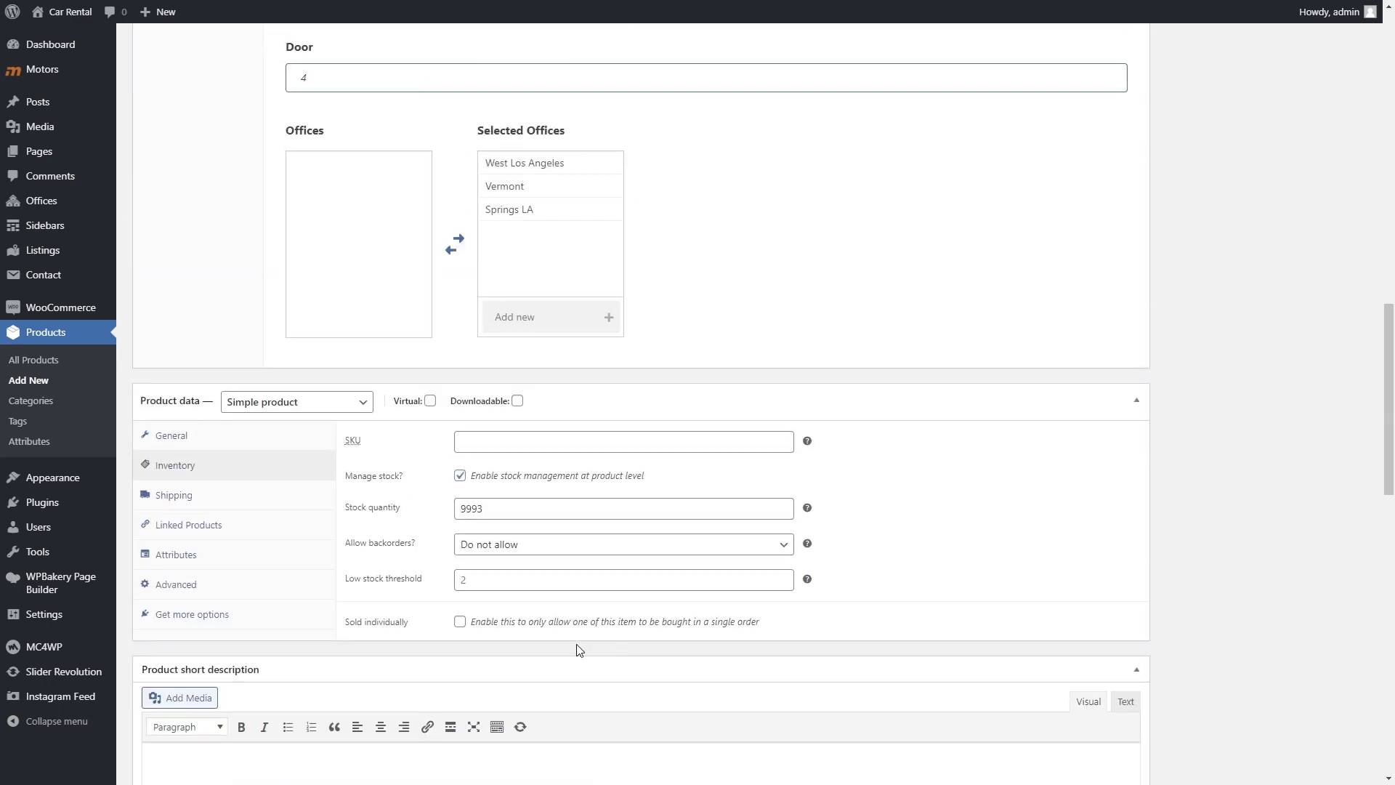
{"action": "left_click", "coordinate": [297, 401]}
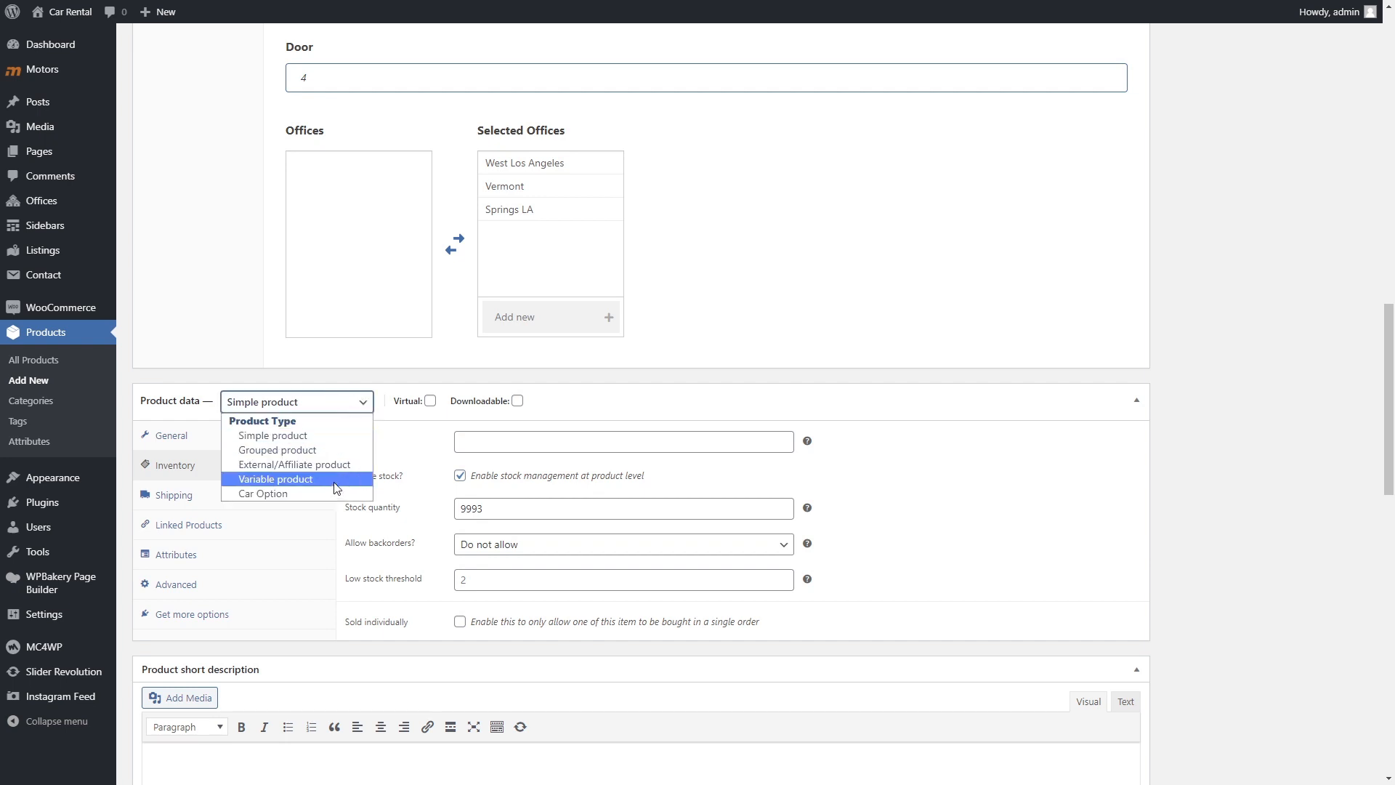
Step: Make the car a variable product with attribute Payment Methods: Pay now | Pay later
{"action": "left_click", "coordinate": [275, 479]}
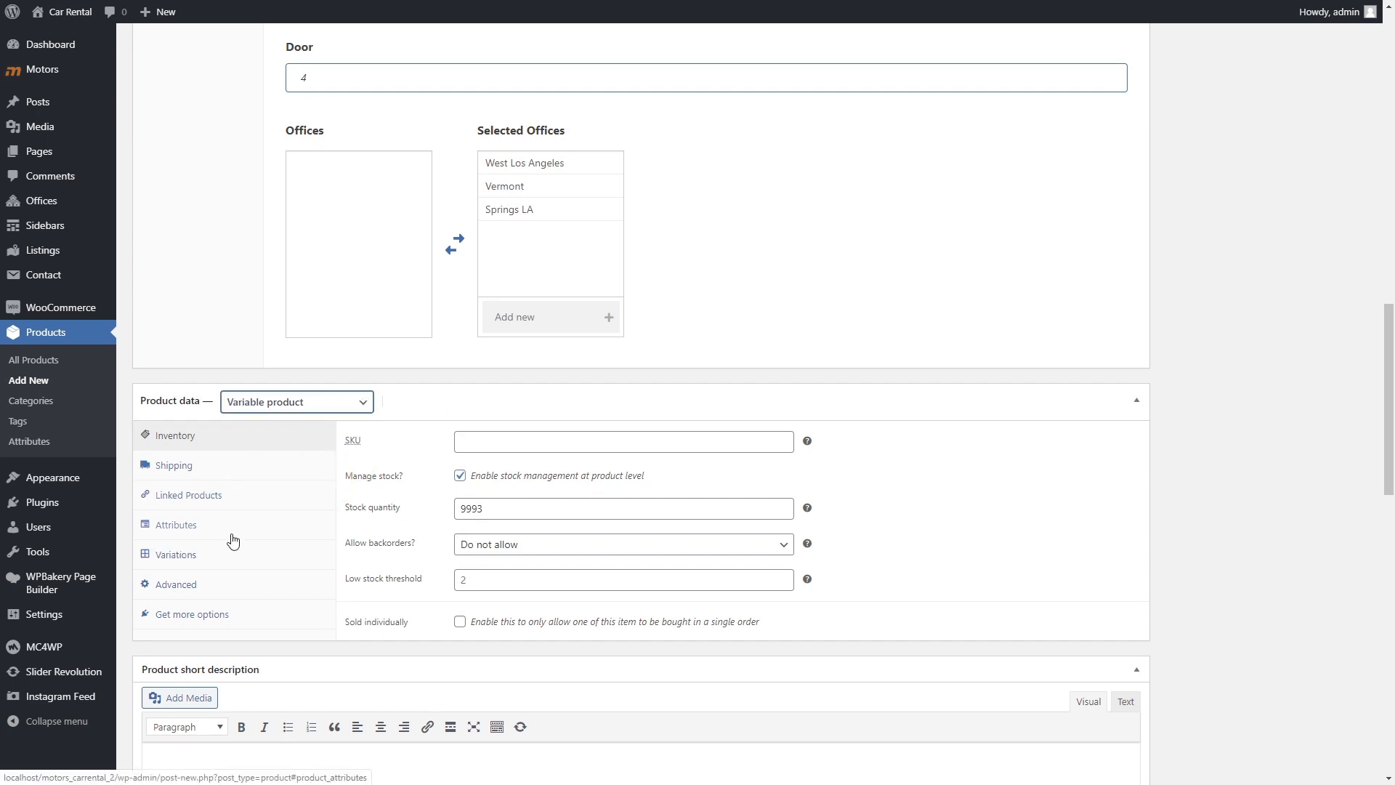
{"action": "left_click", "coordinate": [176, 524]}
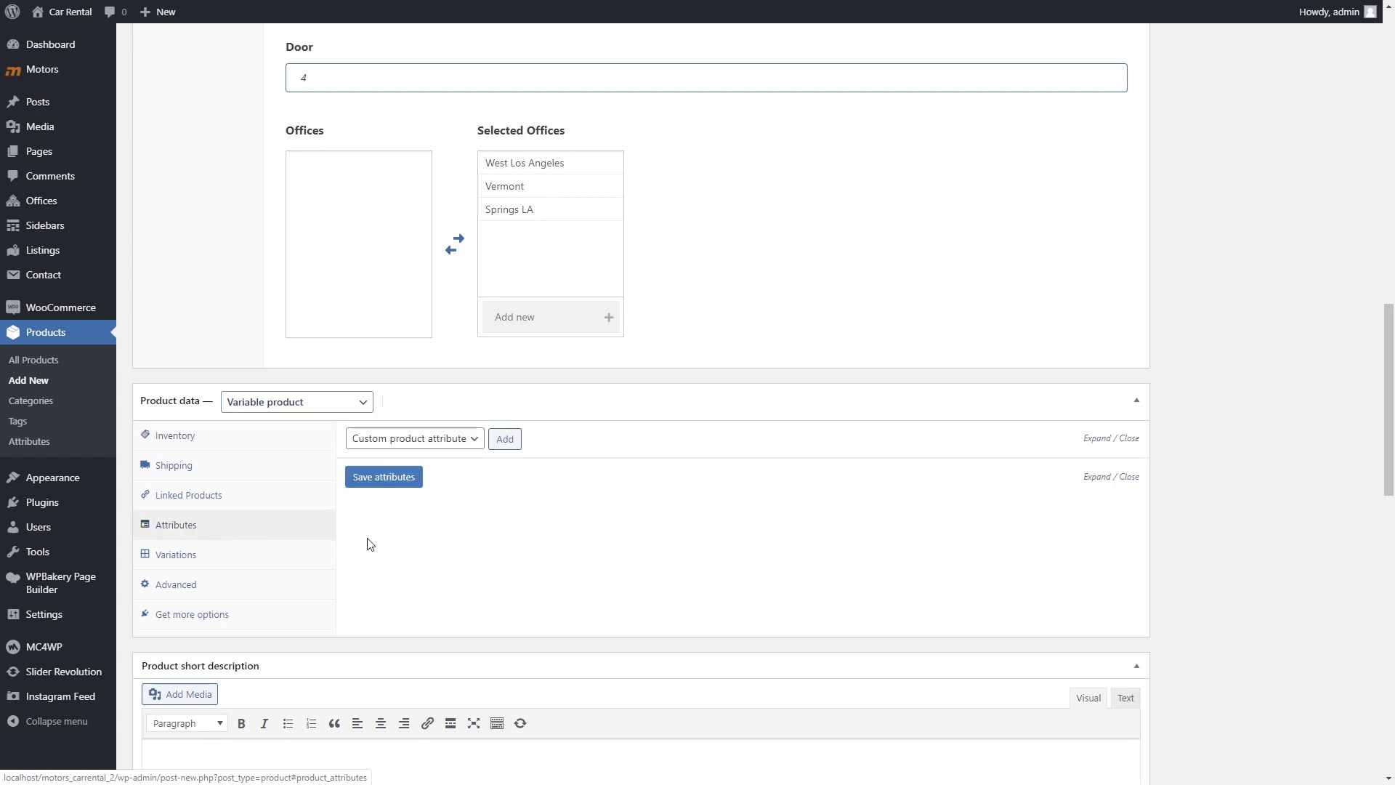
{"action": "left_click", "coordinate": [503, 438]}
{"action": "type", "text": "Pay now"}
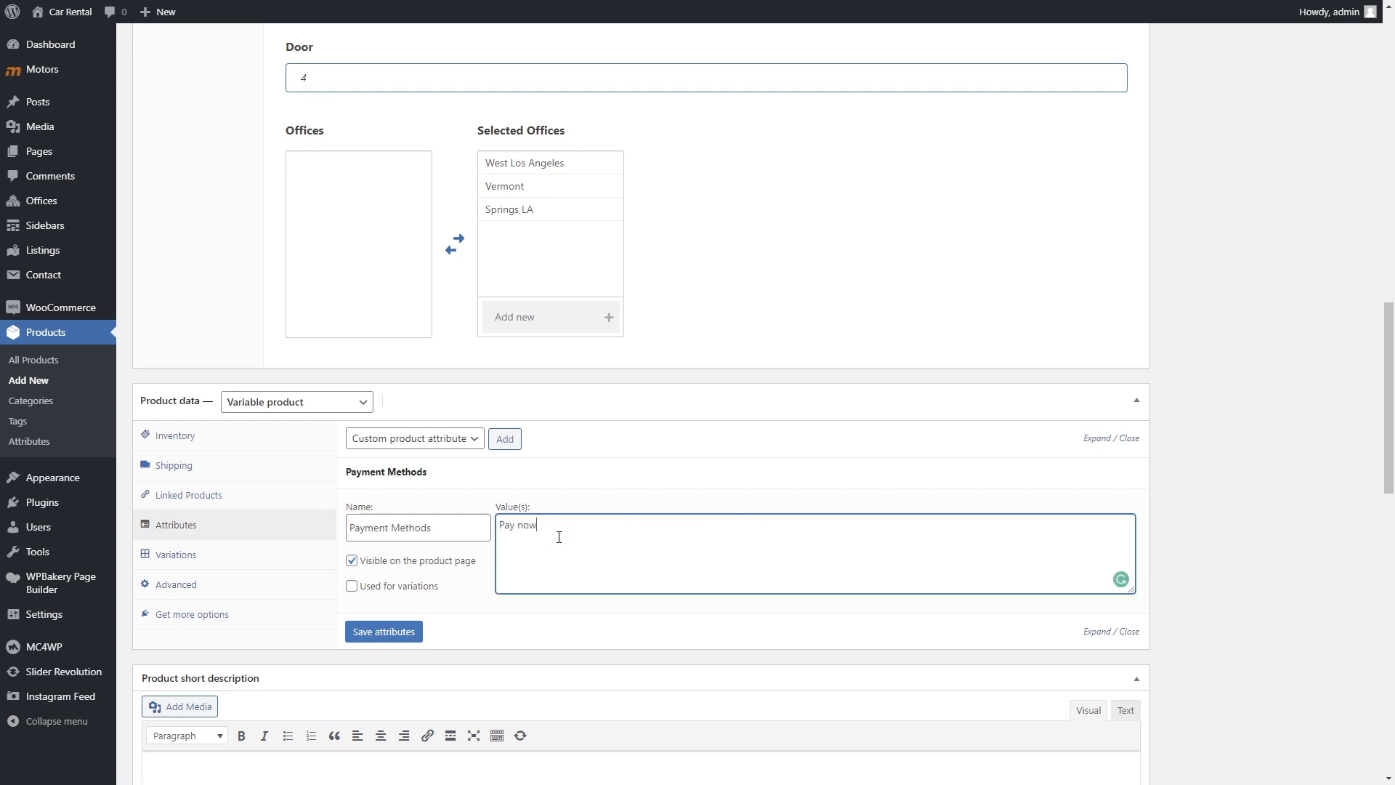
{"action": "type", "text": "| Pay later"}
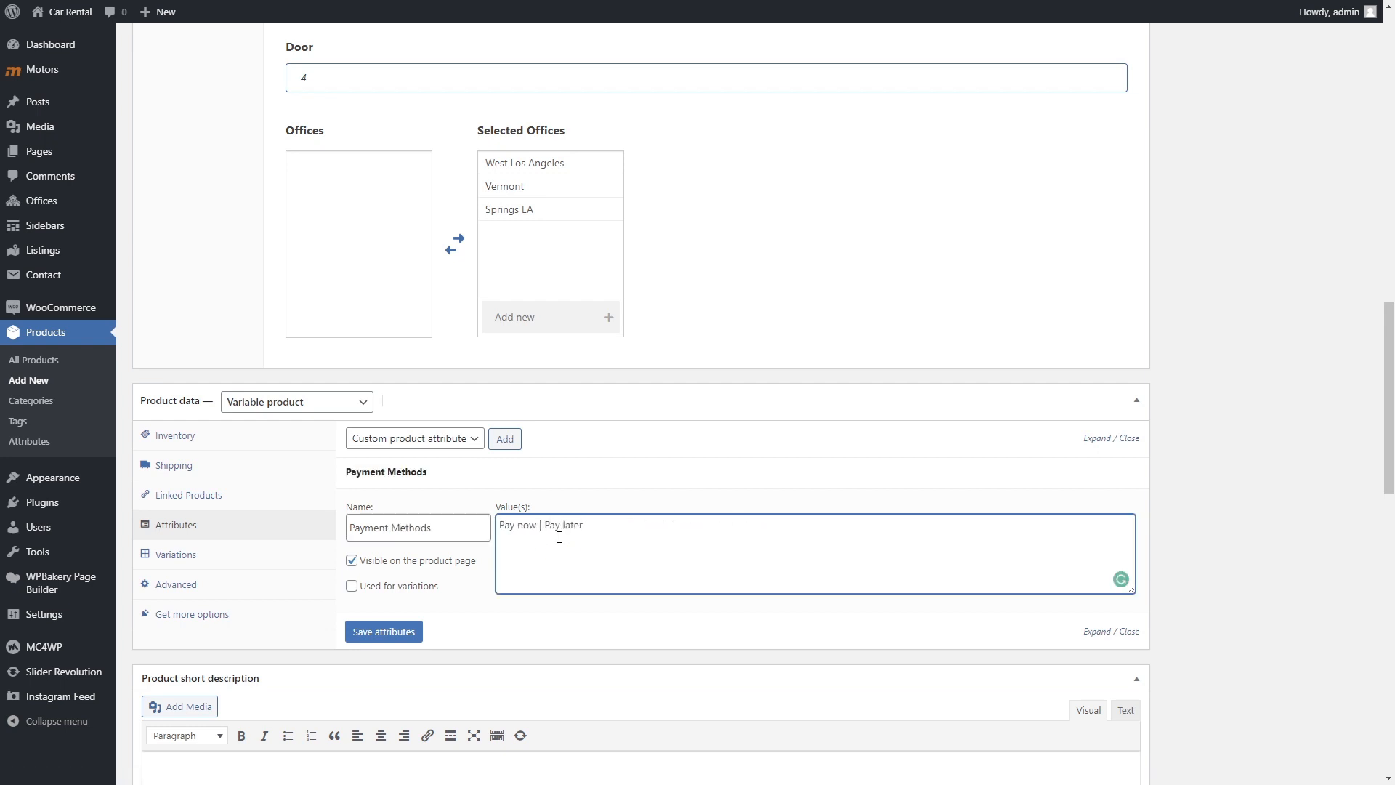
{"action": "left_click", "coordinate": [383, 631]}
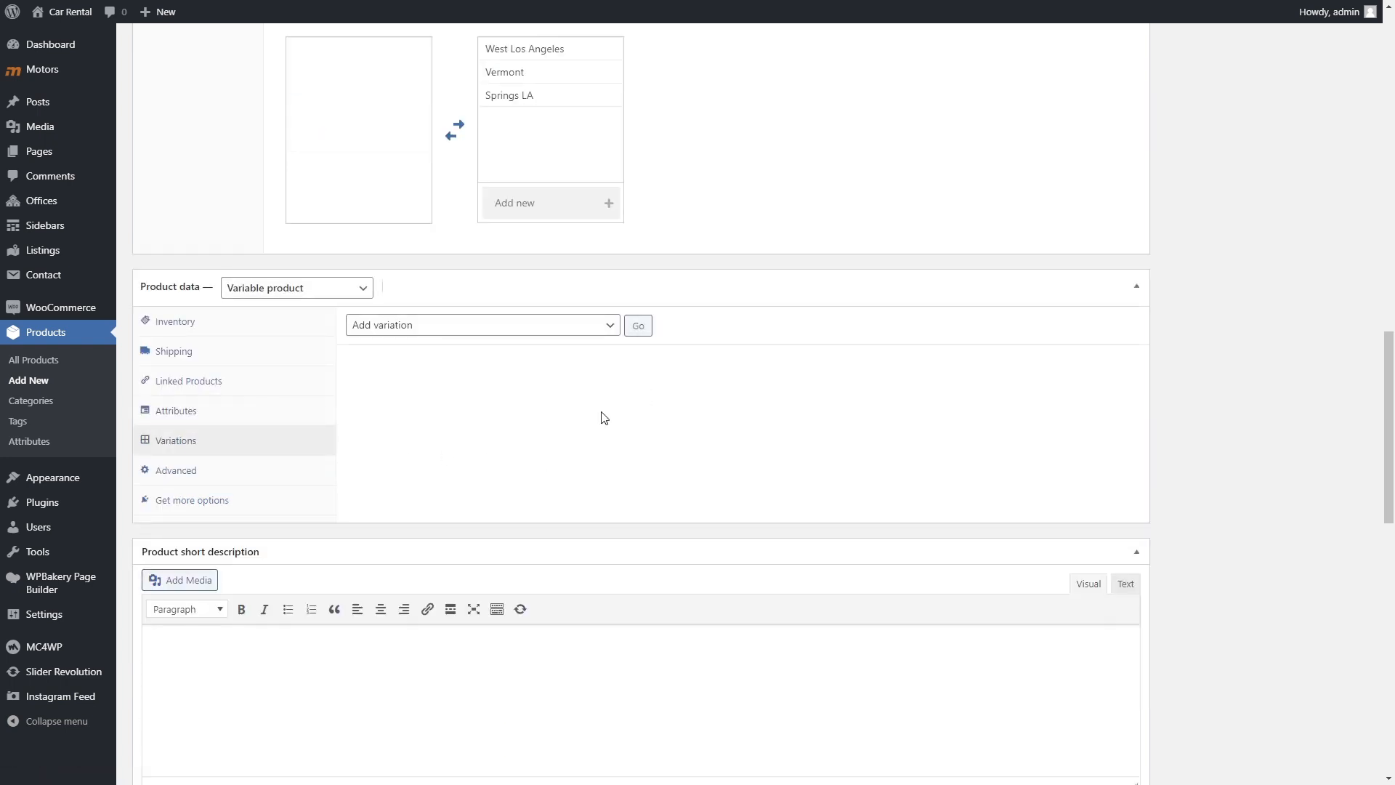
Step: Create the variations and give Pay now a price of 100 and description Pay now
{"action": "left_click", "coordinate": [638, 325]}
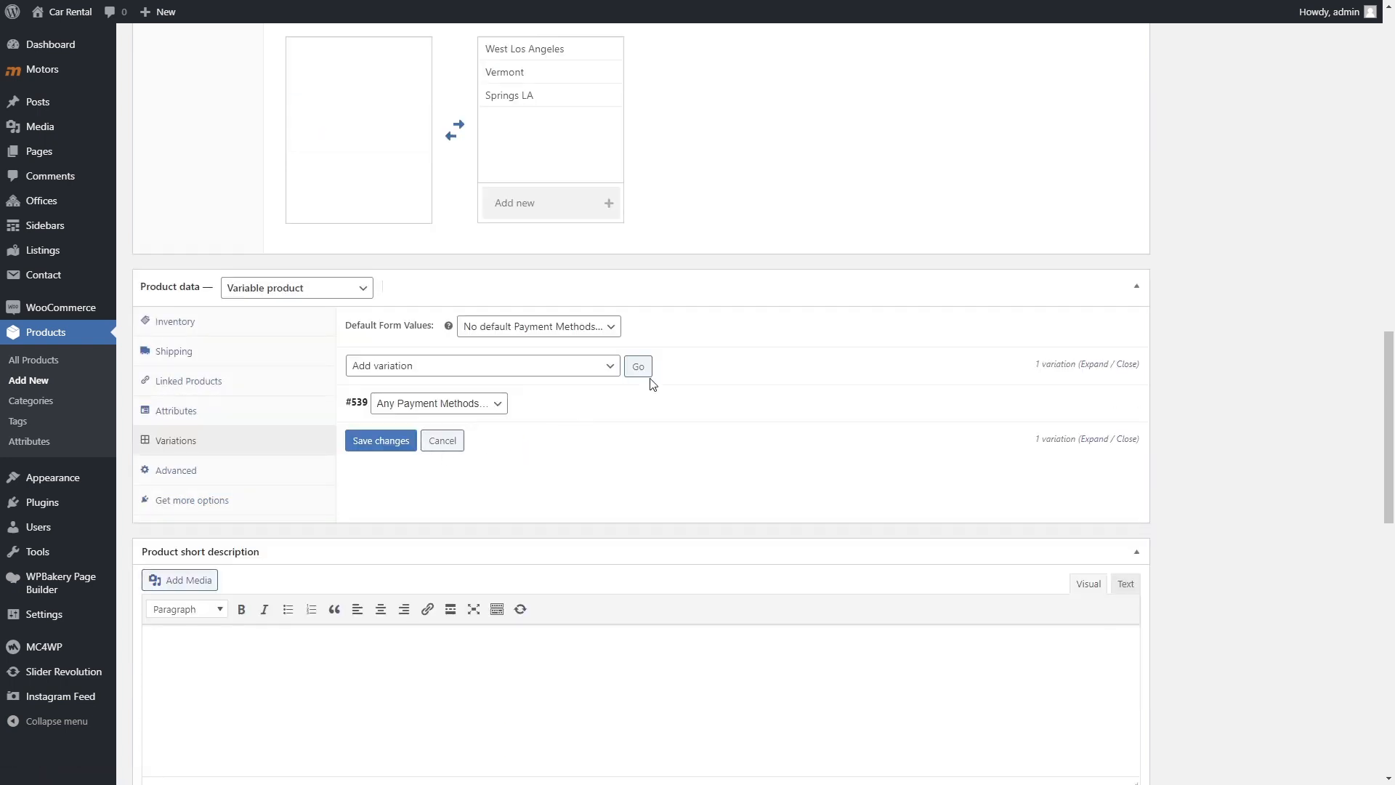
{"action": "left_click", "coordinate": [638, 366]}
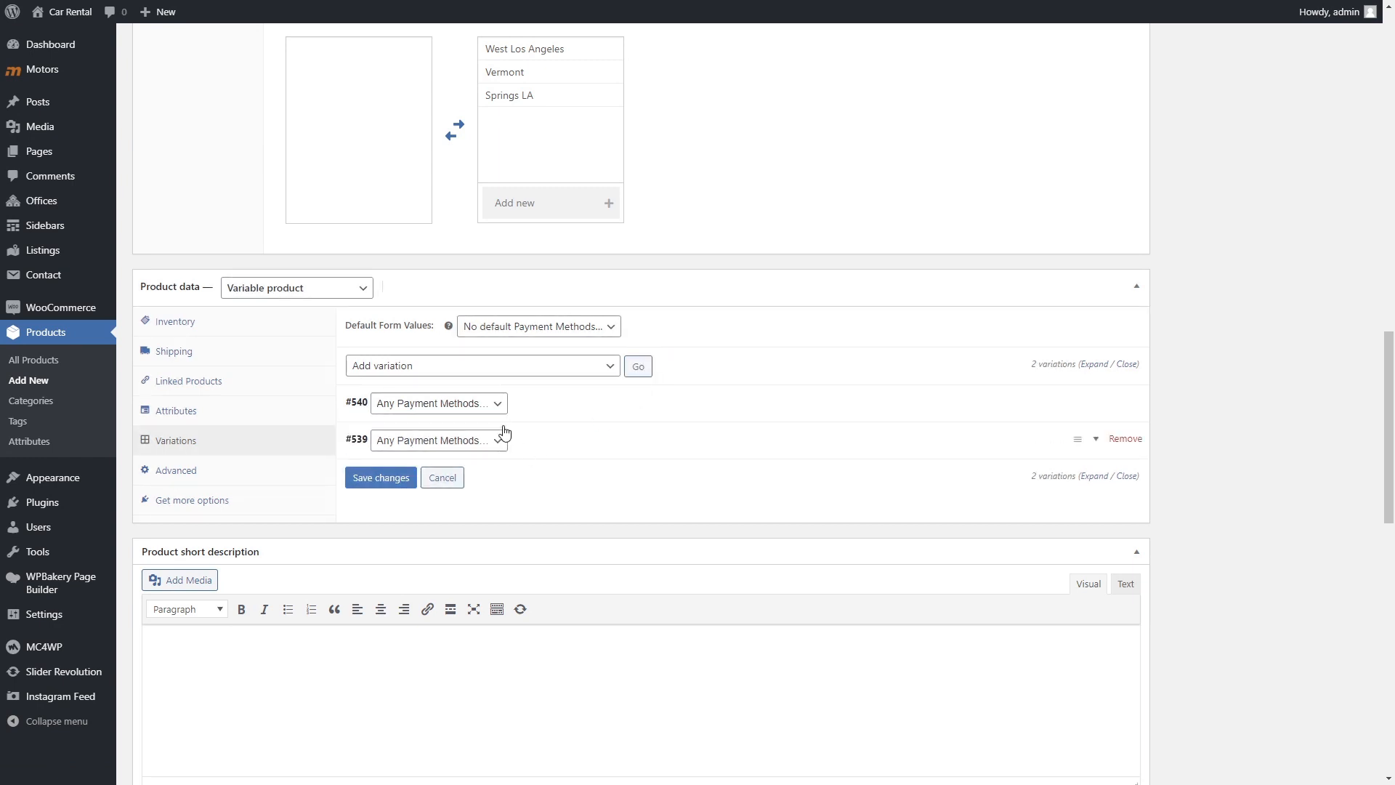
{"action": "left_click", "coordinate": [437, 439]}
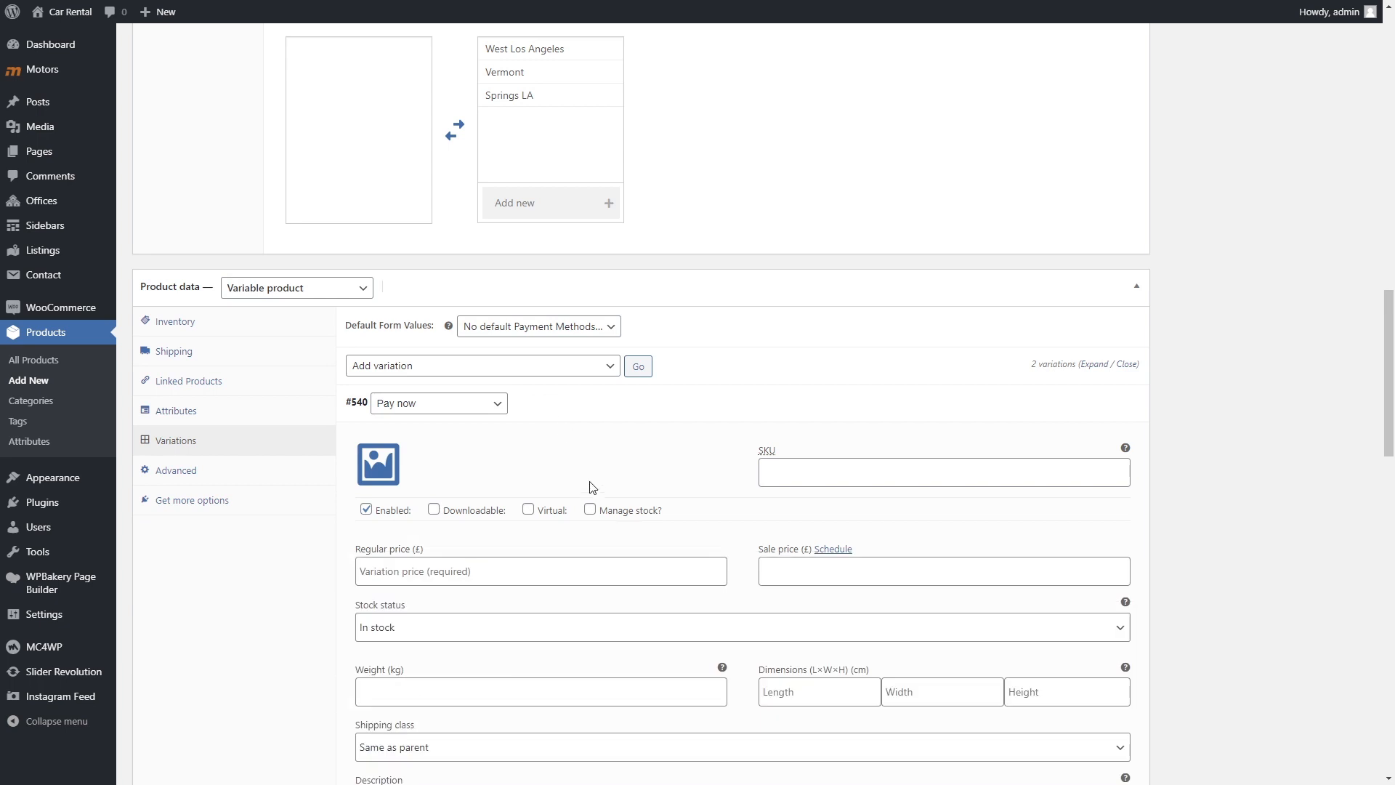
{"action": "mouse_move", "coordinate": [537, 461]}
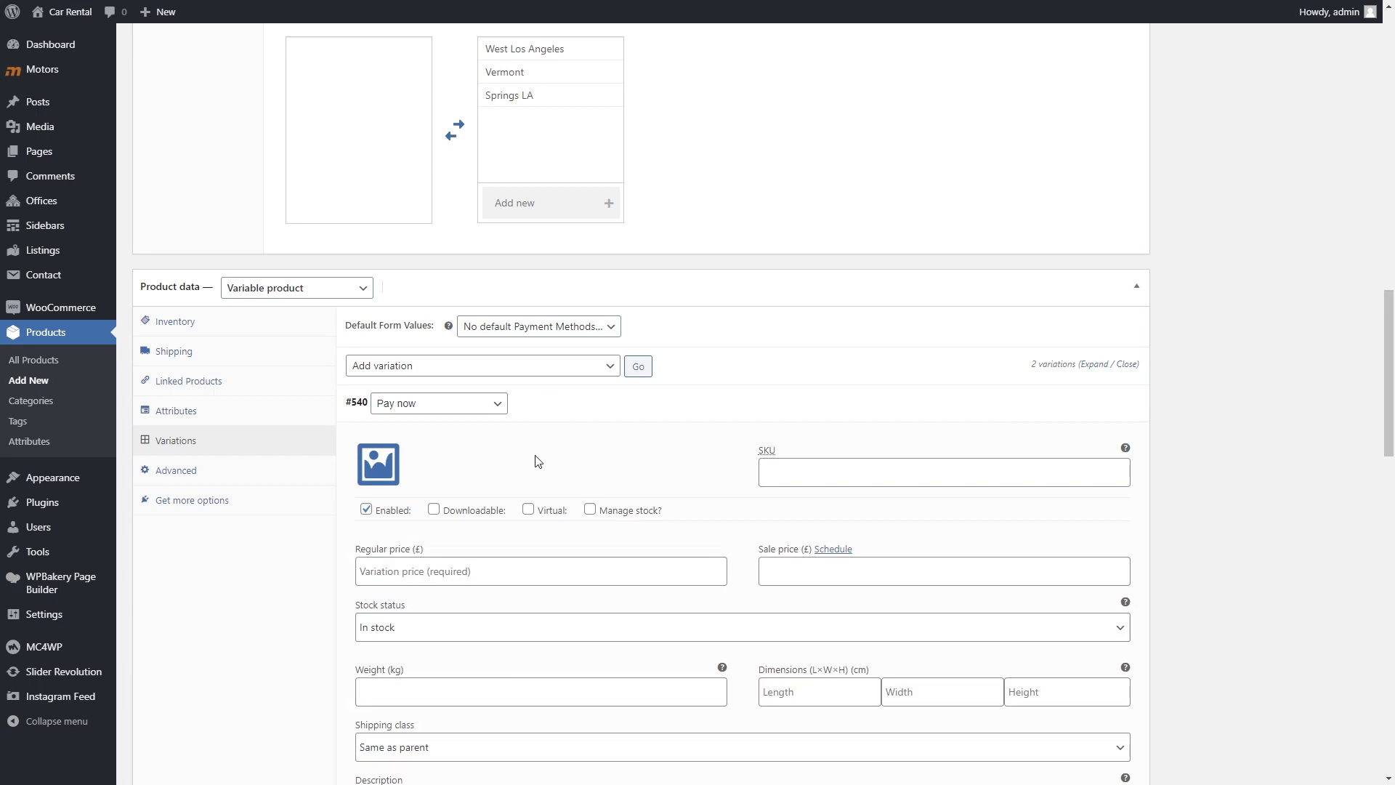
{"action": "type", "text": "100"}
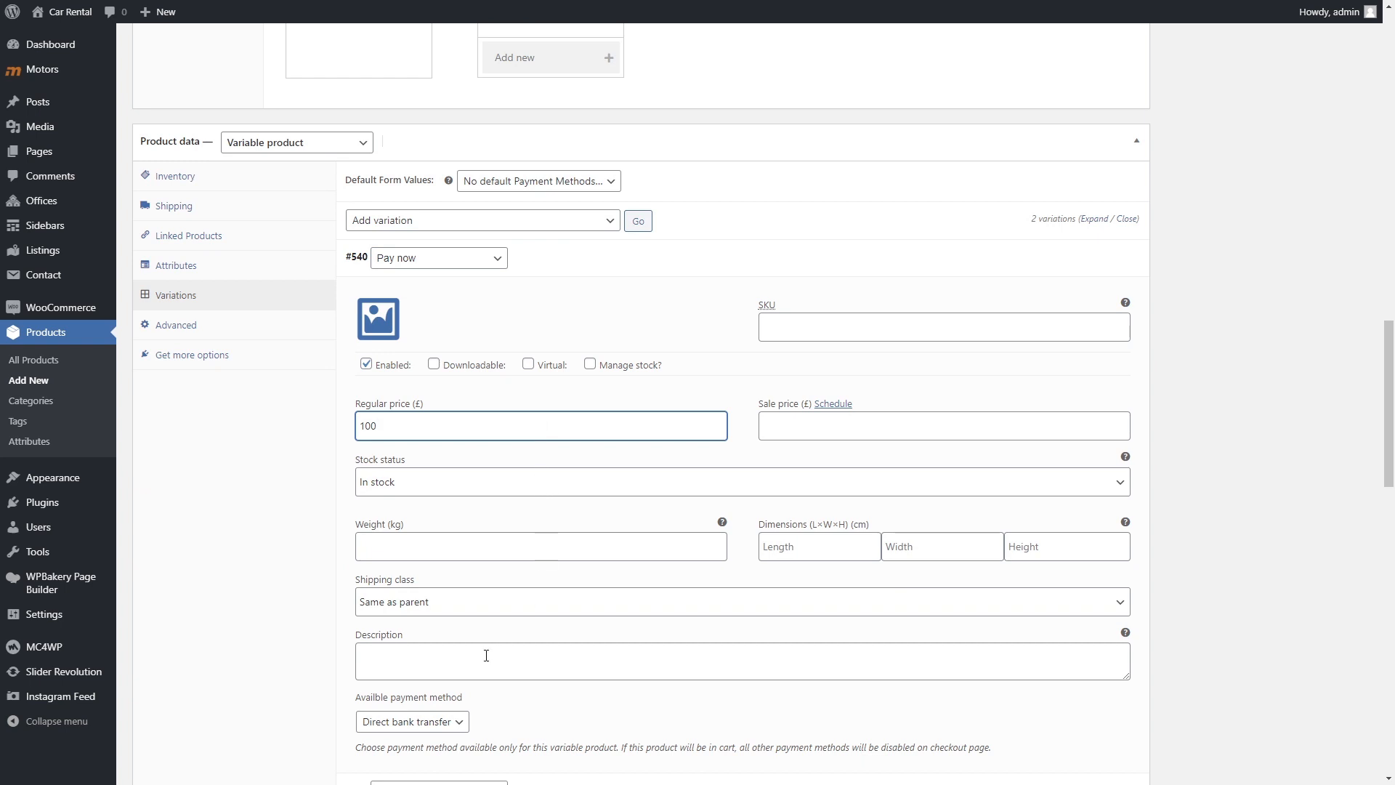
{"action": "type", "text": "Pay now"}
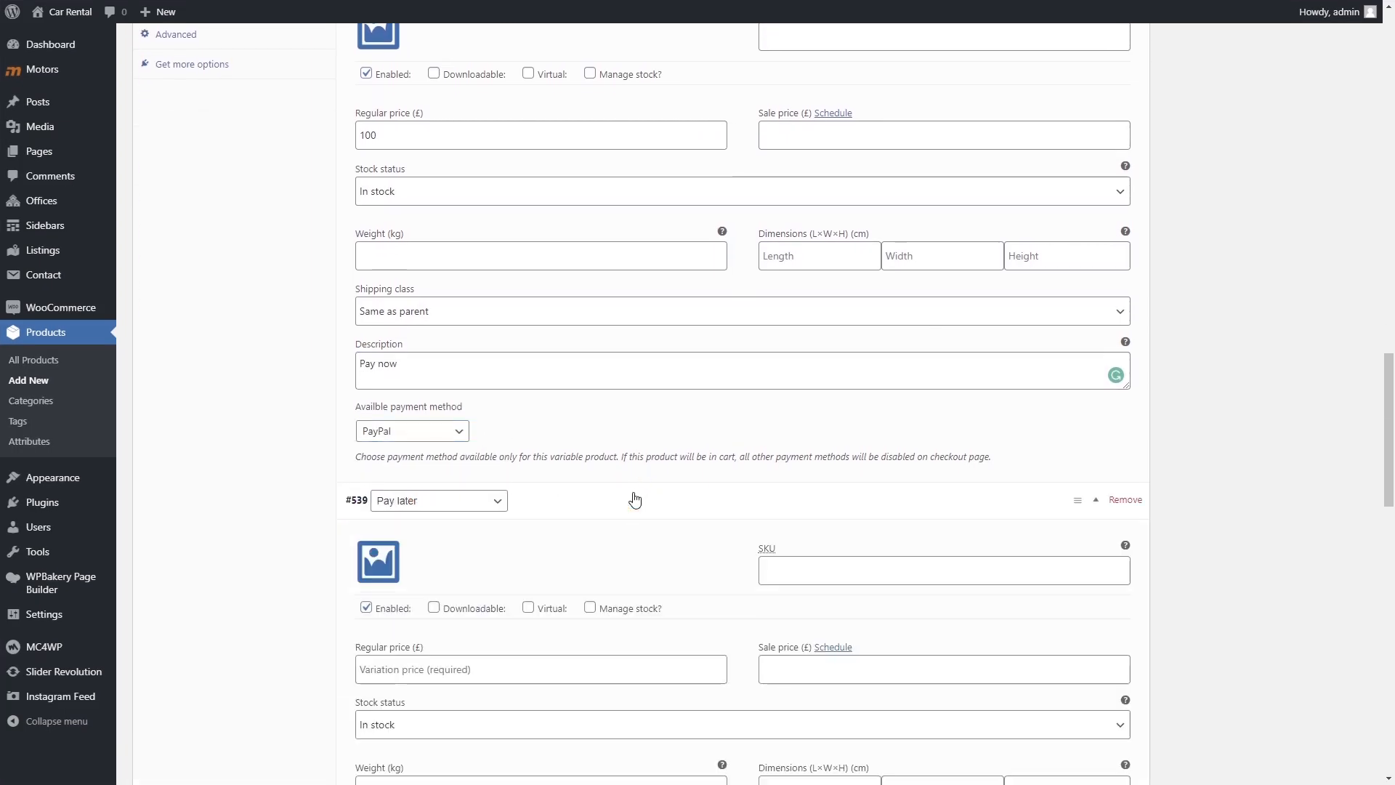
Step: Give the Pay later variation price 90, description Pay later, and its payment method
{"action": "scroll", "scroll_direction": "down", "scroll_amount": 3}
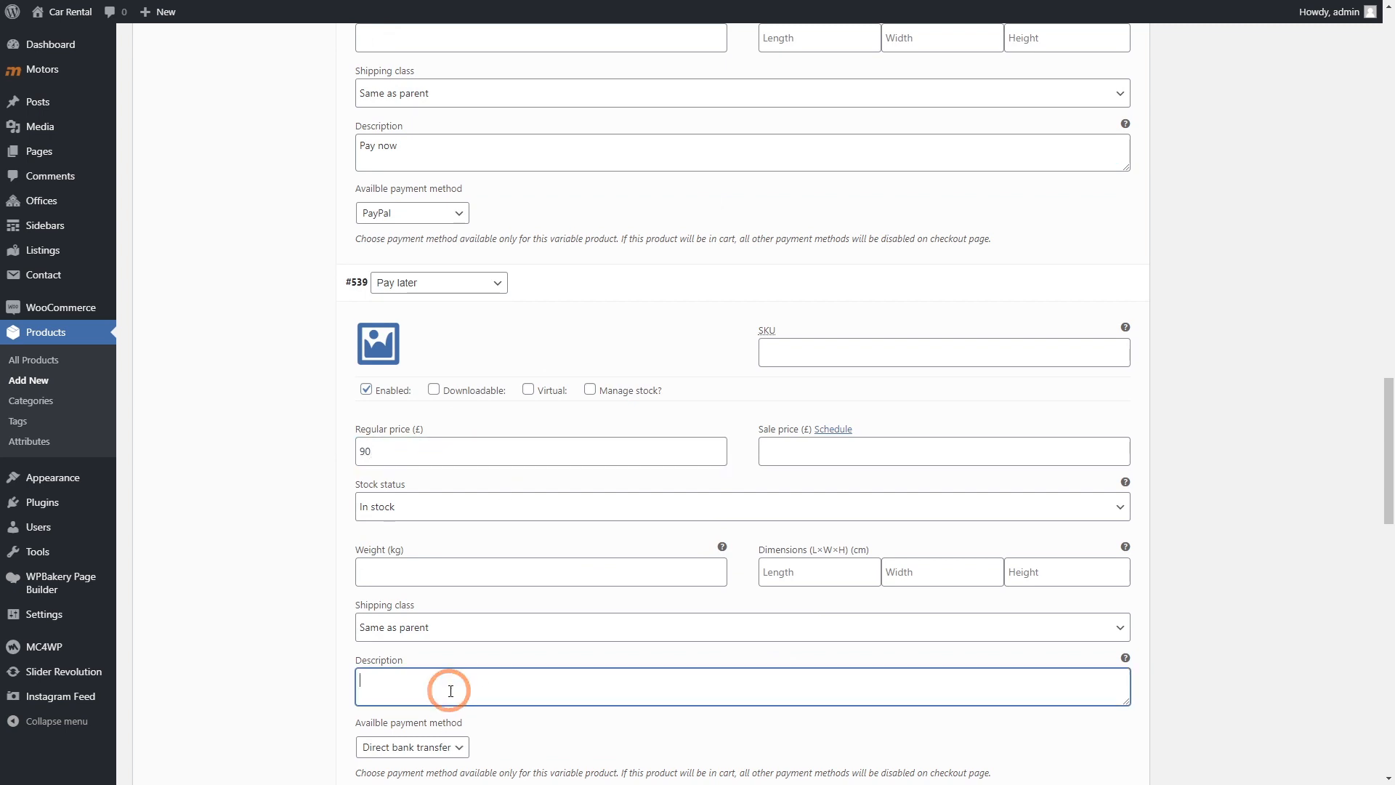
{"action": "type", "text": "Pay later"}
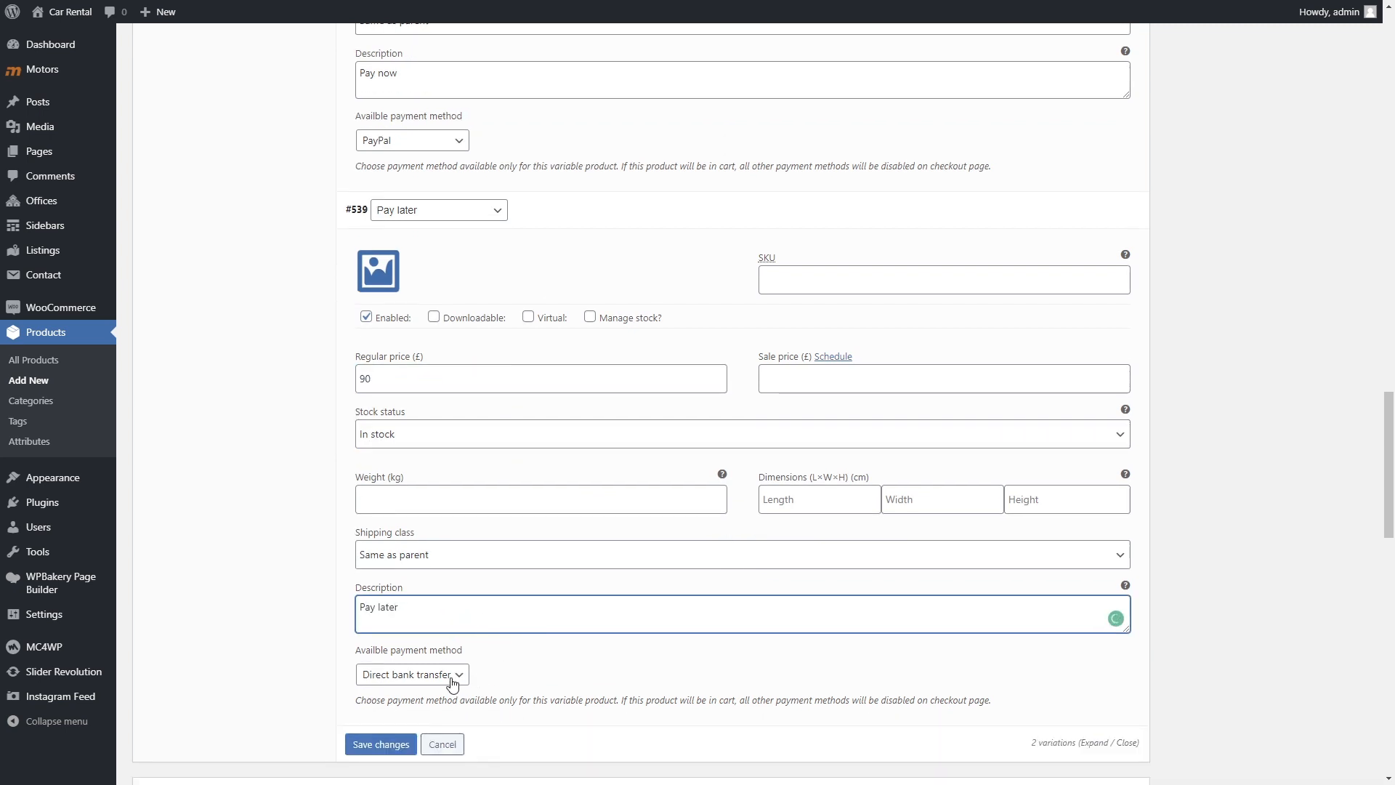
{"action": "left_click", "coordinate": [411, 674]}
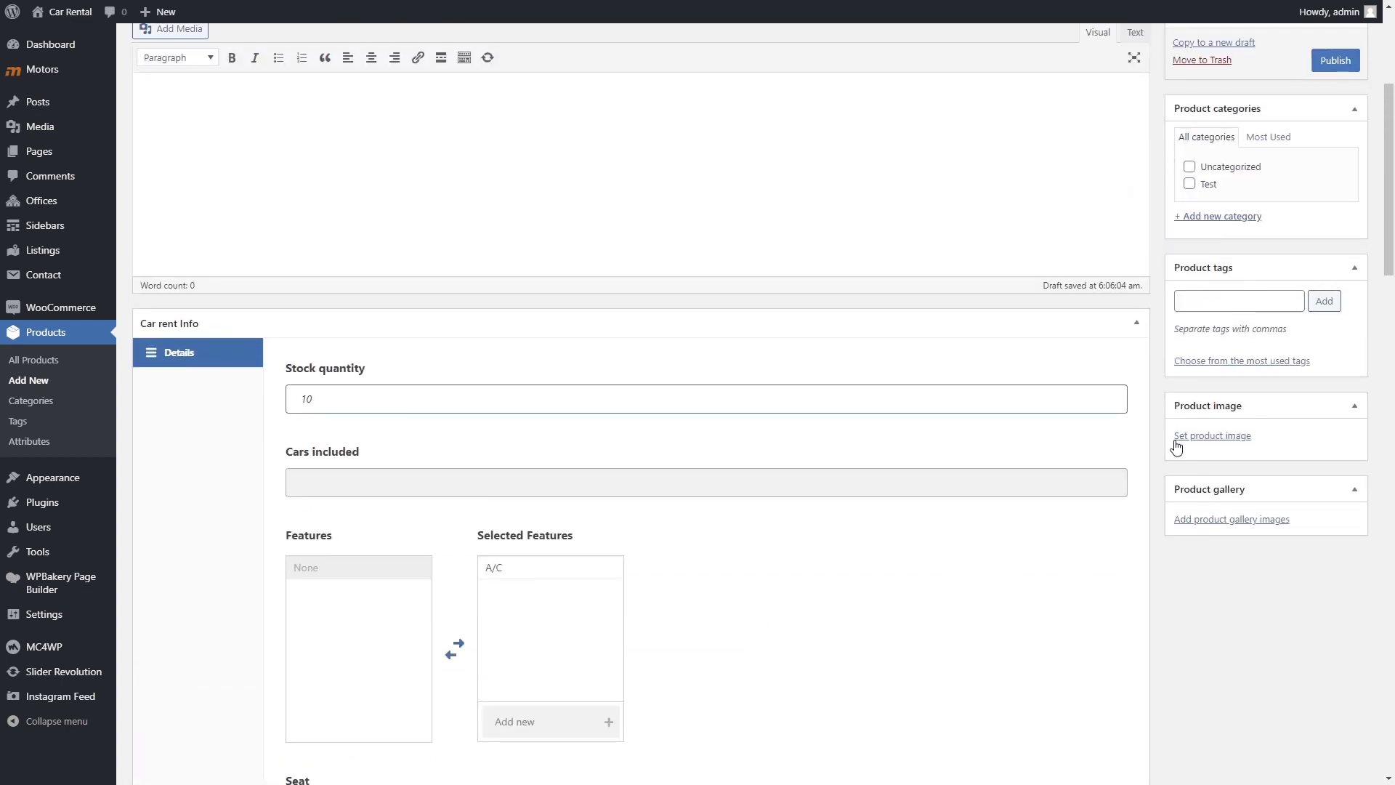
Step: Set the blue sedan photo from the Media Library as the product image
{"action": "left_click", "coordinate": [1212, 436]}
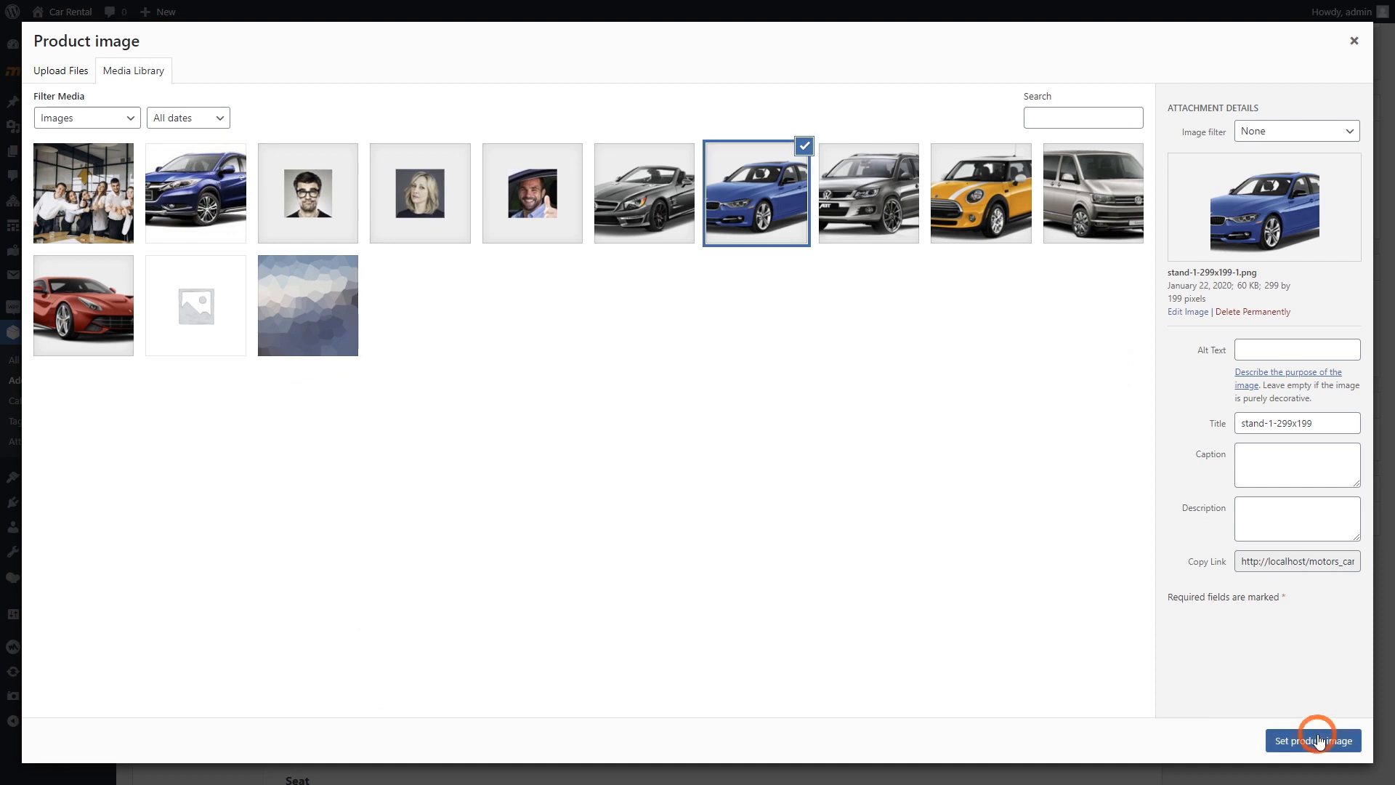
{"action": "left_click", "coordinate": [1313, 741]}
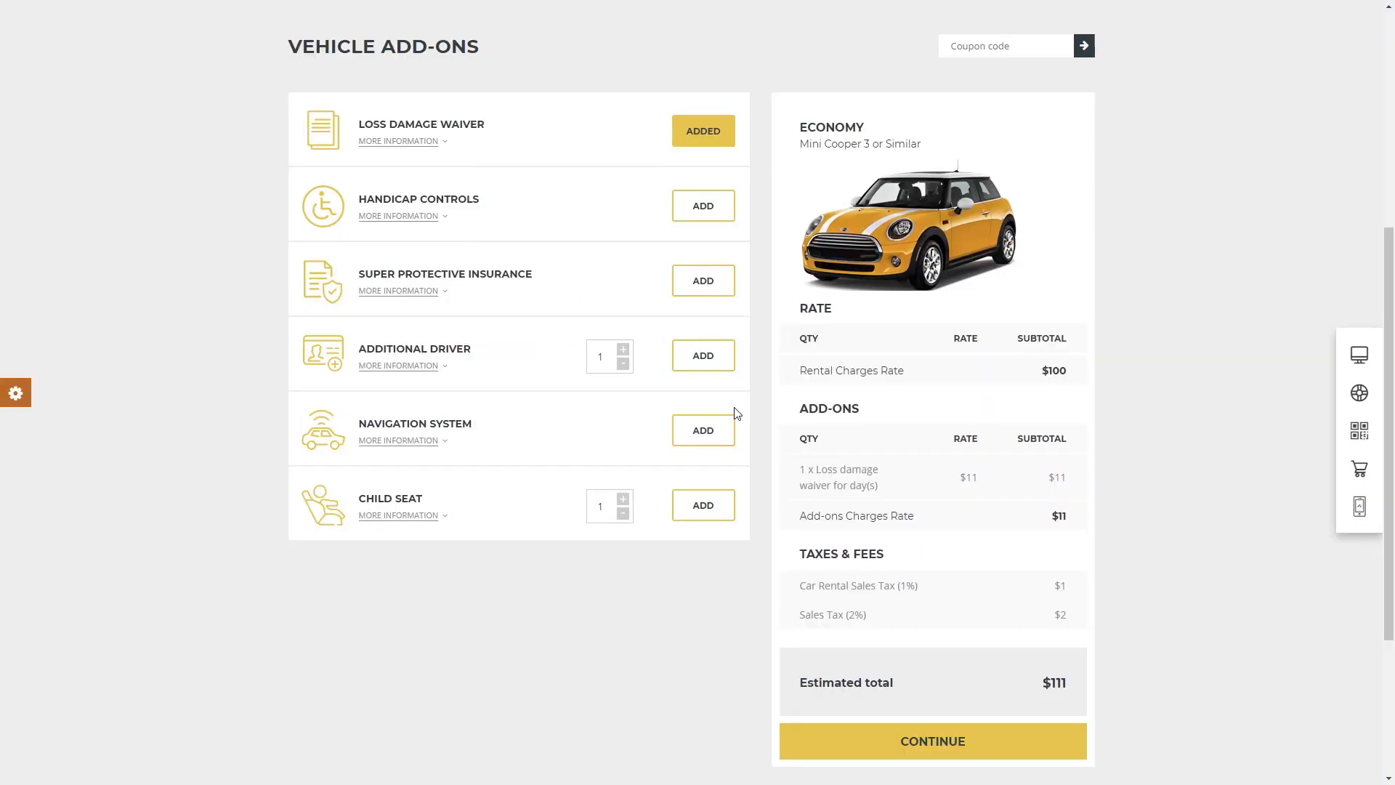
Step: Add Handicap Controls to the Mini Cooper booking, bringing the total to $121
{"action": "left_click", "coordinate": [702, 205]}
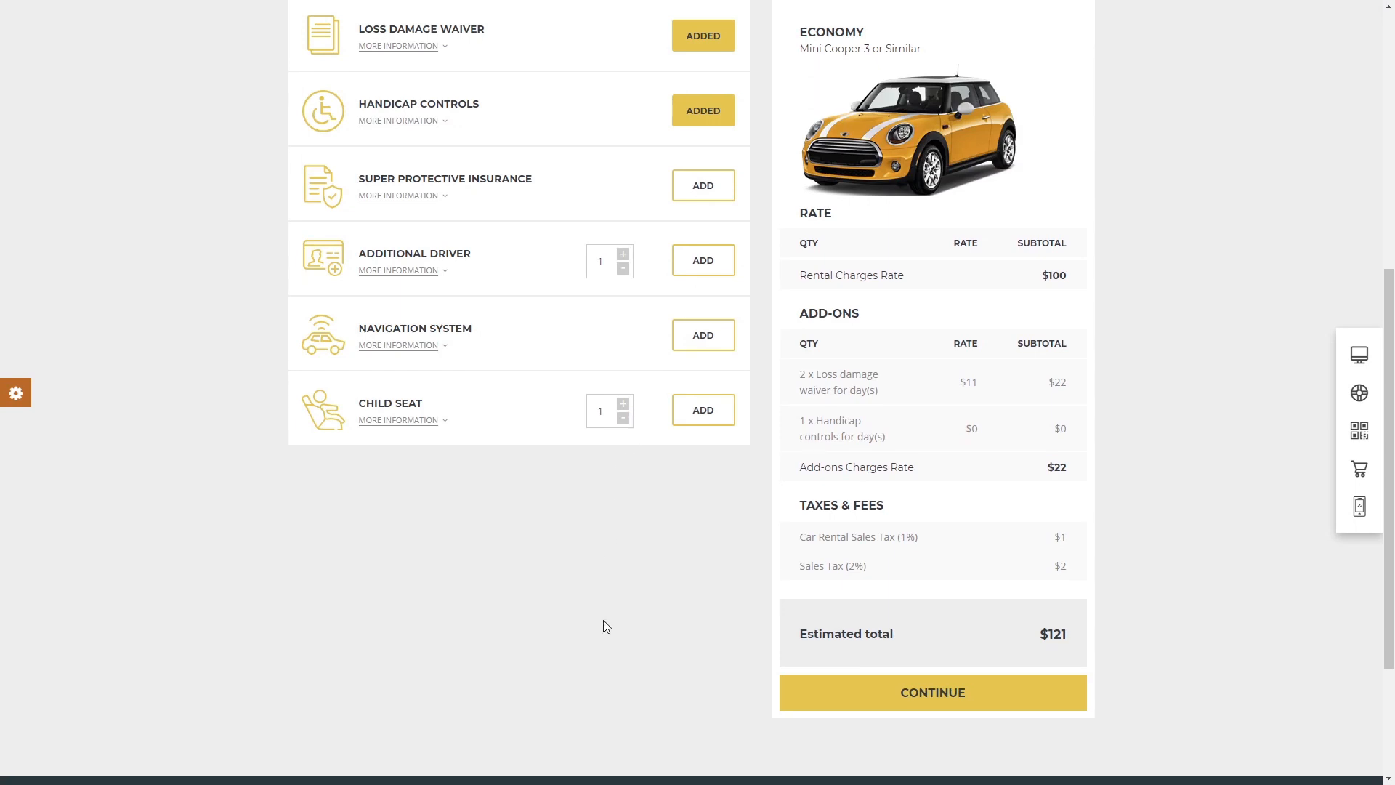
{"action": "mouse_move", "coordinate": [837, 601]}
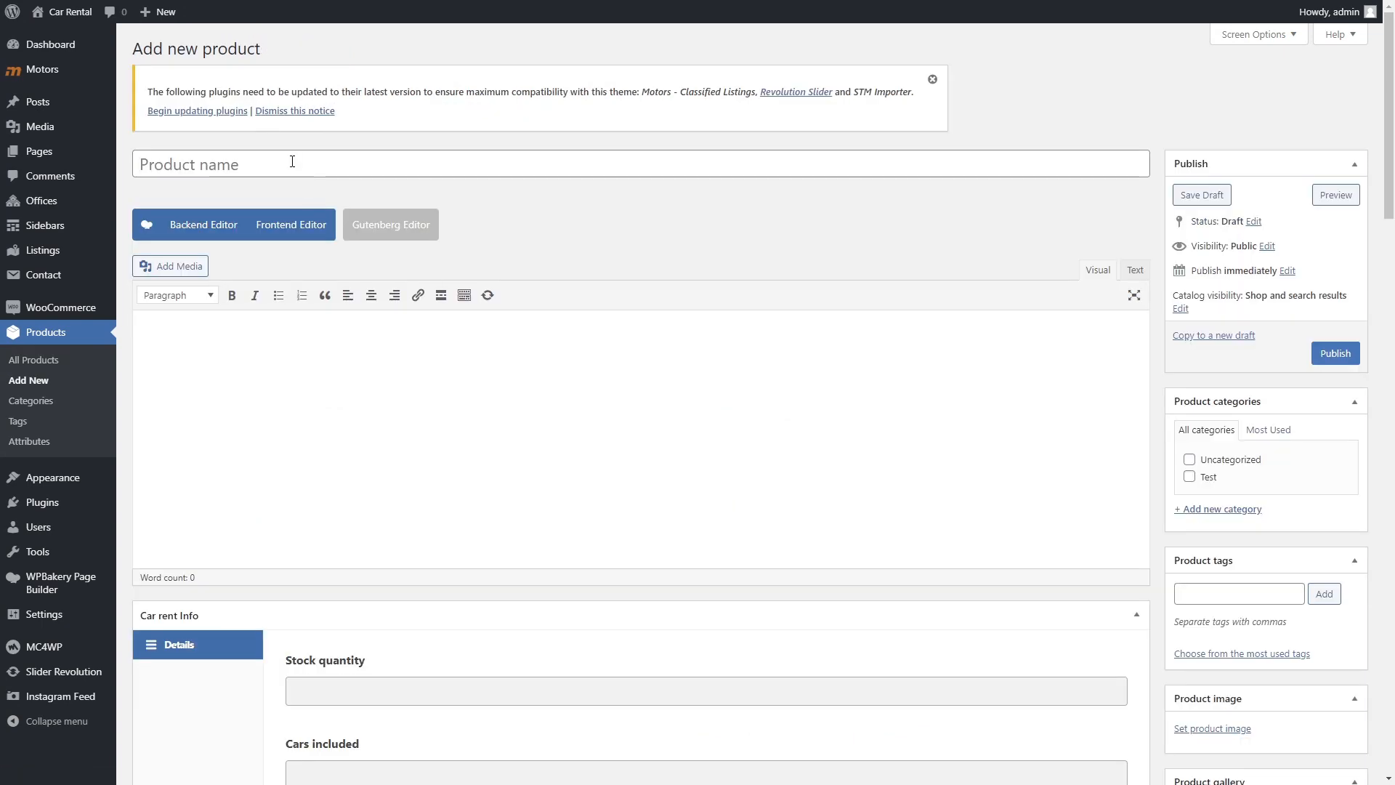
Step: Name the product Super Protective Insurance, make it a Car Option priced 23
{"action": "type", "text": "Super Protective Insurance"}
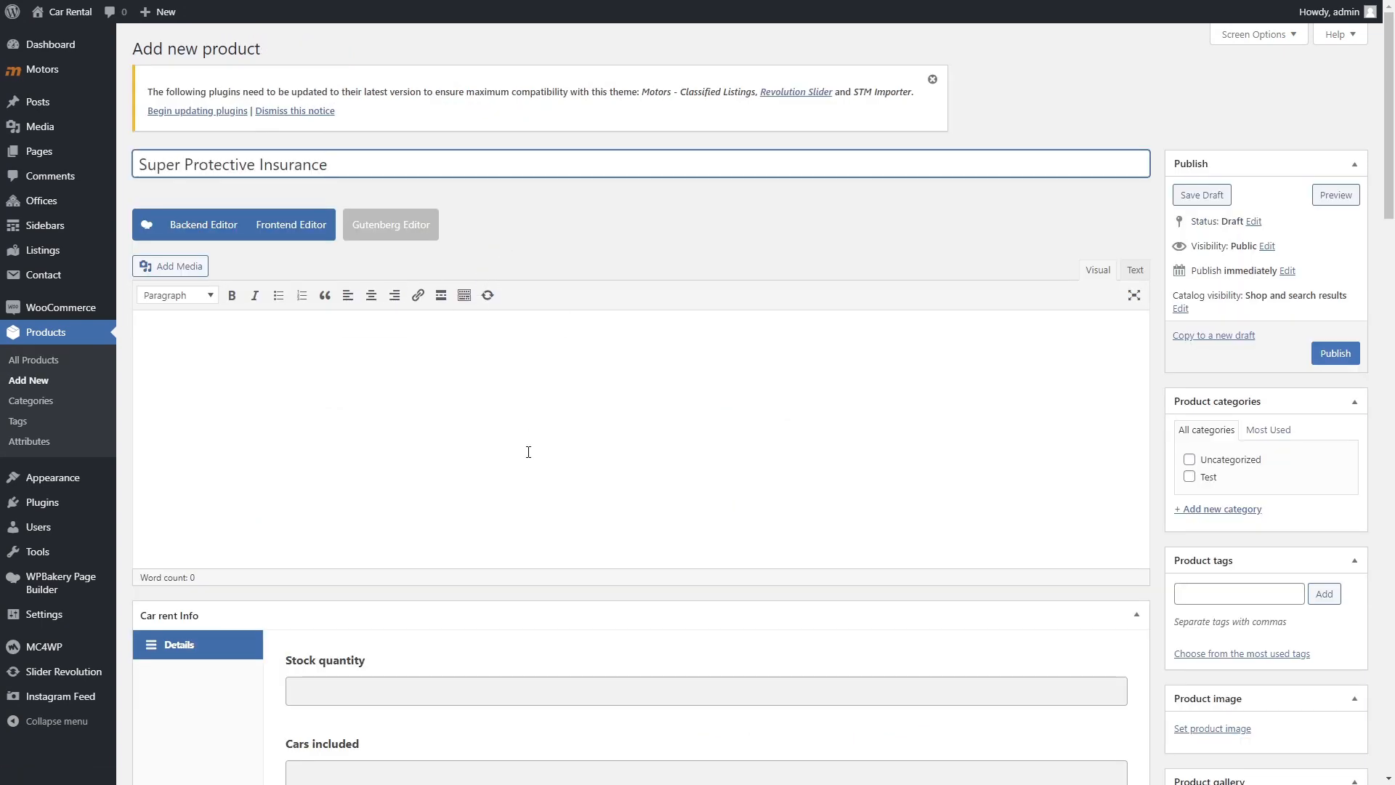
{"action": "scroll", "scroll_direction": "down", "scroll_amount": 3}
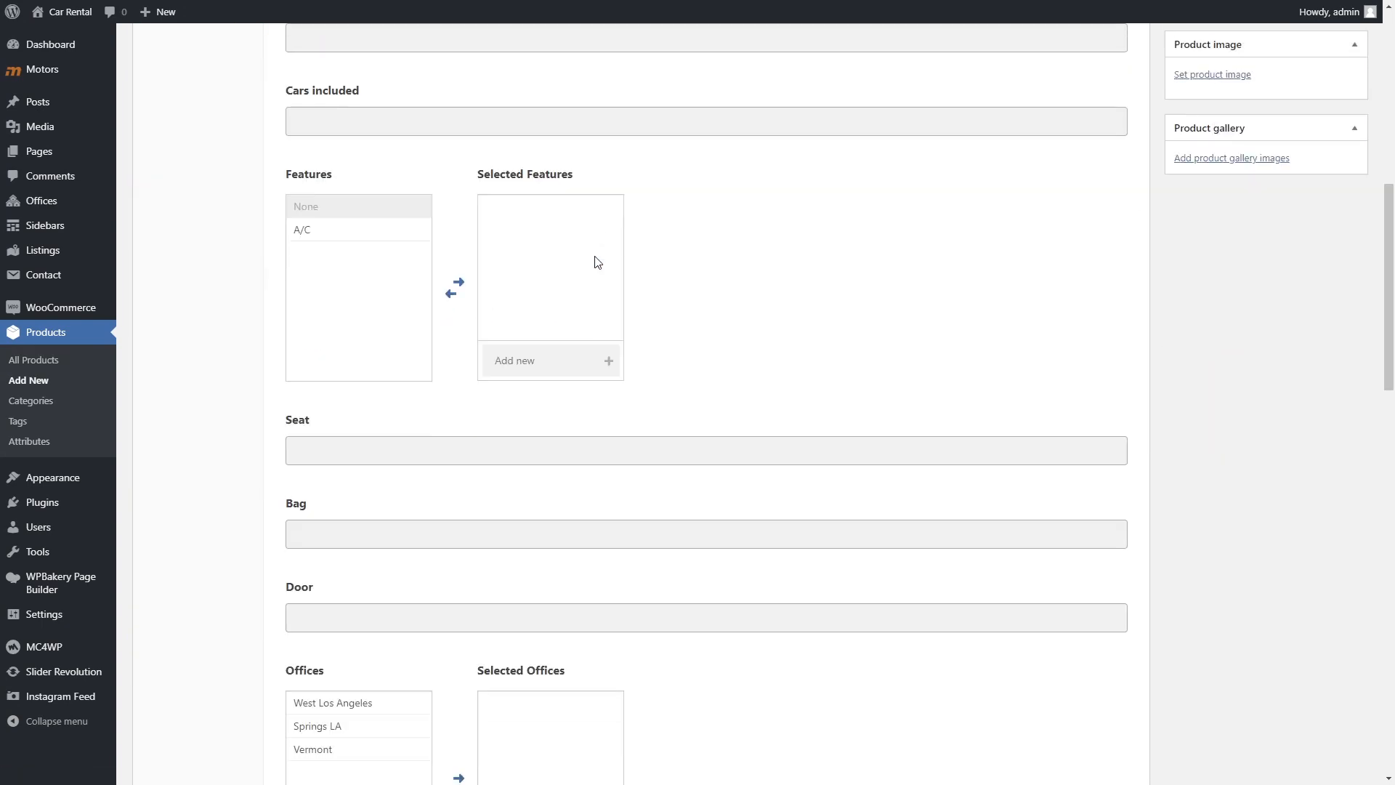
{"action": "left_click", "coordinate": [296, 432]}
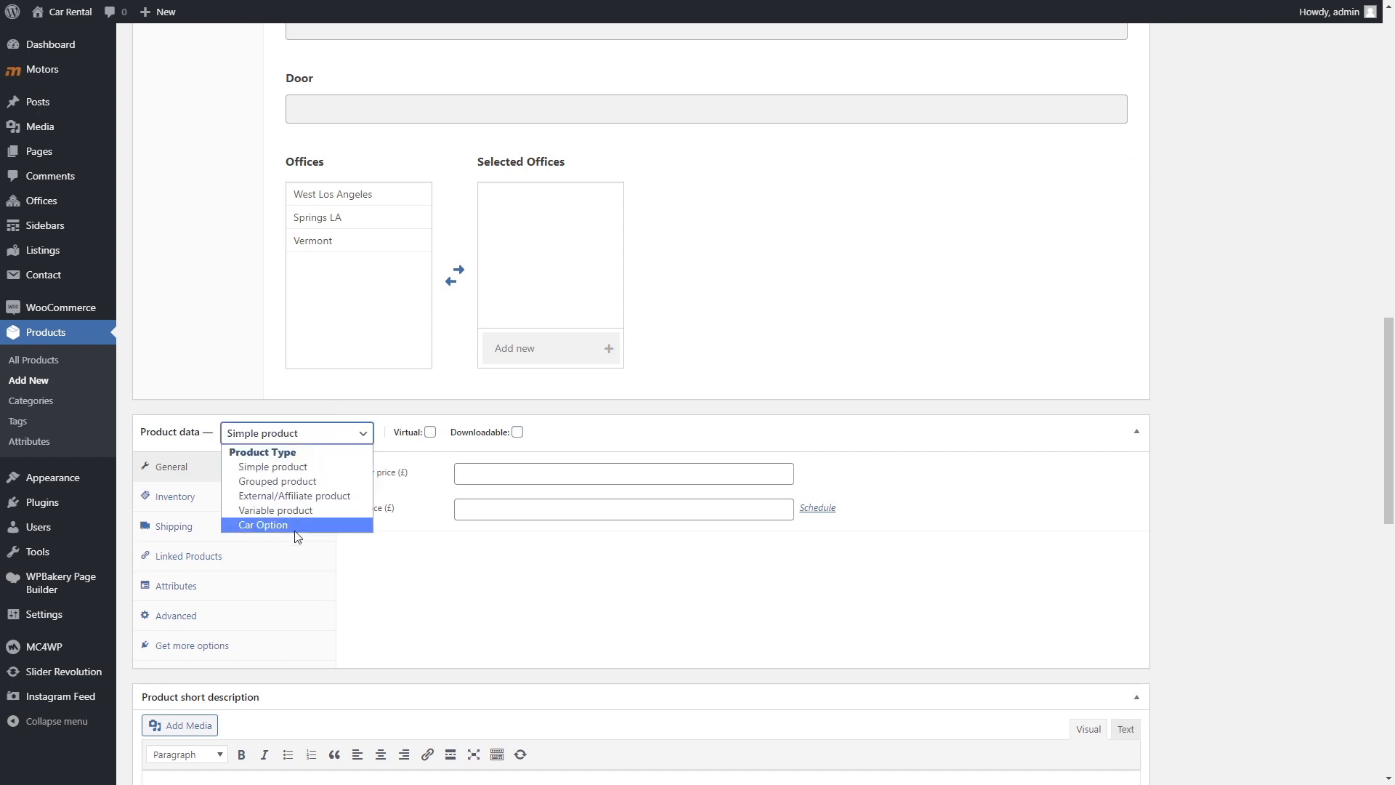
{"action": "left_click", "coordinate": [262, 524]}
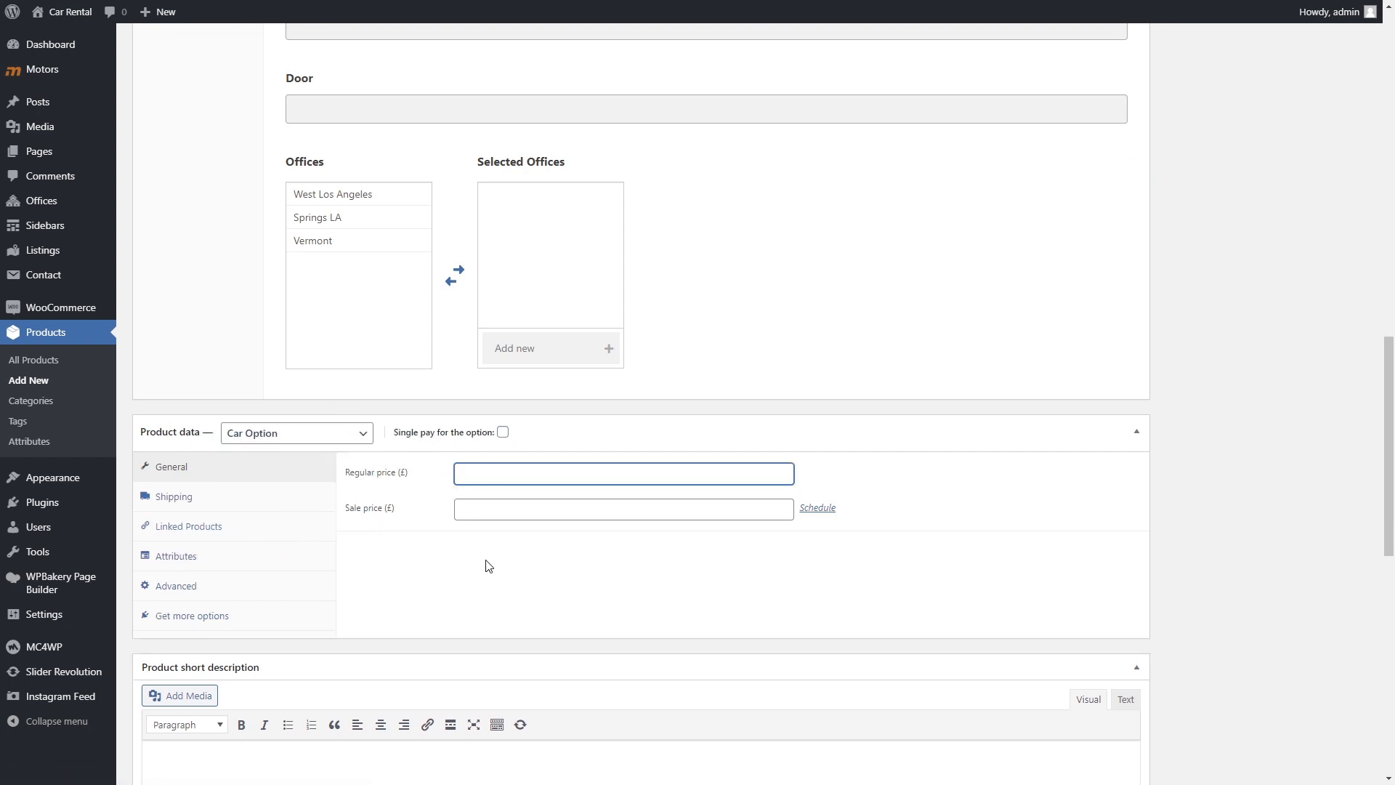
{"action": "type", "text": "23"}
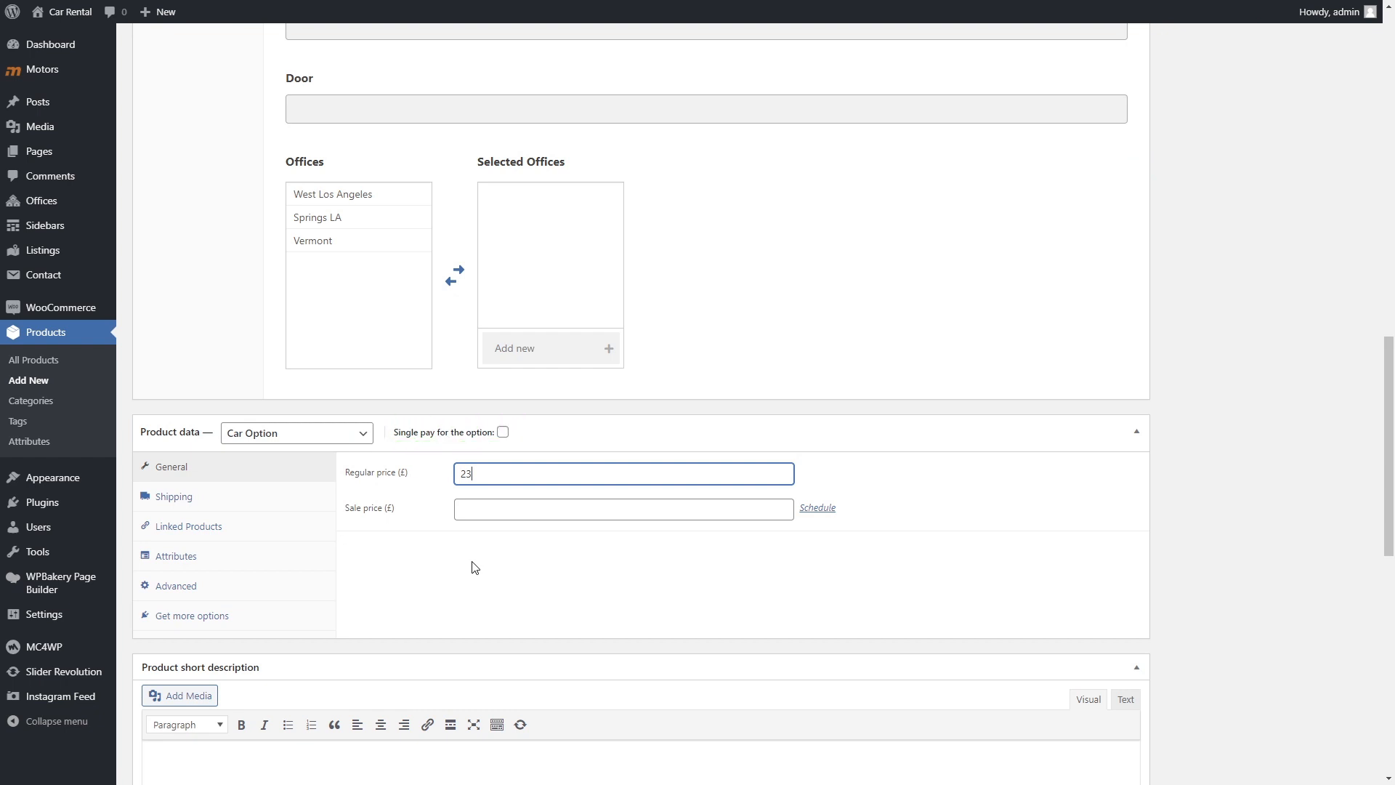
{"action": "mouse_move", "coordinate": [924, 591]}
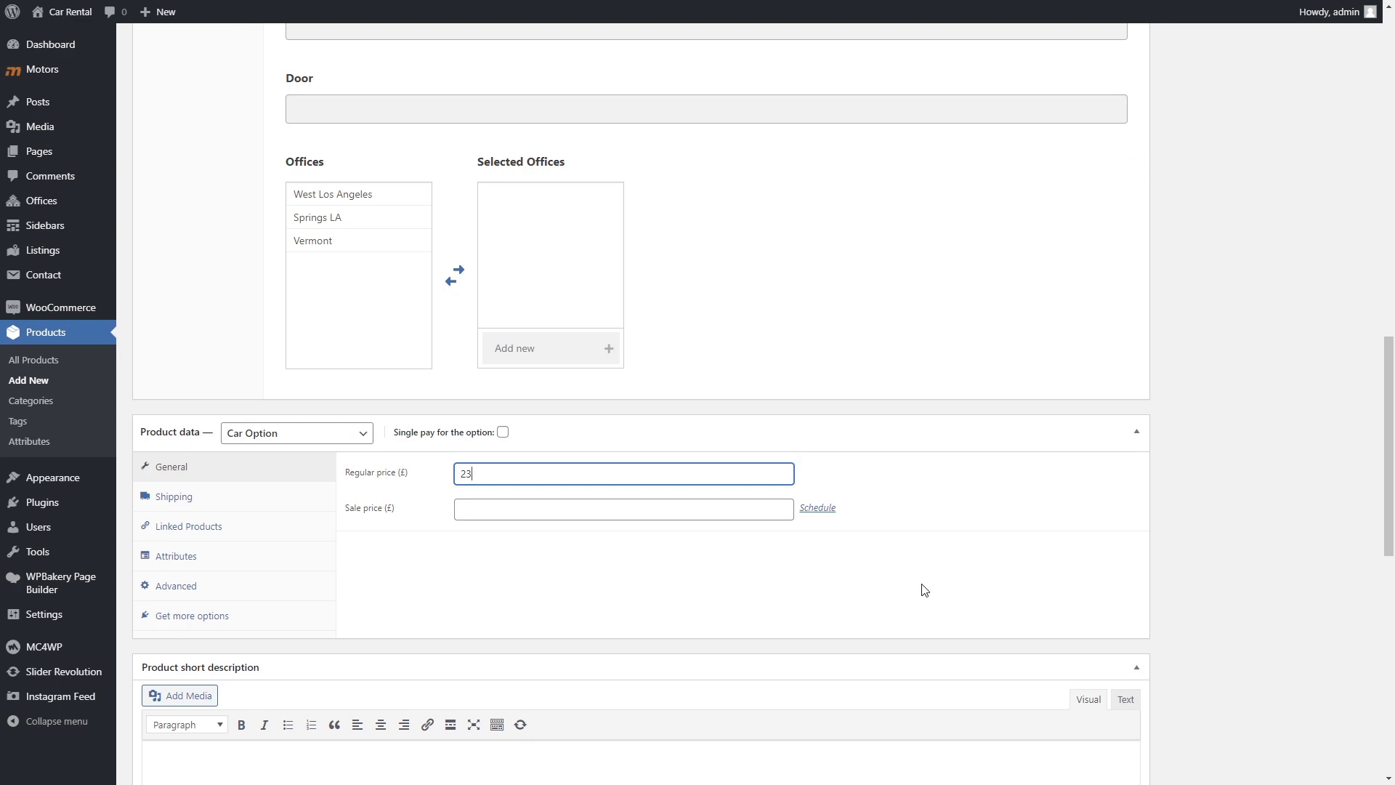
{"action": "scroll", "scroll_direction": "down", "scroll_amount": 3}
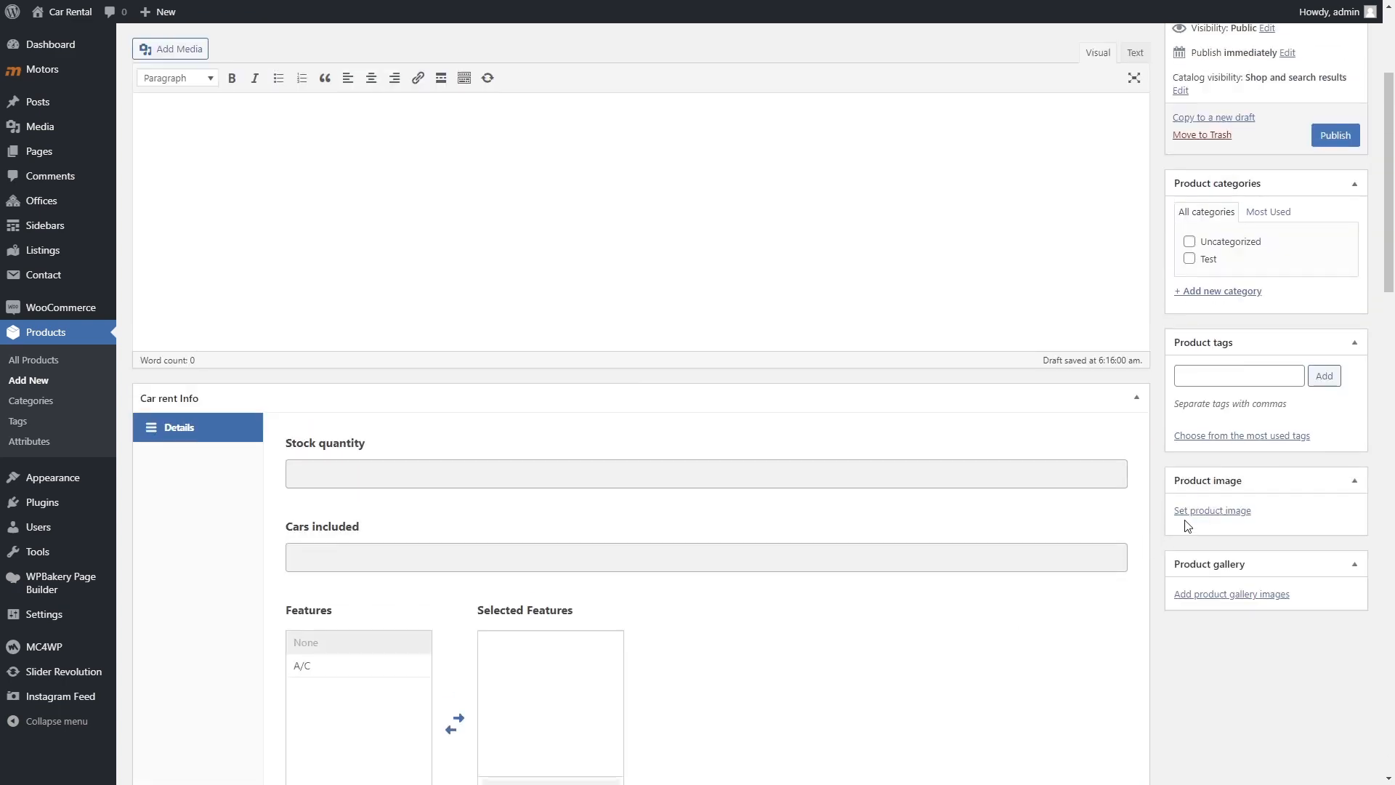
Step: Start setting the insurance product's image, then go to the site's home page
{"action": "left_click", "coordinate": [1212, 511]}
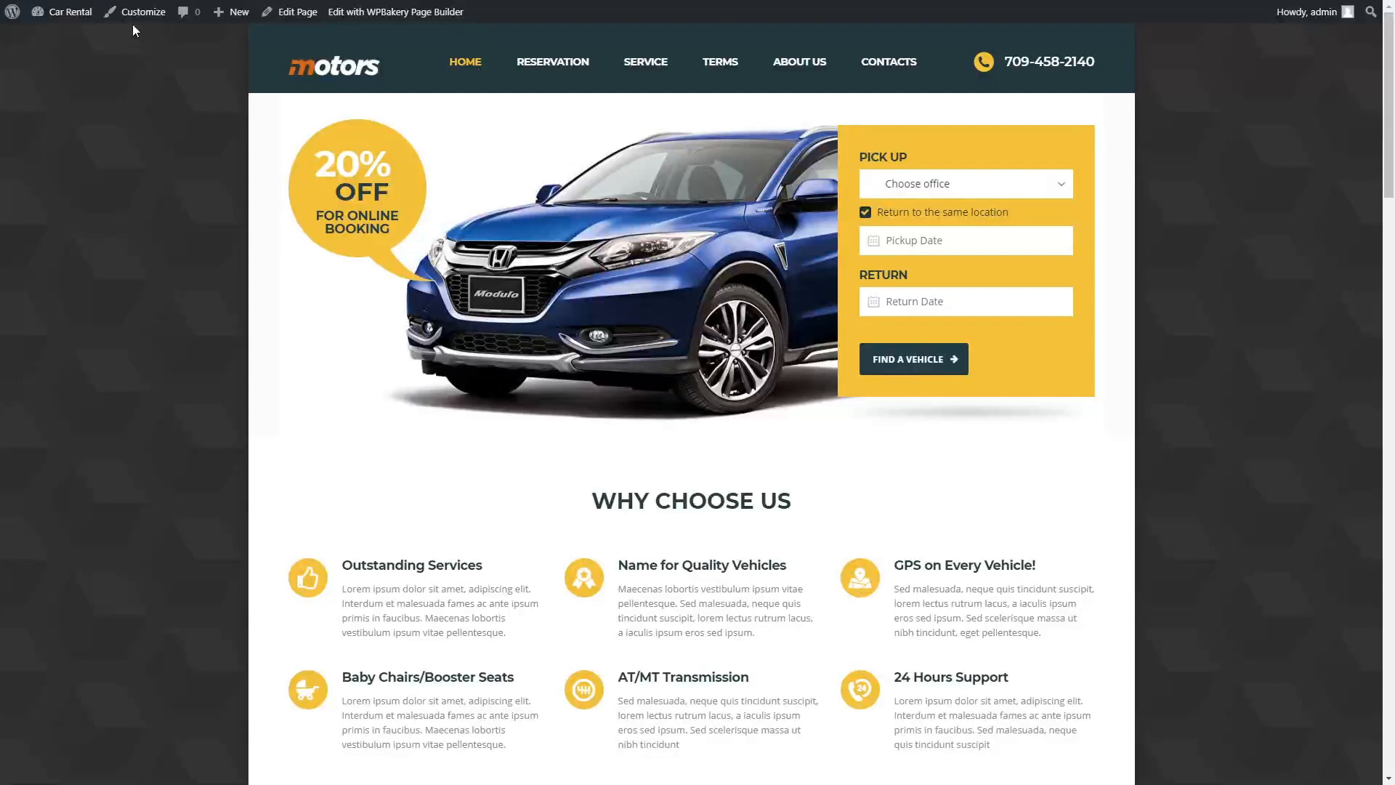
Step: In the Customizer's Rental Layout, set the order-received checkout page to Endpoint
{"action": "left_click", "coordinate": [142, 12]}
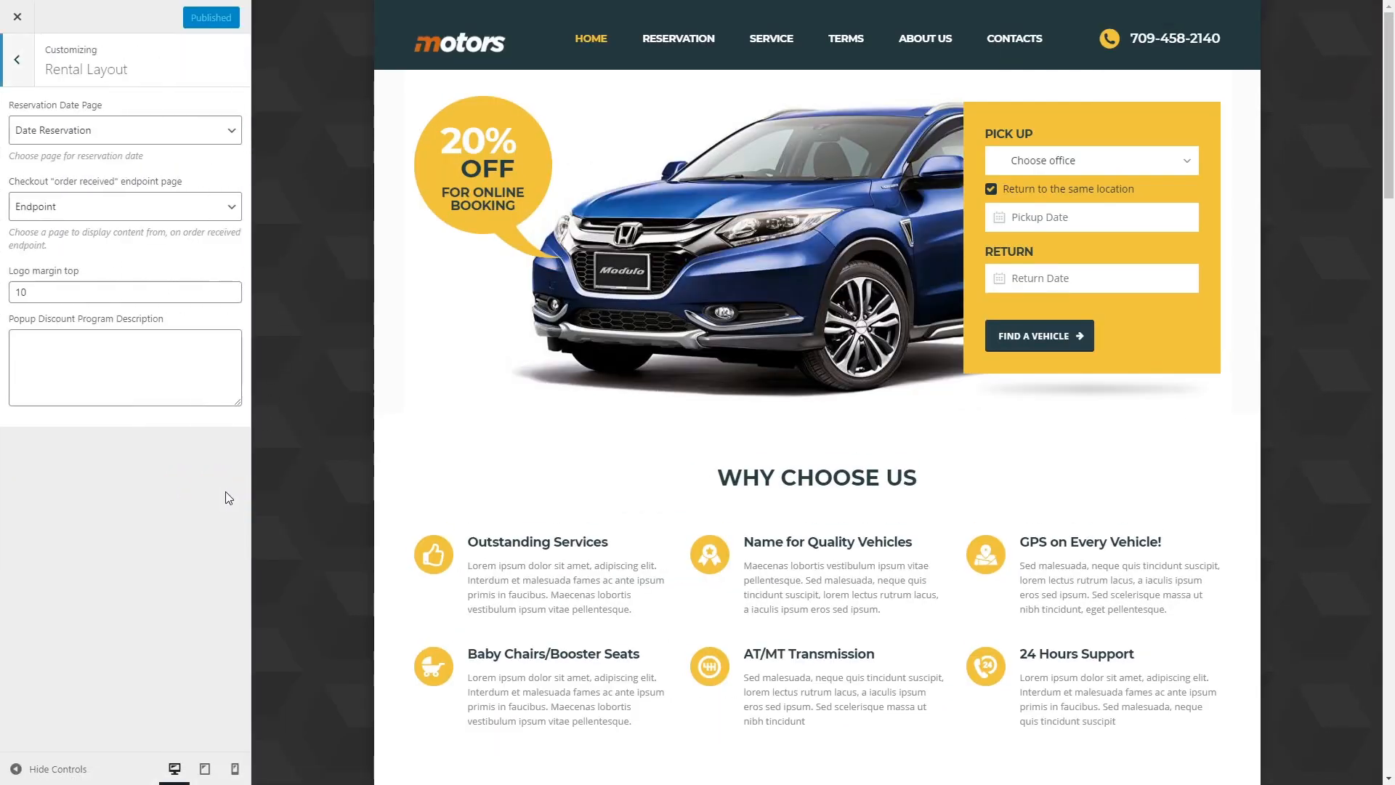
{"action": "left_click", "coordinate": [677, 39]}
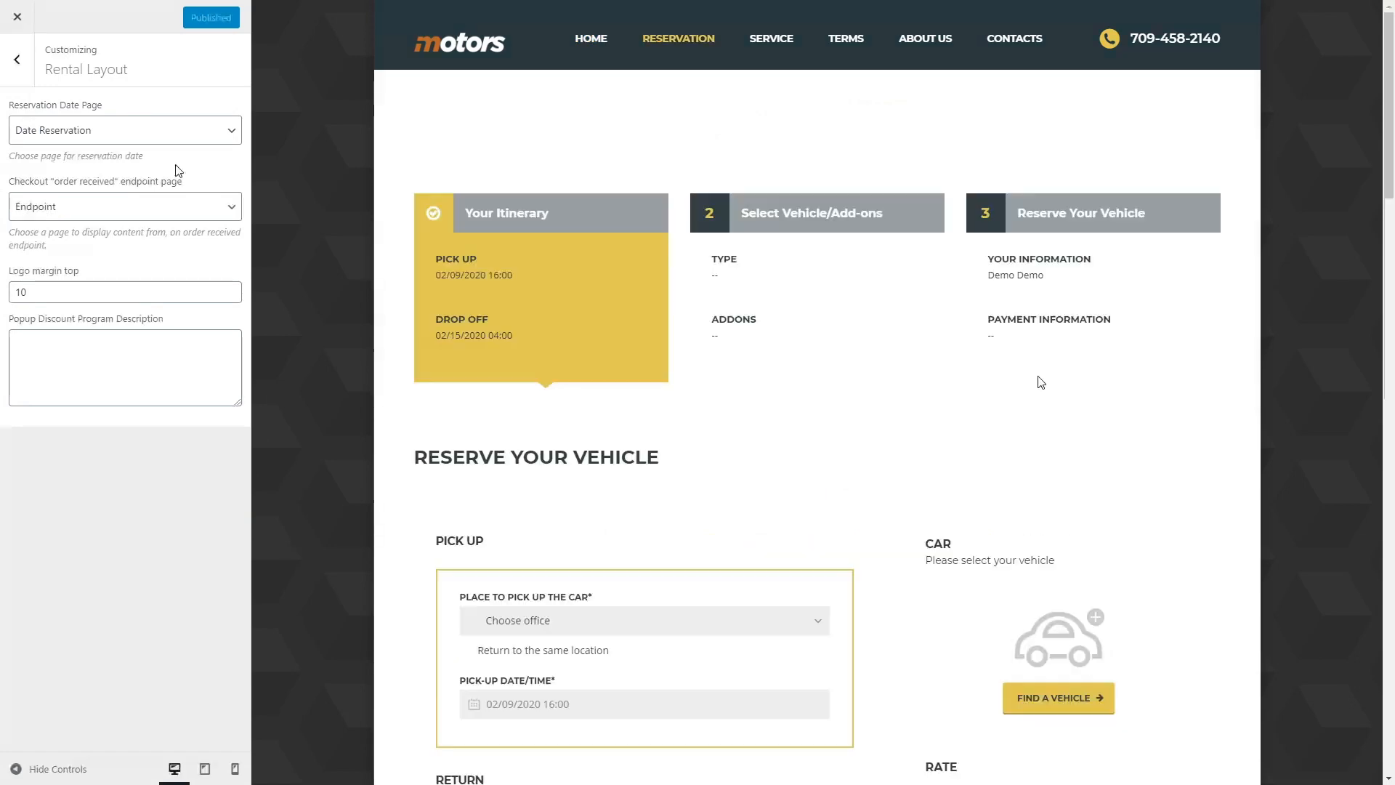
{"action": "left_click", "coordinate": [124, 130]}
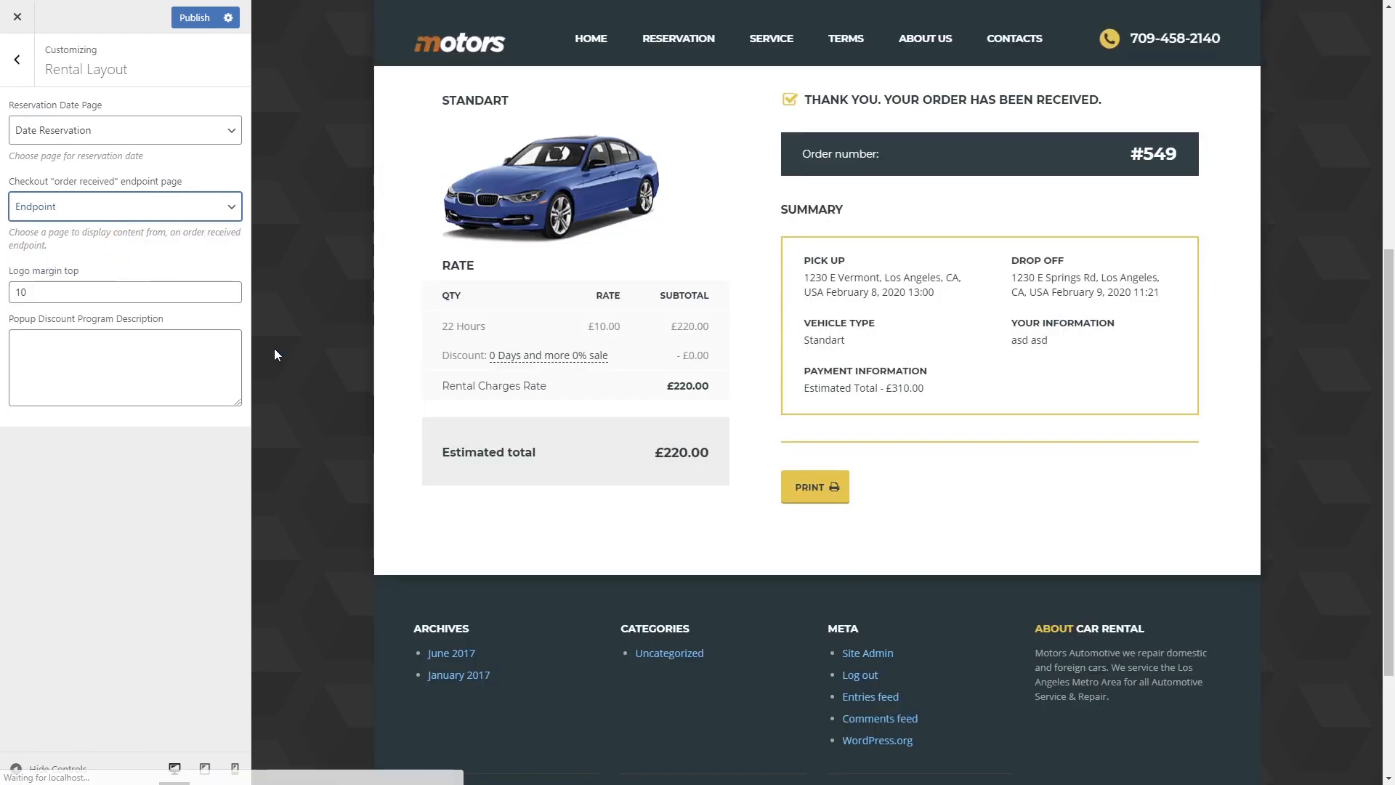
{"action": "scroll", "scroll_direction": "down", "scroll_amount": 3}
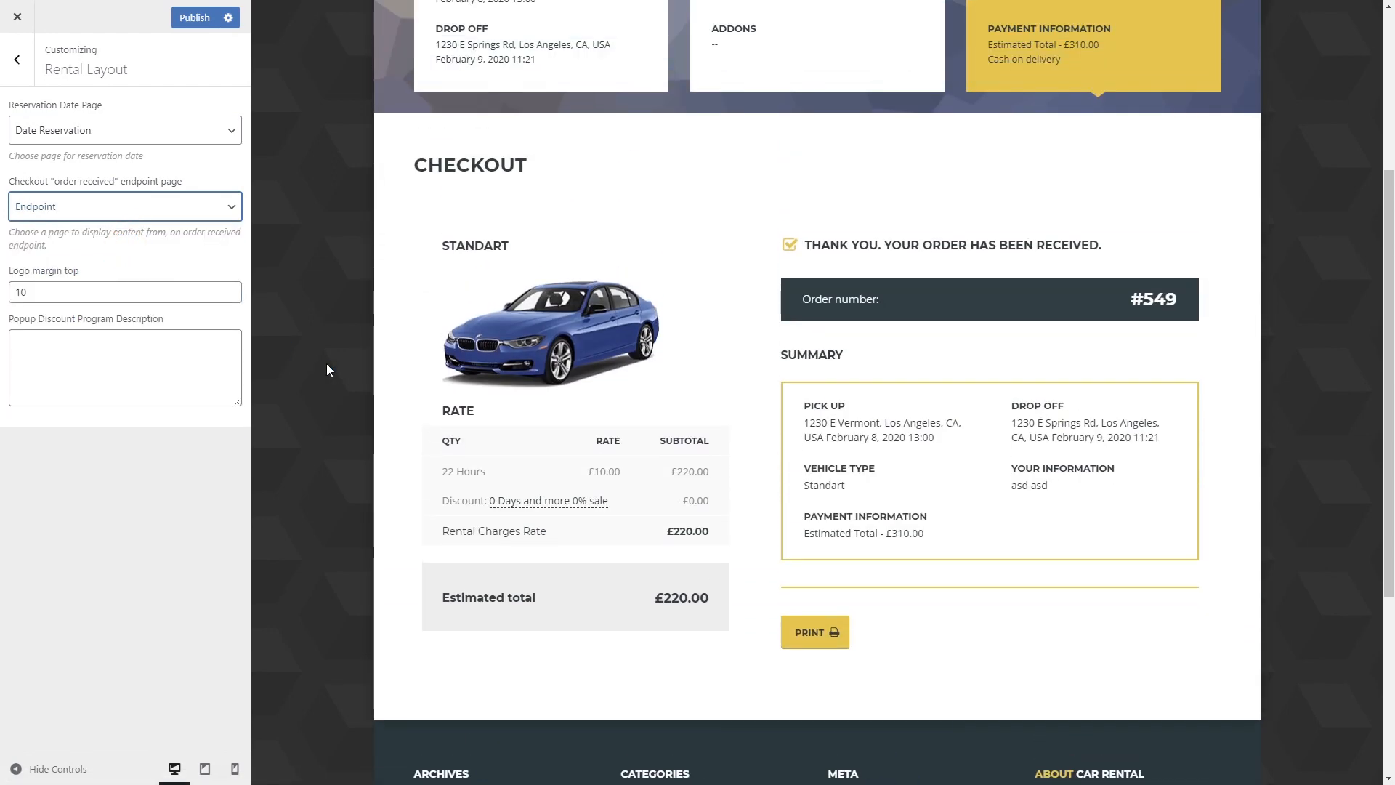